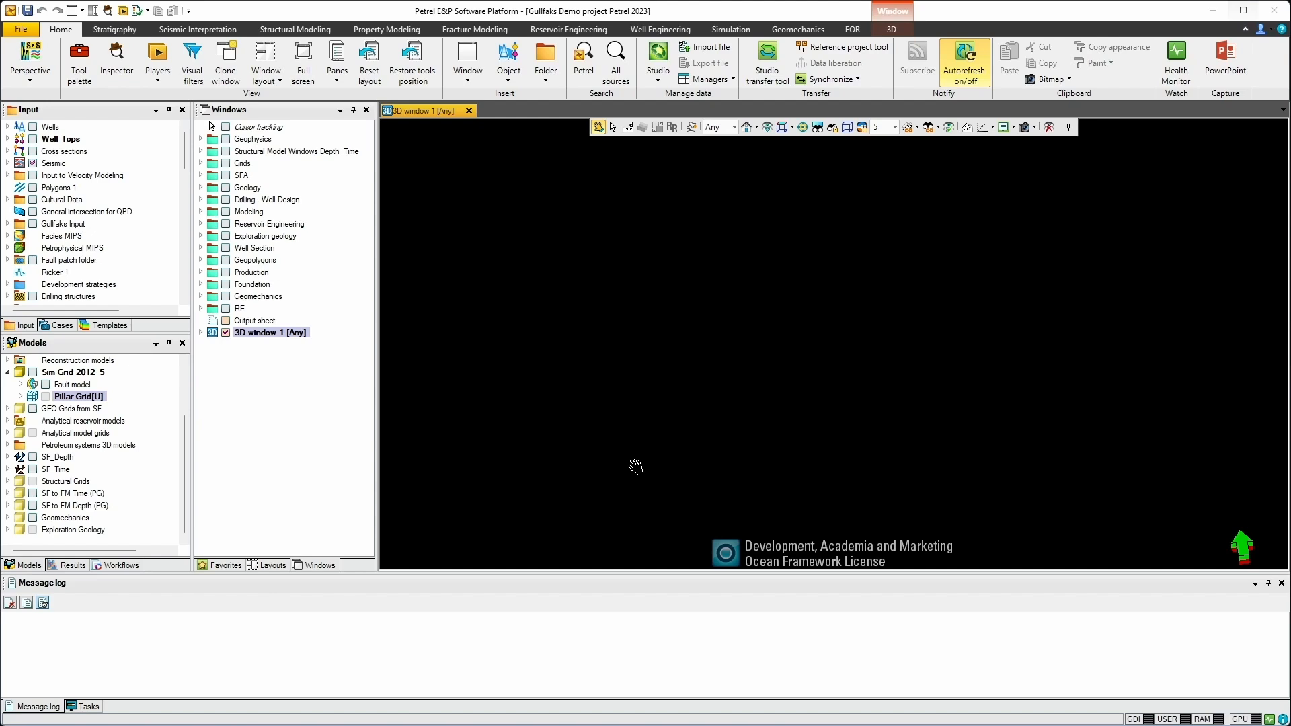
mouse_move(169, 371)
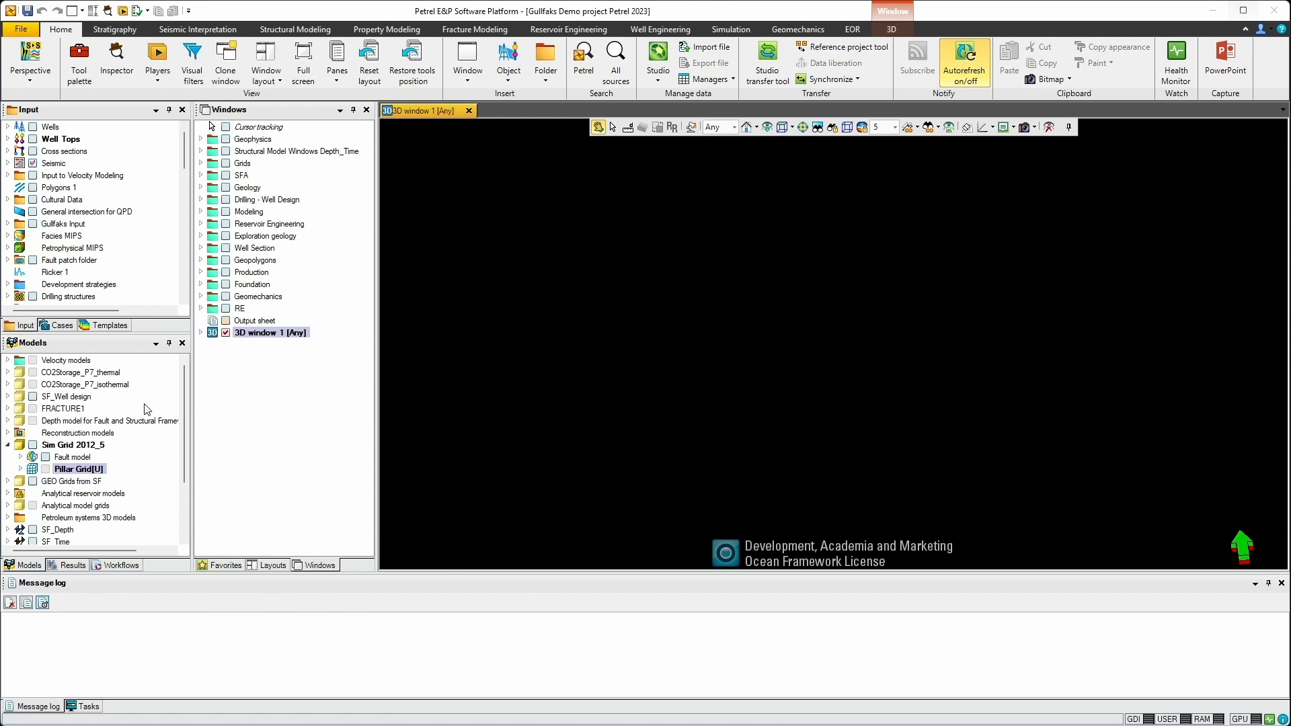
mouse_move(21, 410)
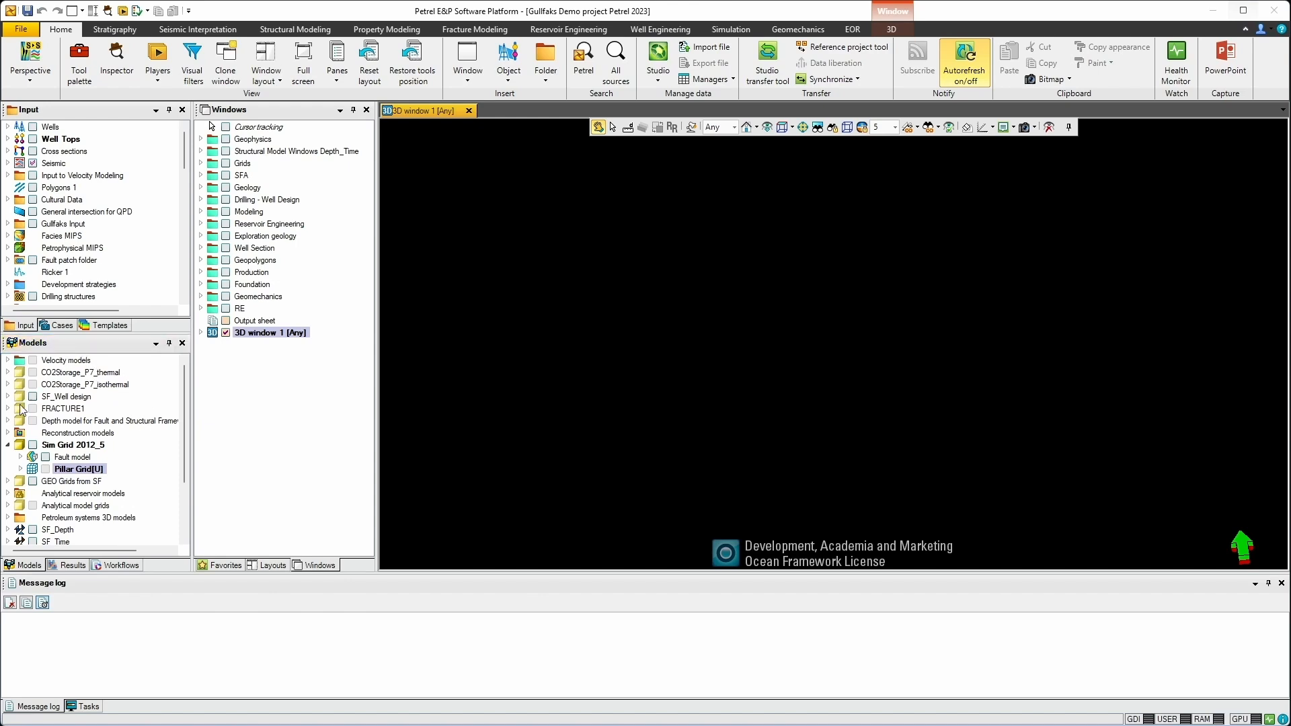
mouse_move(49, 456)
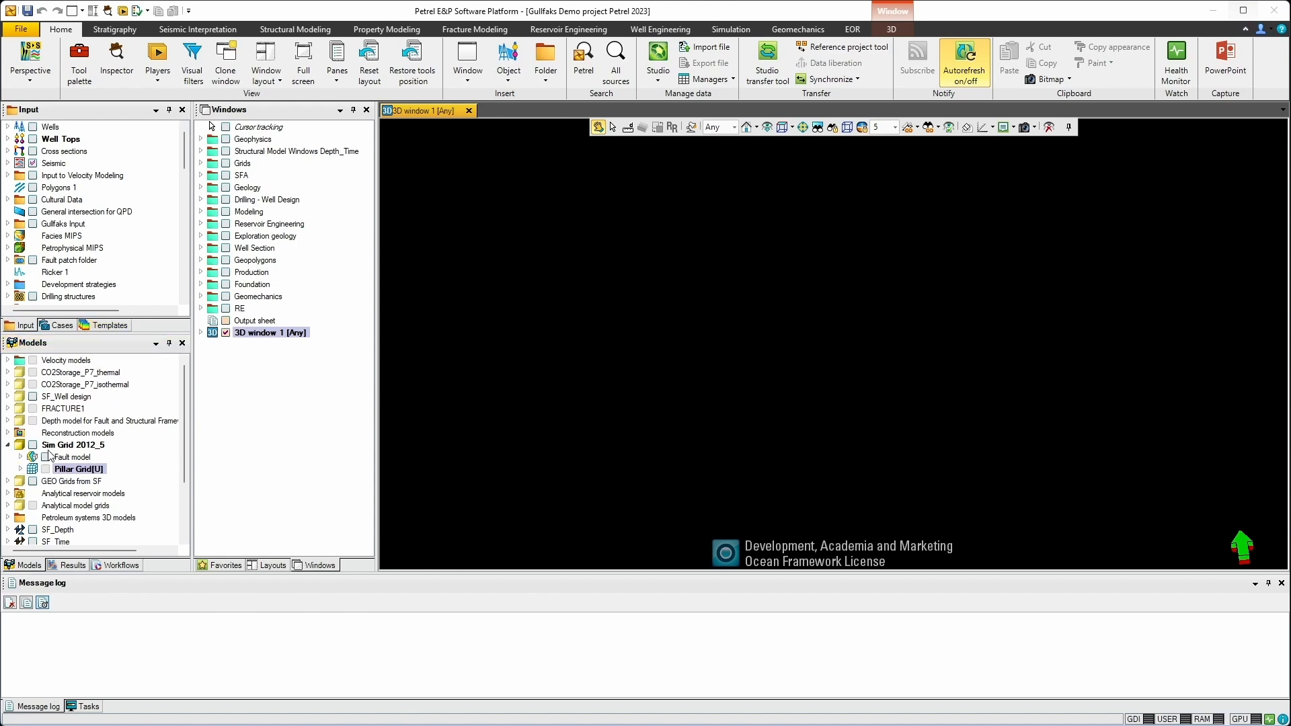
Expand Sim Grid 2012_5's Pillar Grid to list porosity, NtG and permeability properties.
click(73, 445)
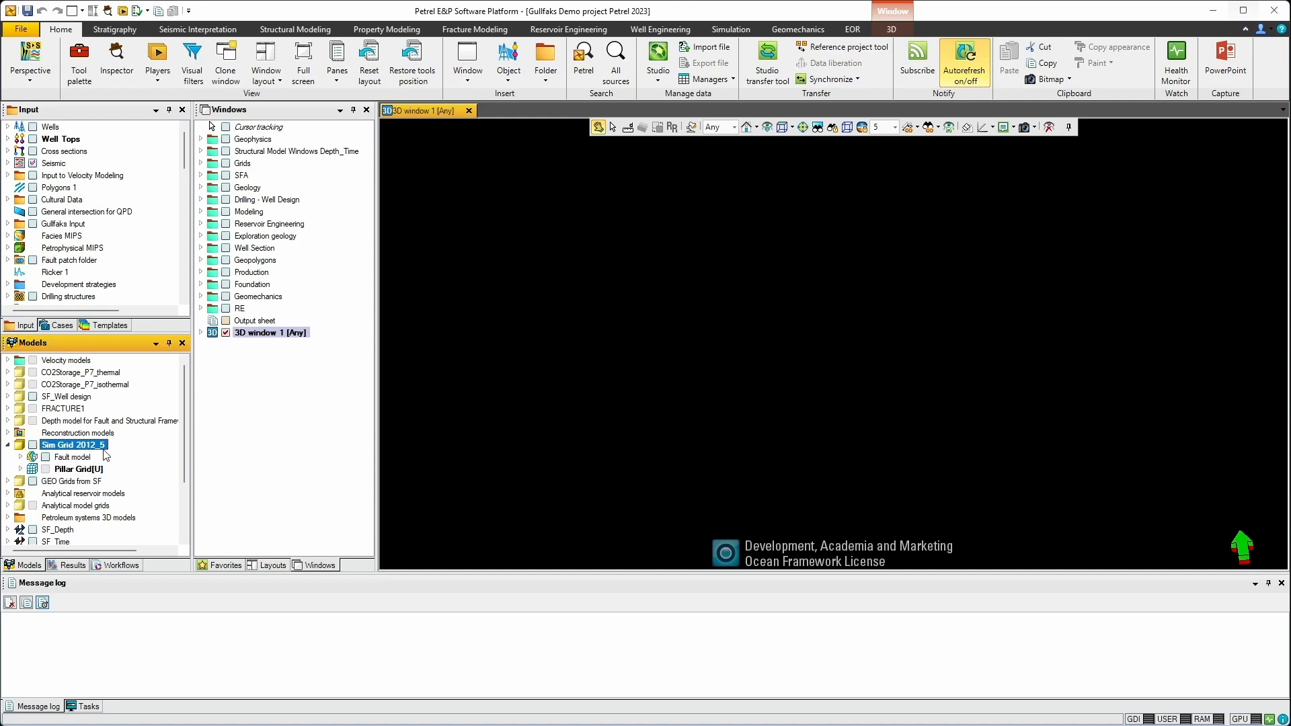
click(76, 468)
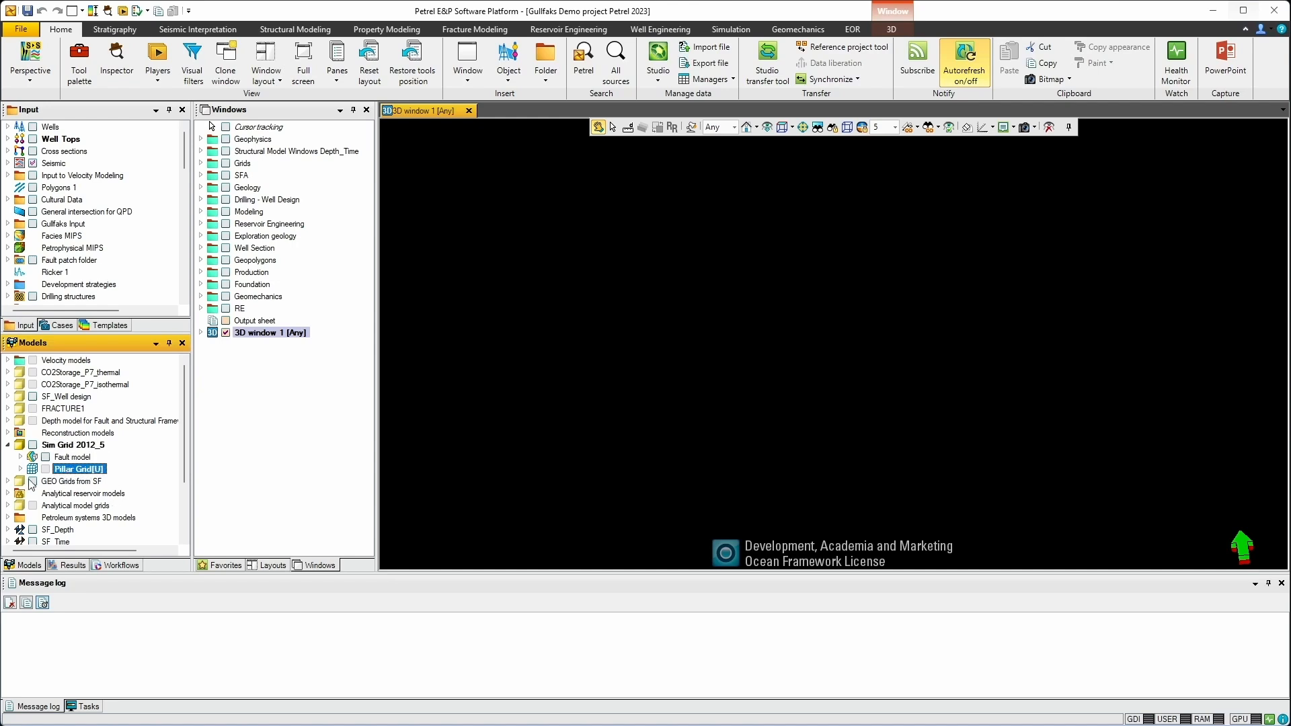
mouse_move(29, 477)
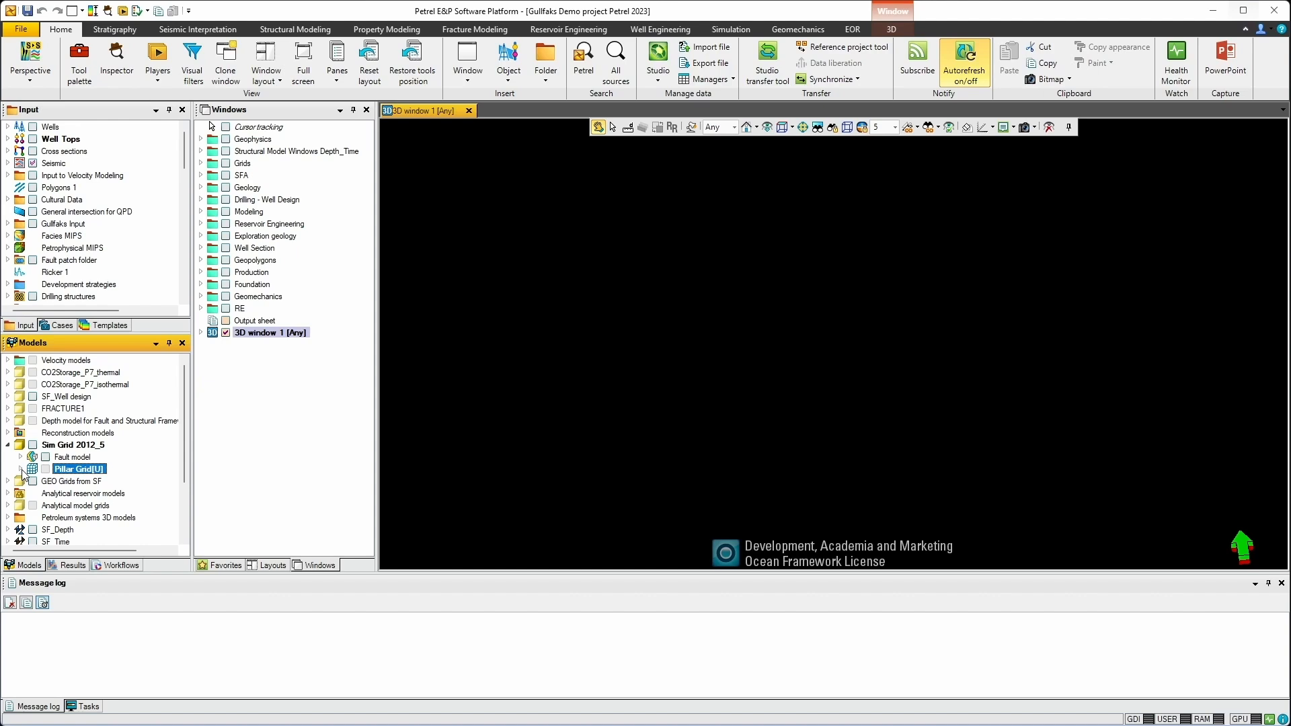
click(19, 469)
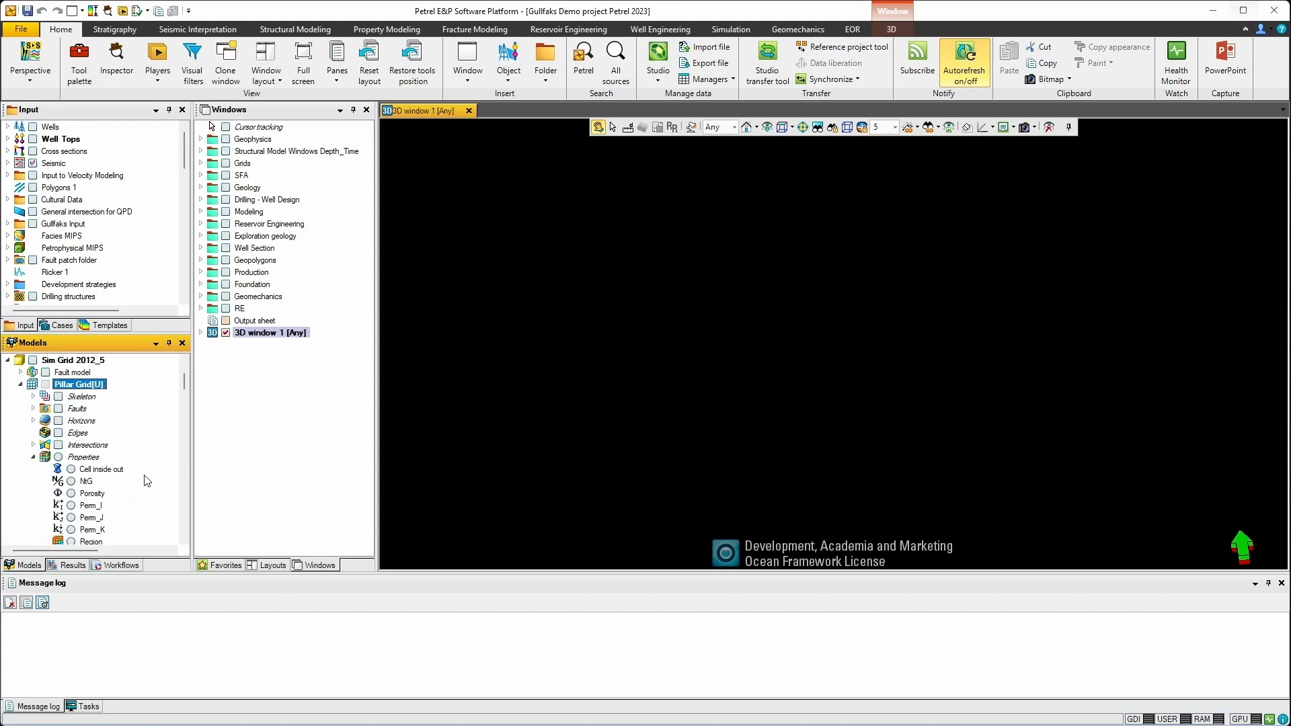
scroll(down, 3)
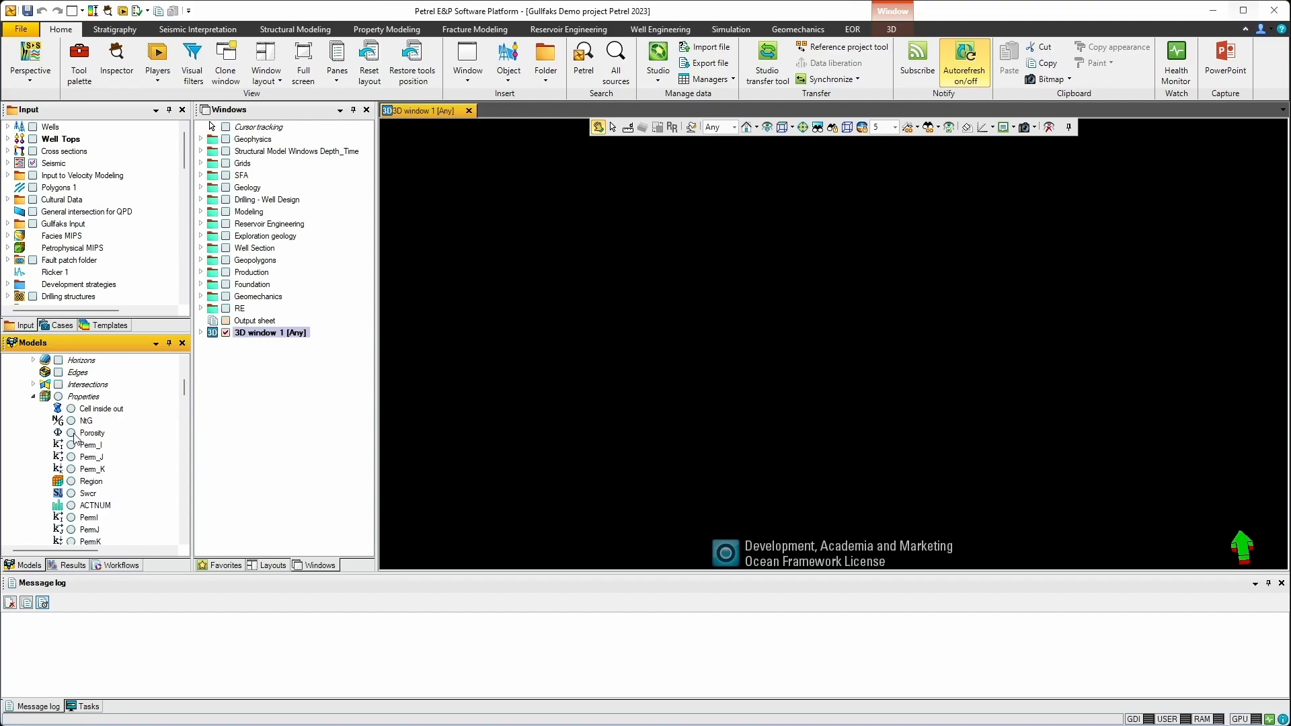
Show the grid coloured by Porosity with the C wells, orbiting the 3D view.
click(70, 433)
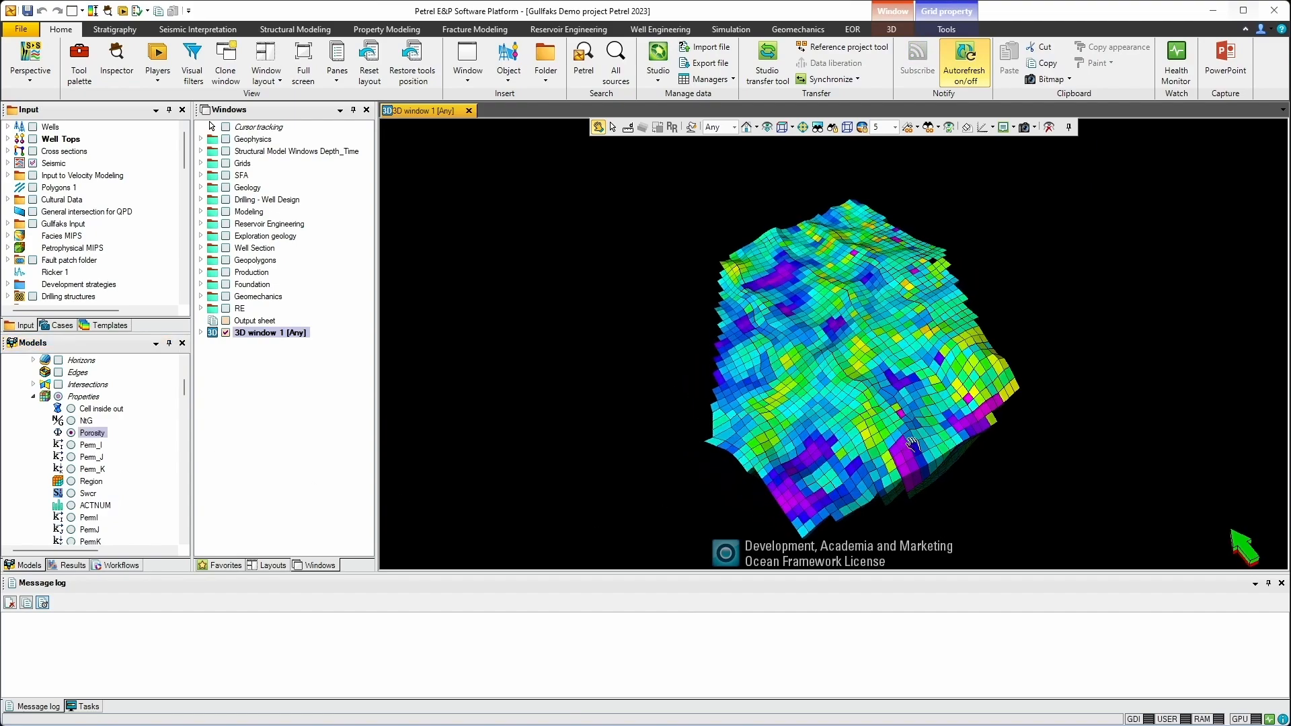
drag(906, 440, 733, 321)
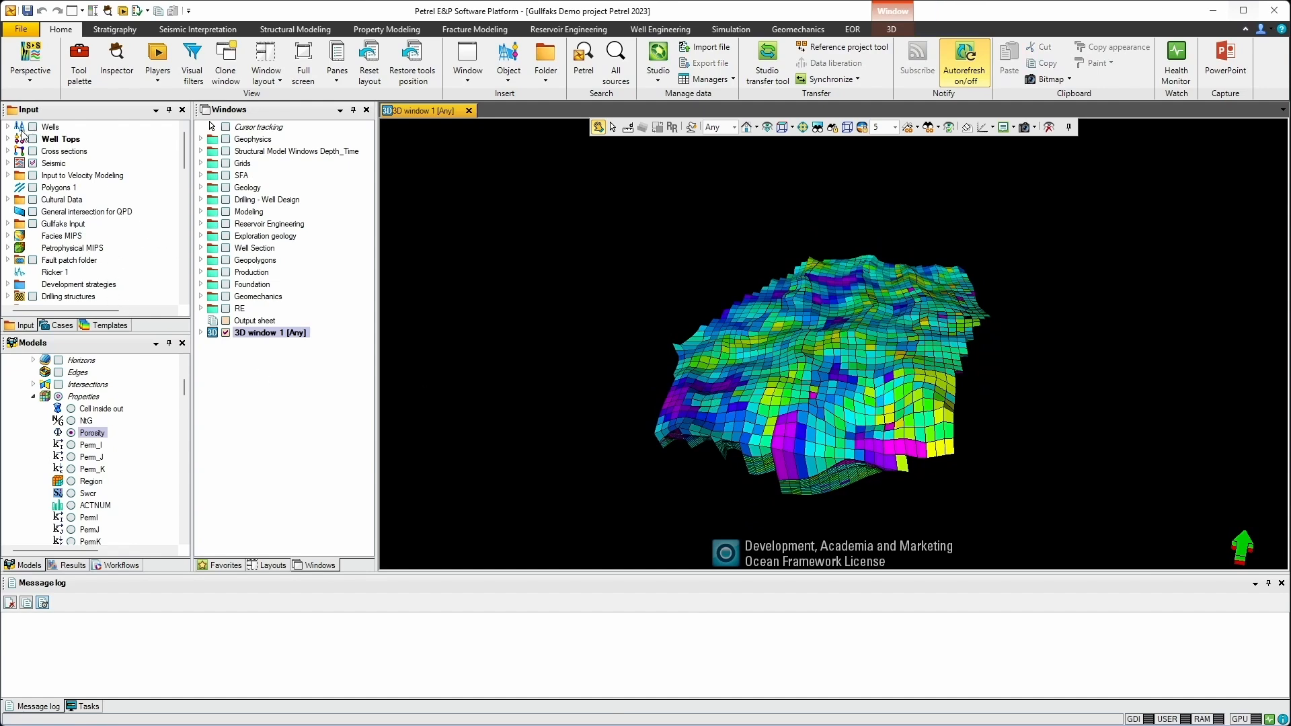
click(7, 126)
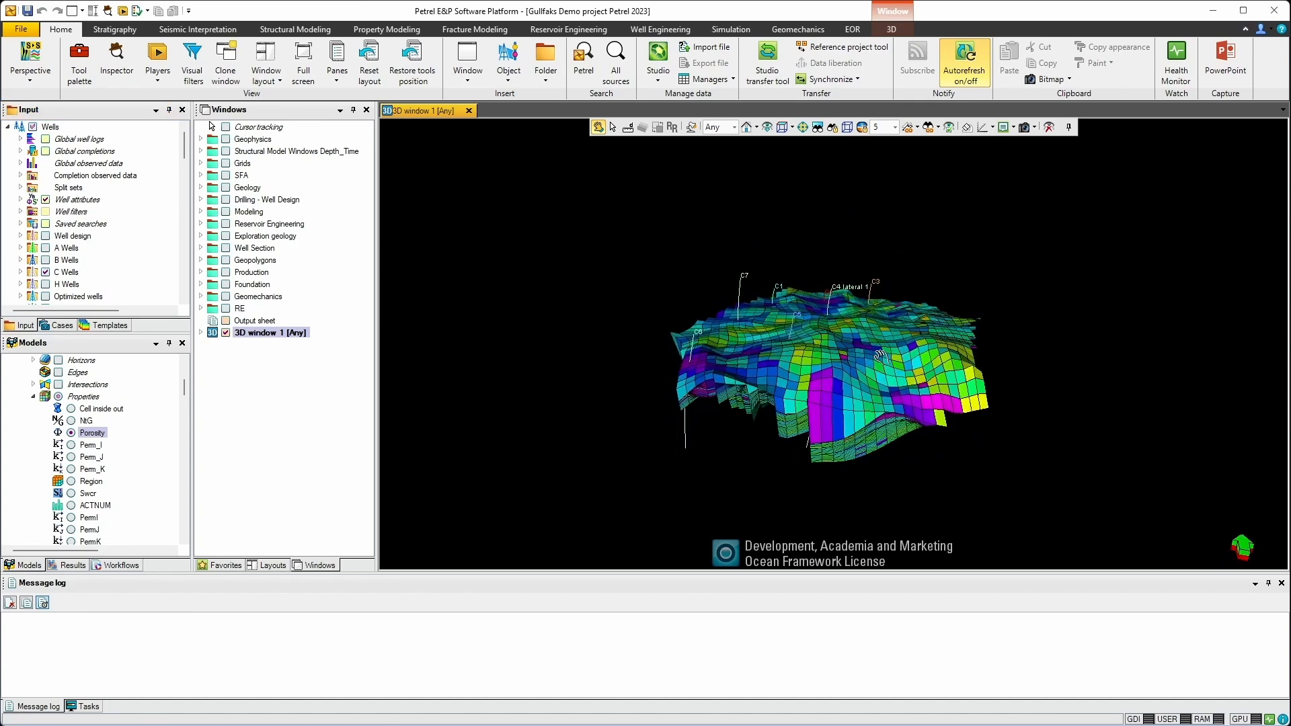
drag(877, 355, 807, 345)
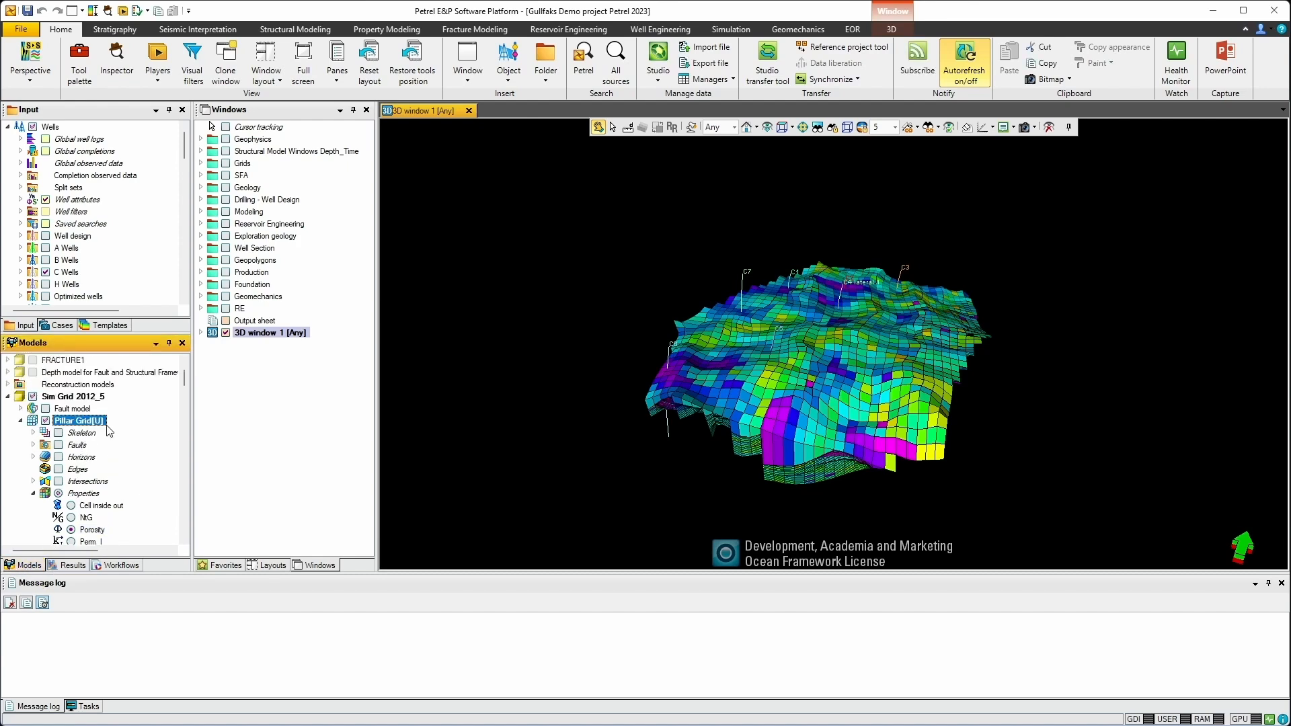
Export the Pillar Grid as CMG Dataset (*.dat) named DEMO.
right_click(79, 421)
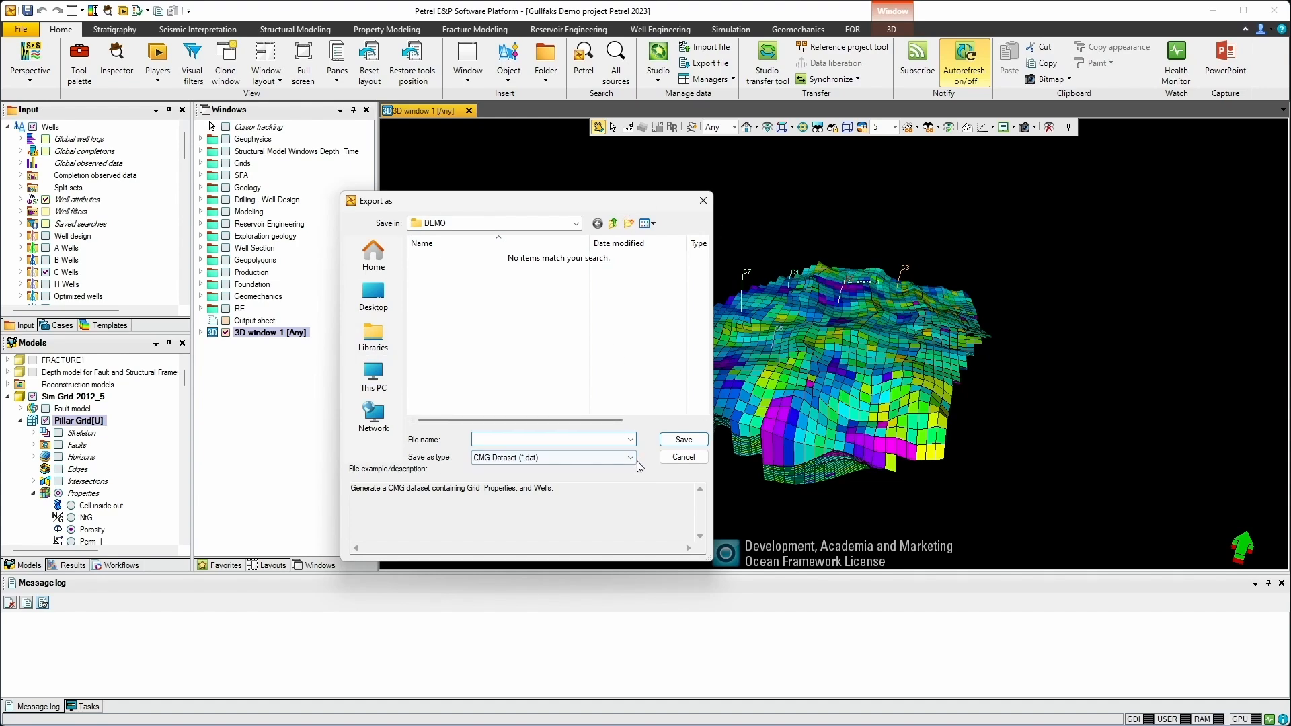
click(629, 457)
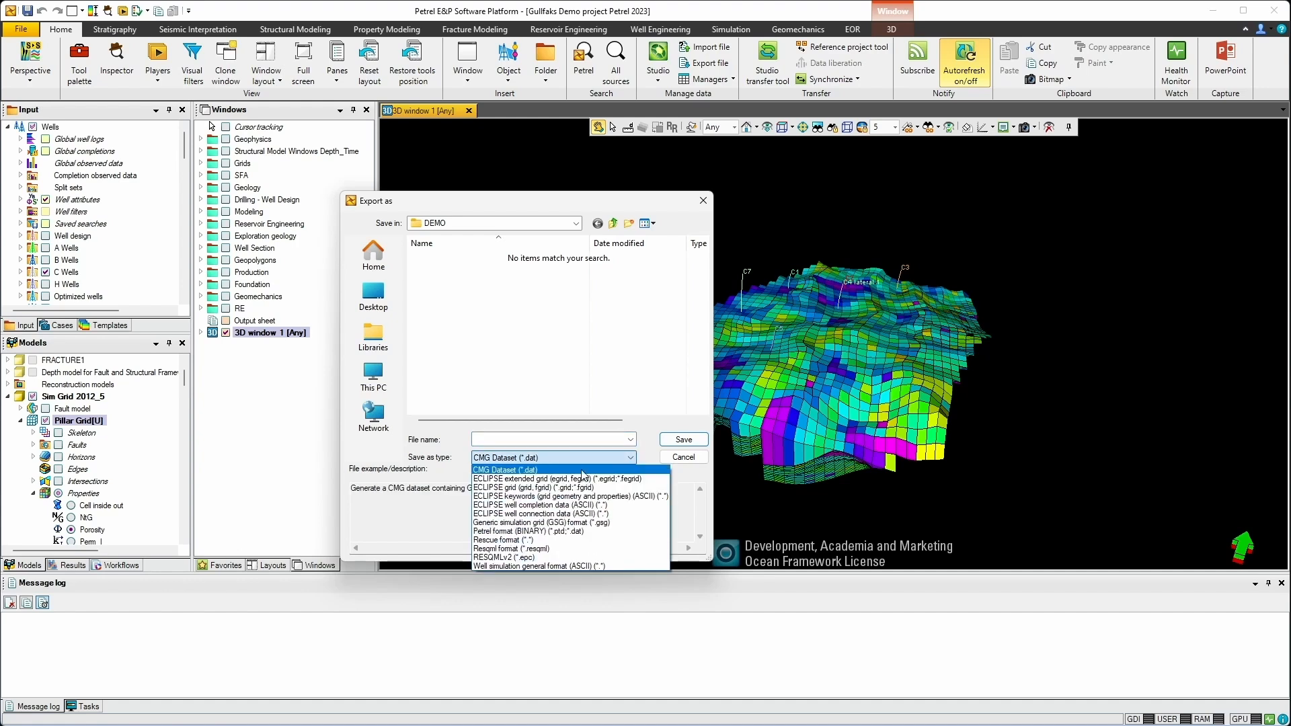
mouse_move(537, 477)
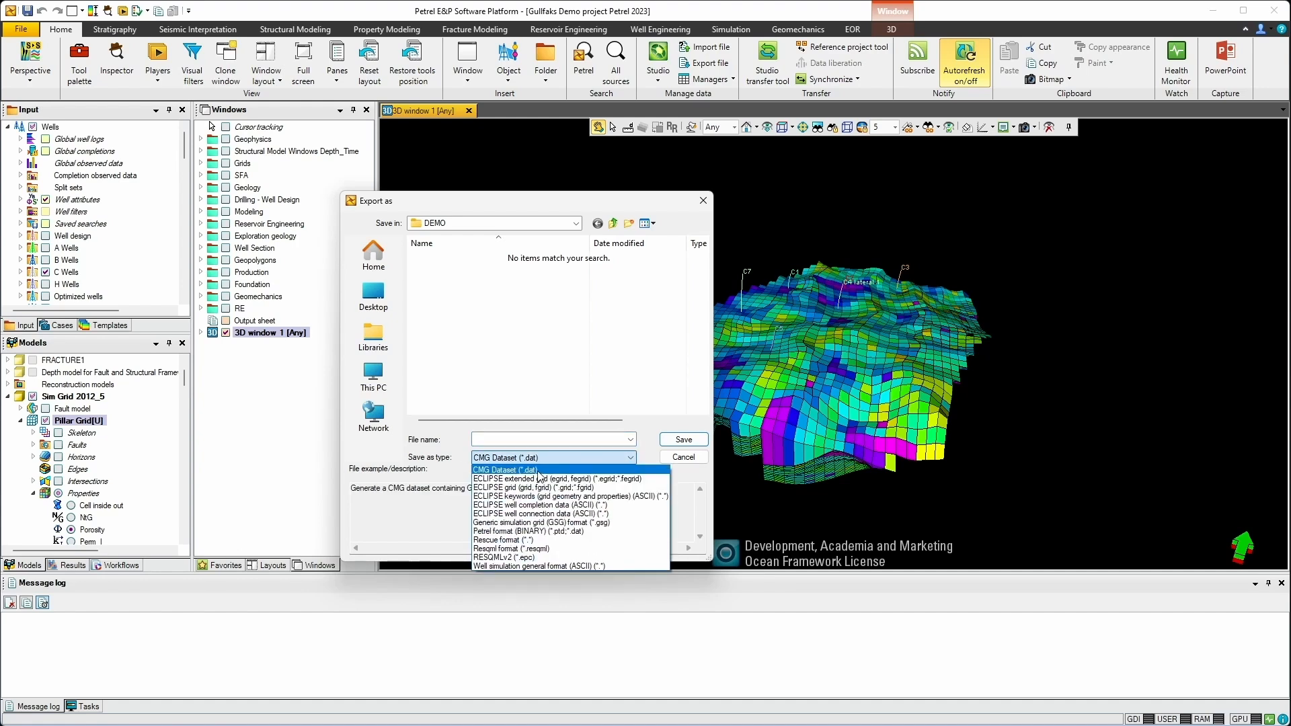
click(505, 469)
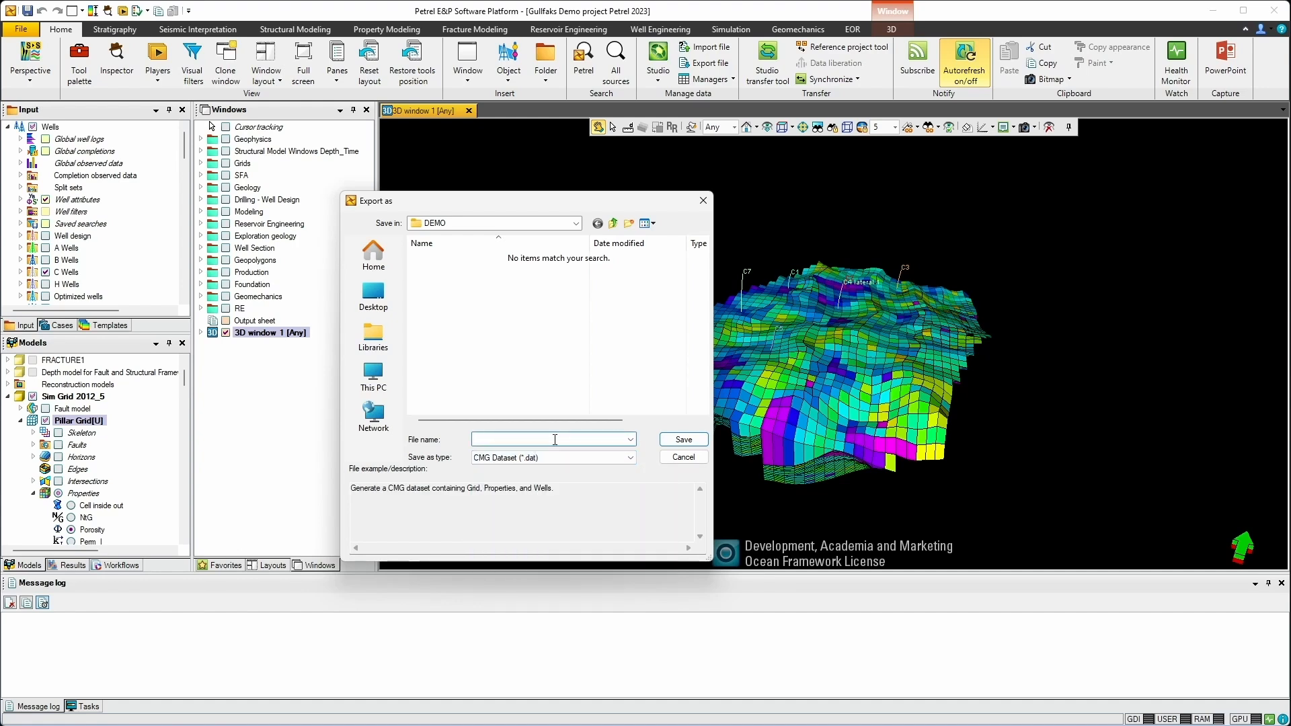
text(DEMO)
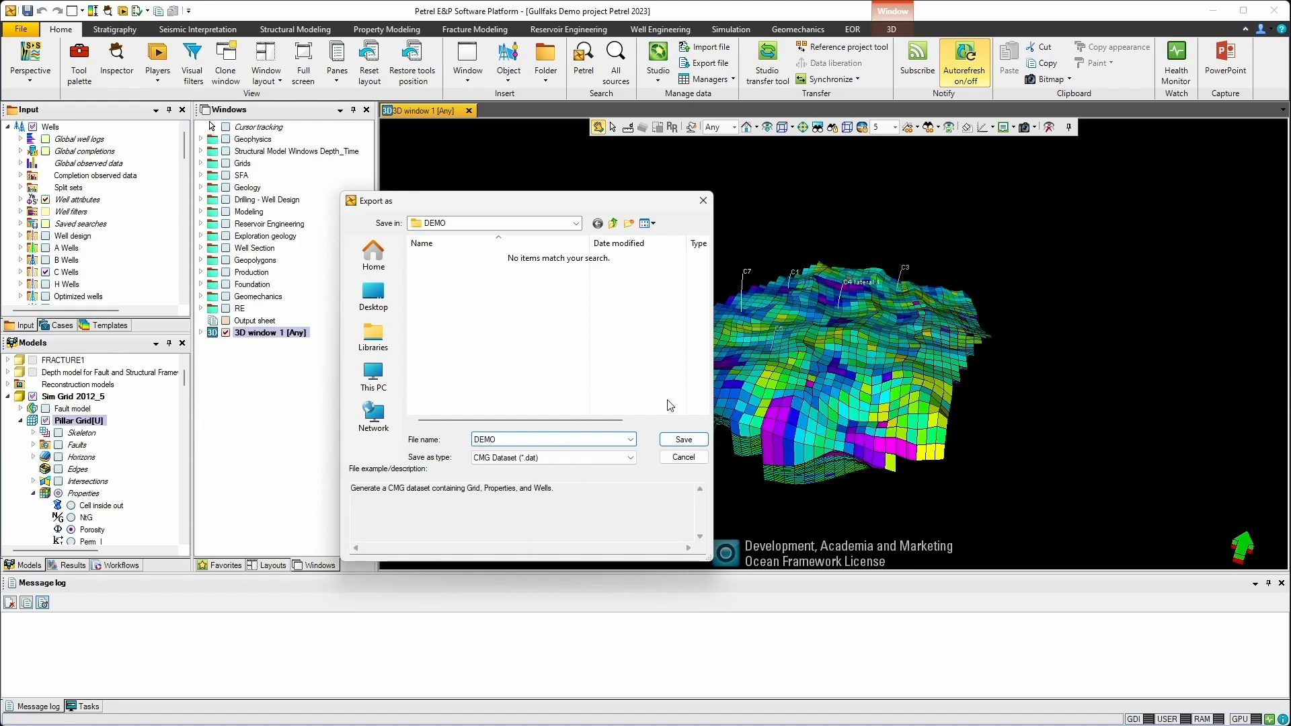
click(682, 439)
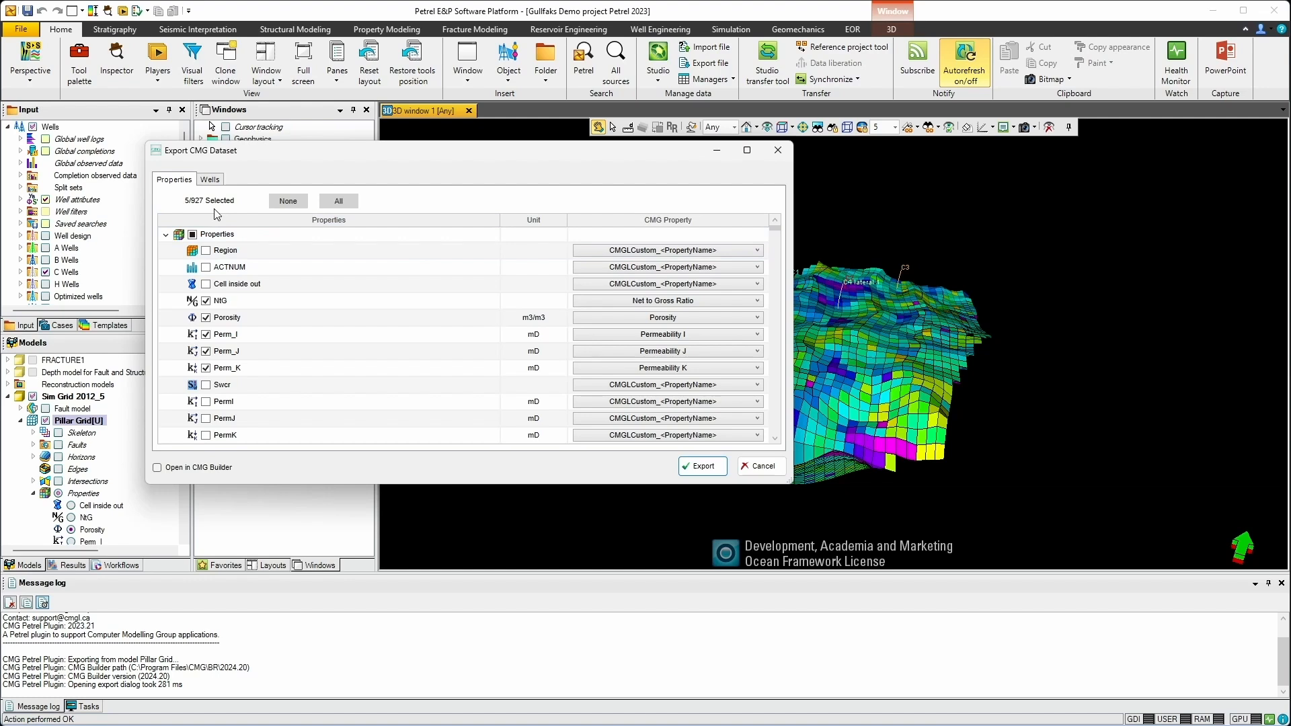
mouse_move(201, 210)
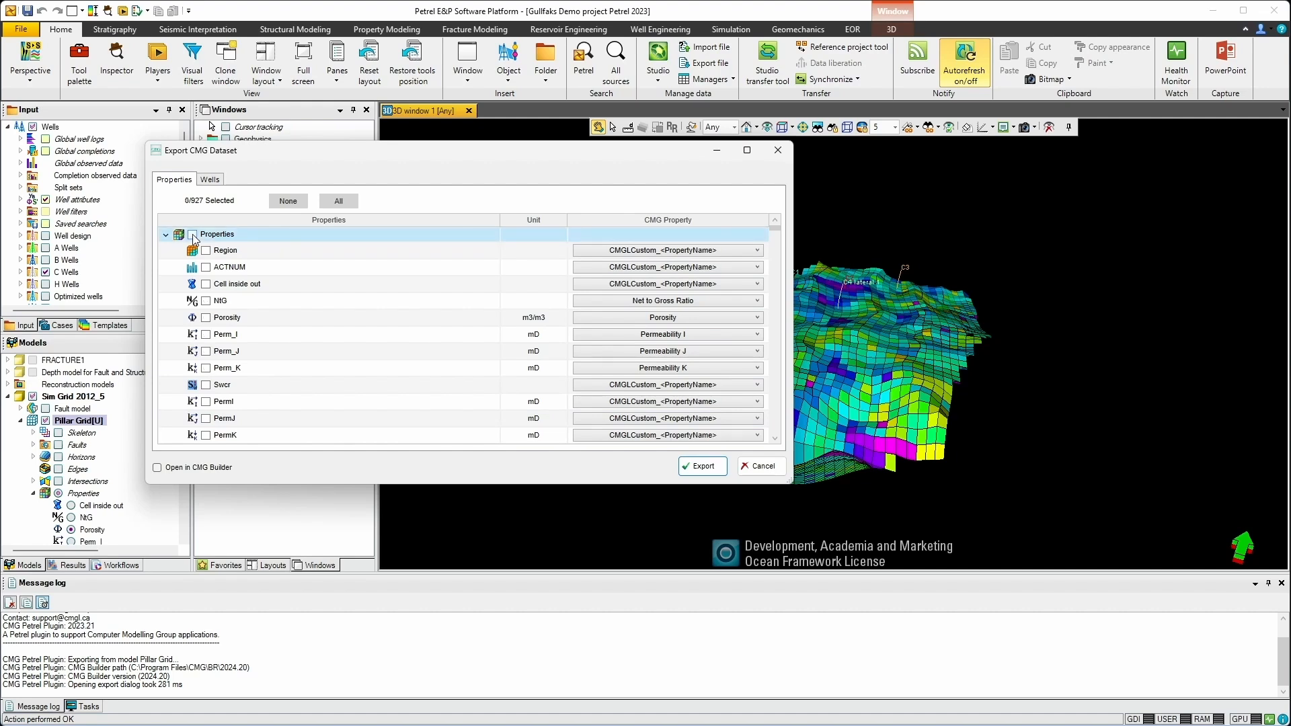
click(191, 234)
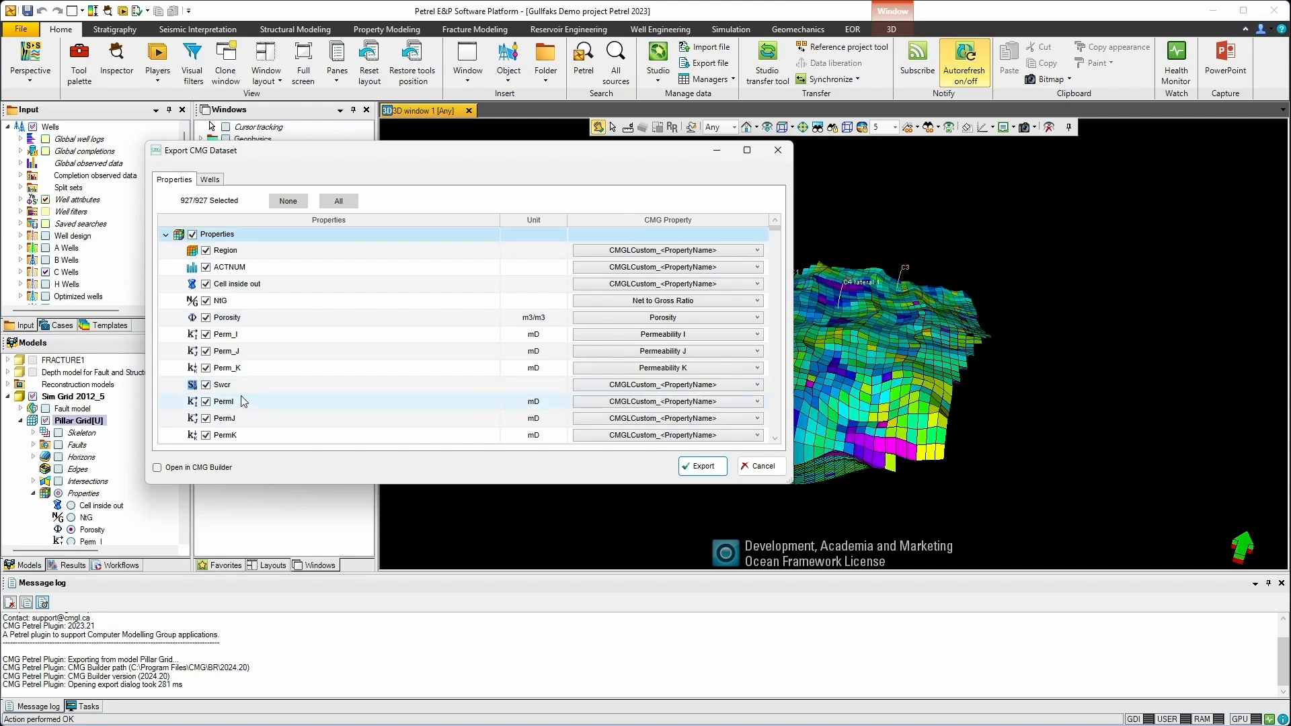
click(287, 200)
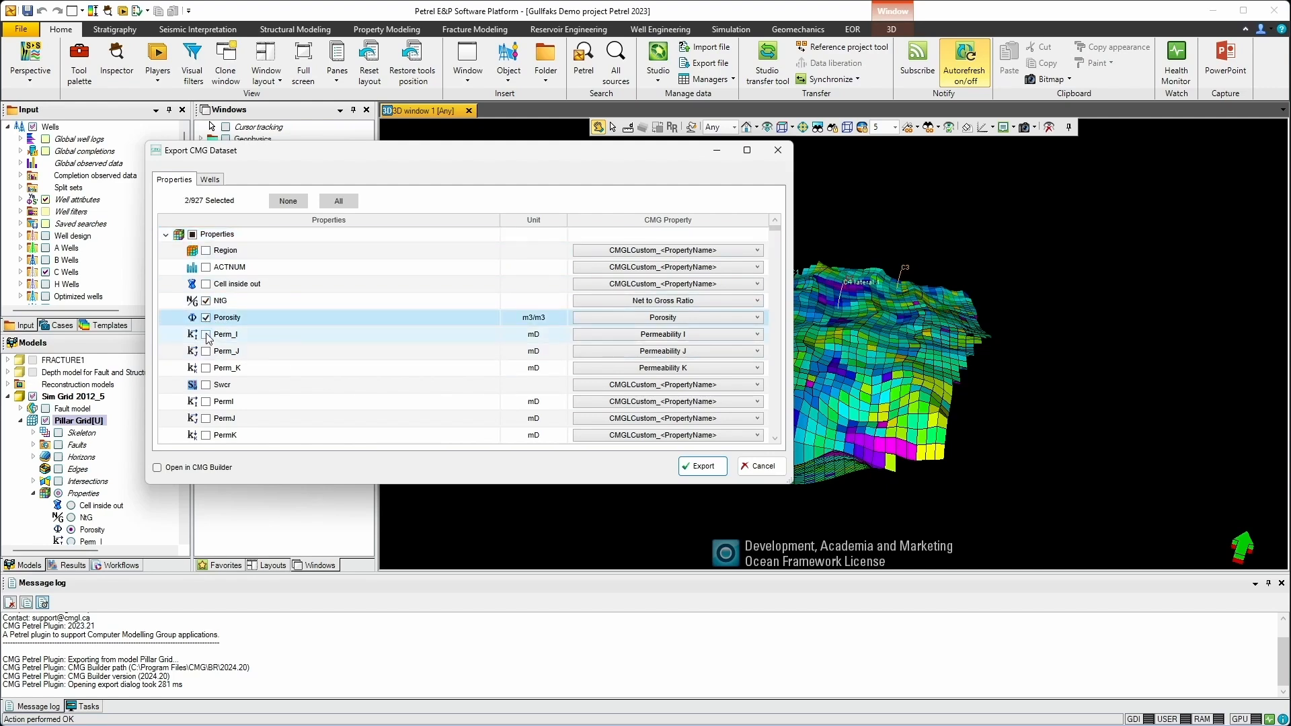
click(206, 367)
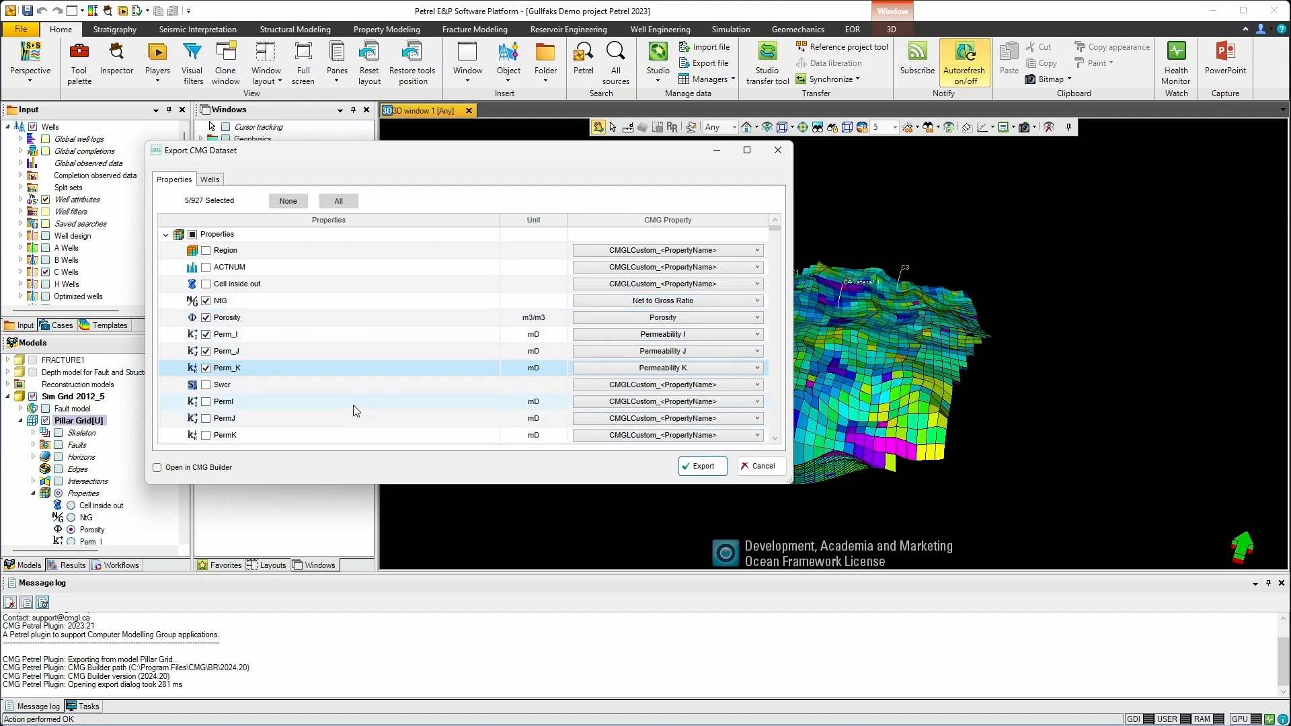
mouse_move(463, 415)
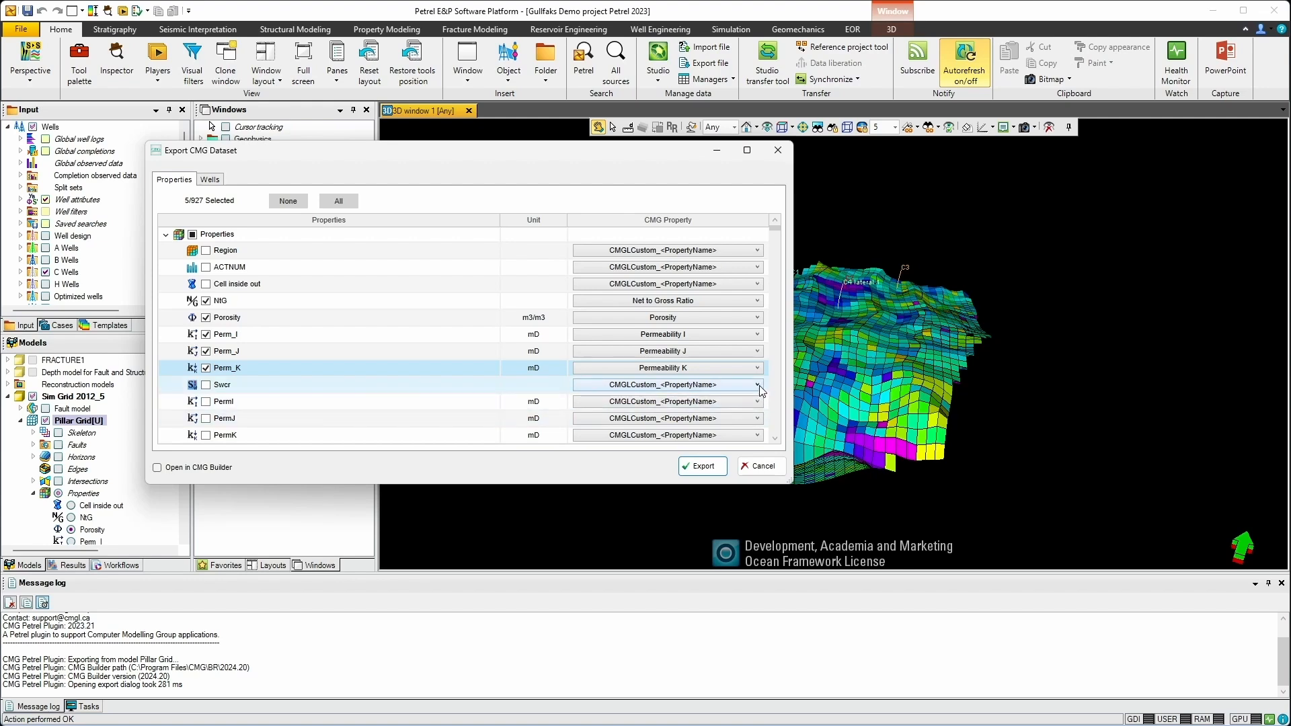
click(755, 384)
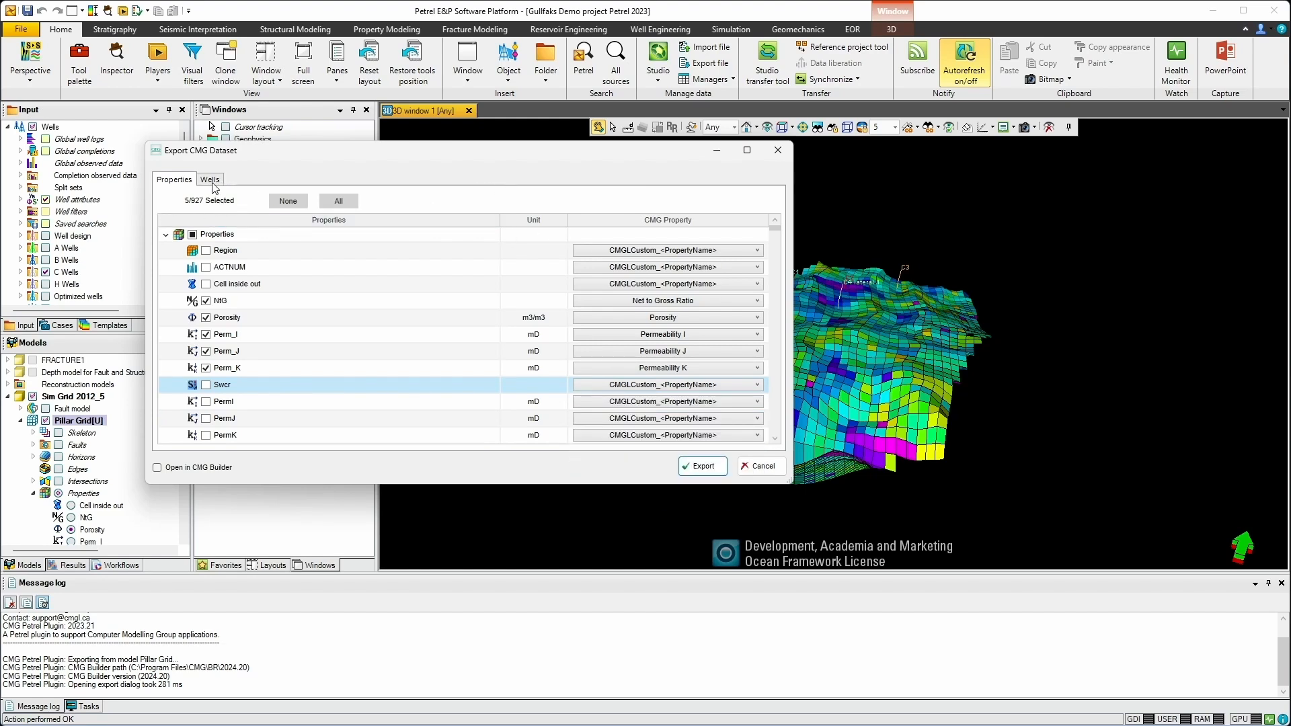
Export the DEMO dataset with the C wells, opening it in CMG Builder.
click(209, 179)
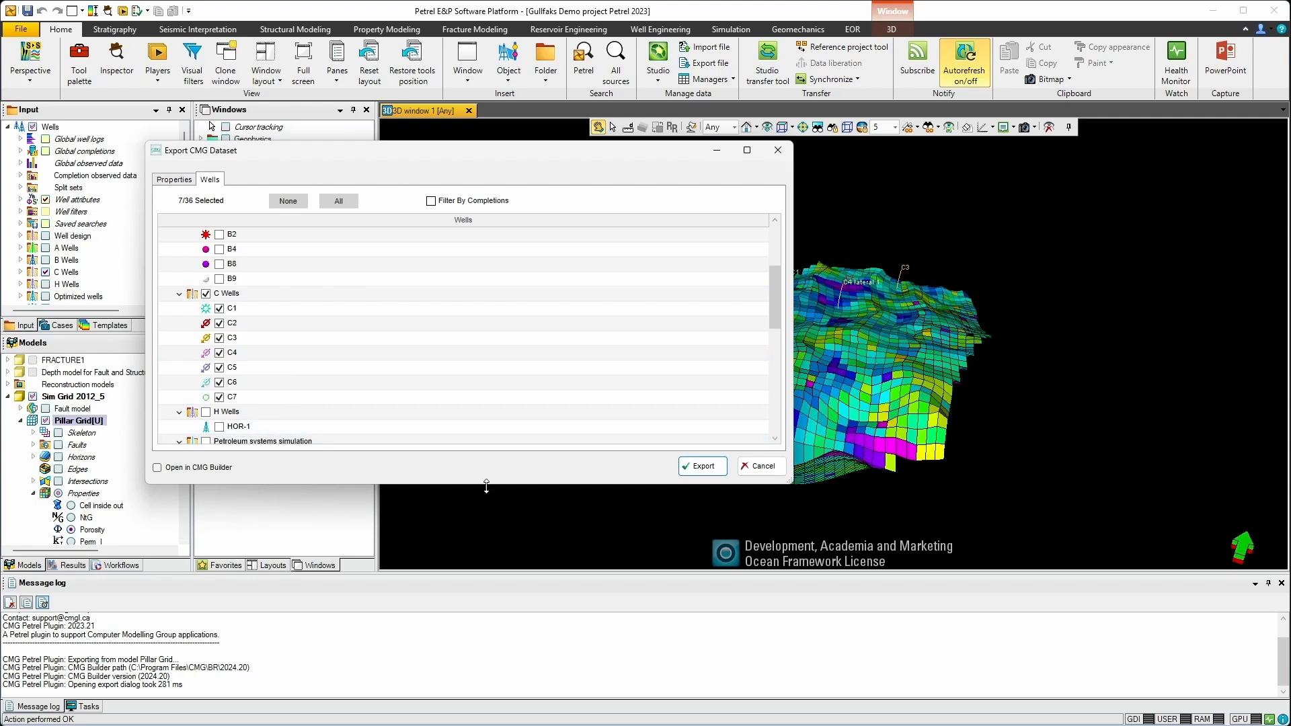
mouse_move(169, 477)
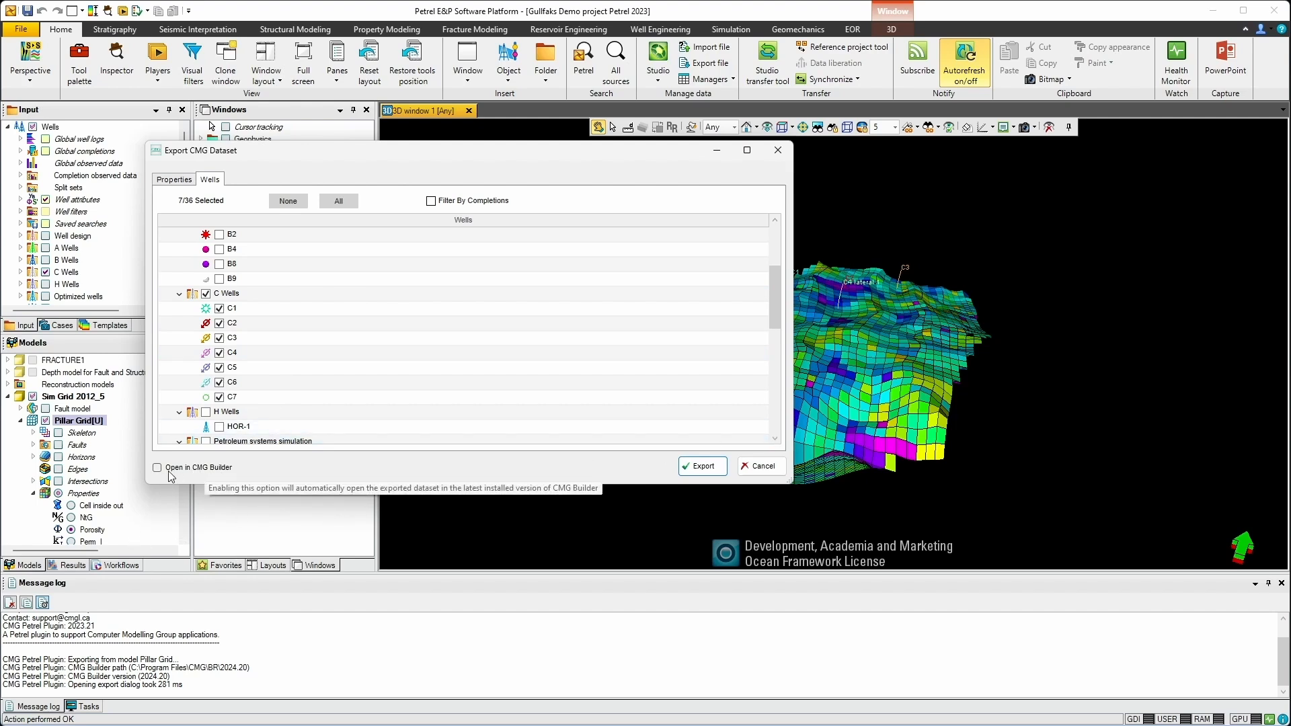
click(156, 467)
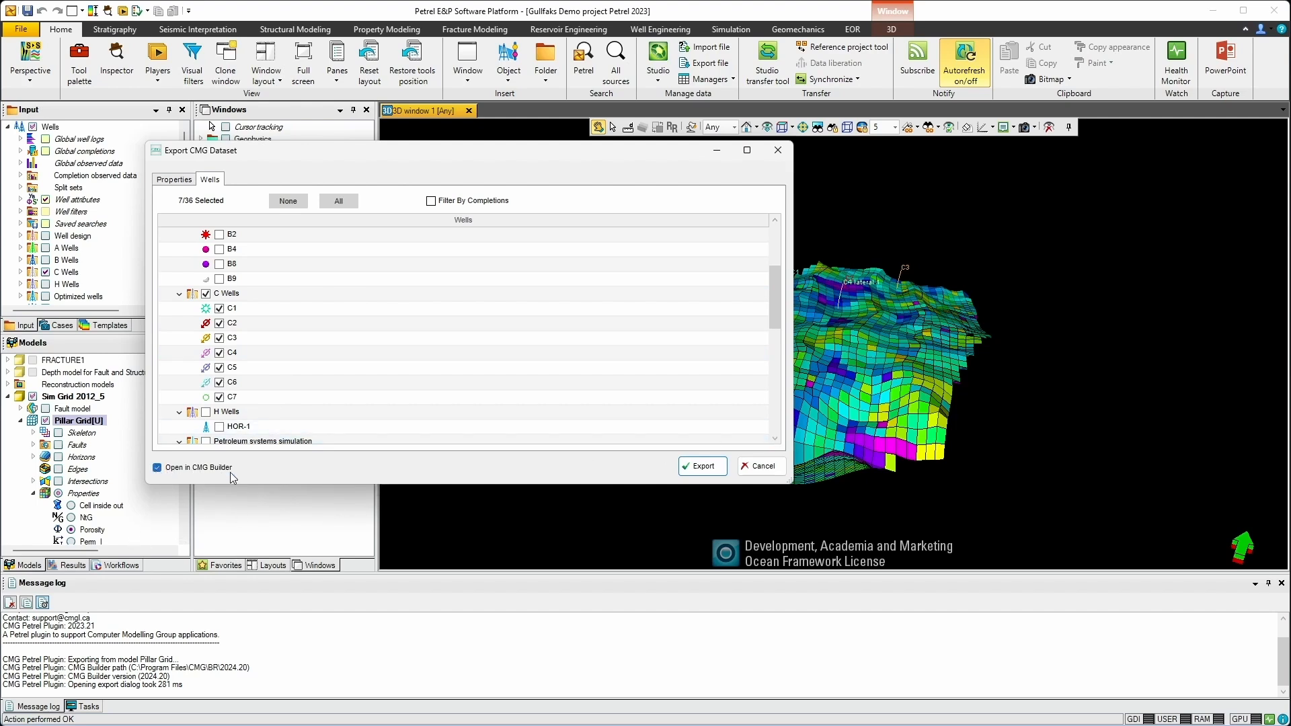
click(701, 466)
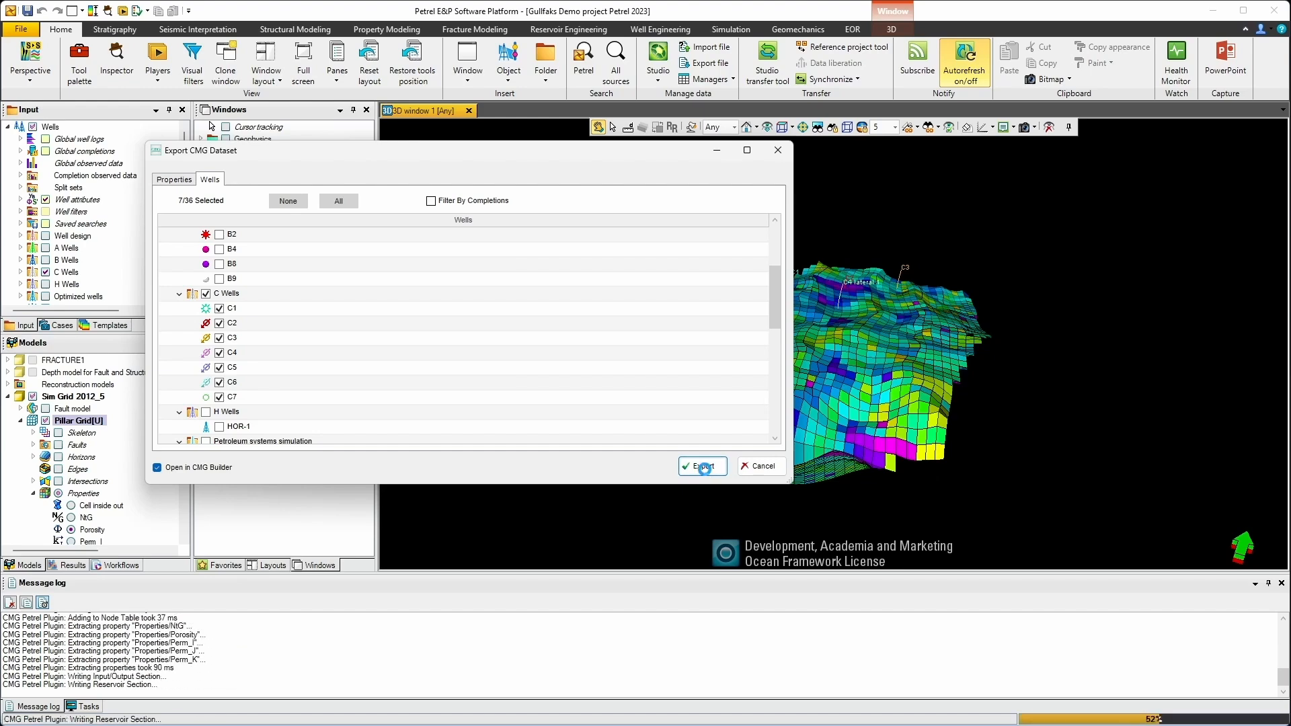
click(702, 466)
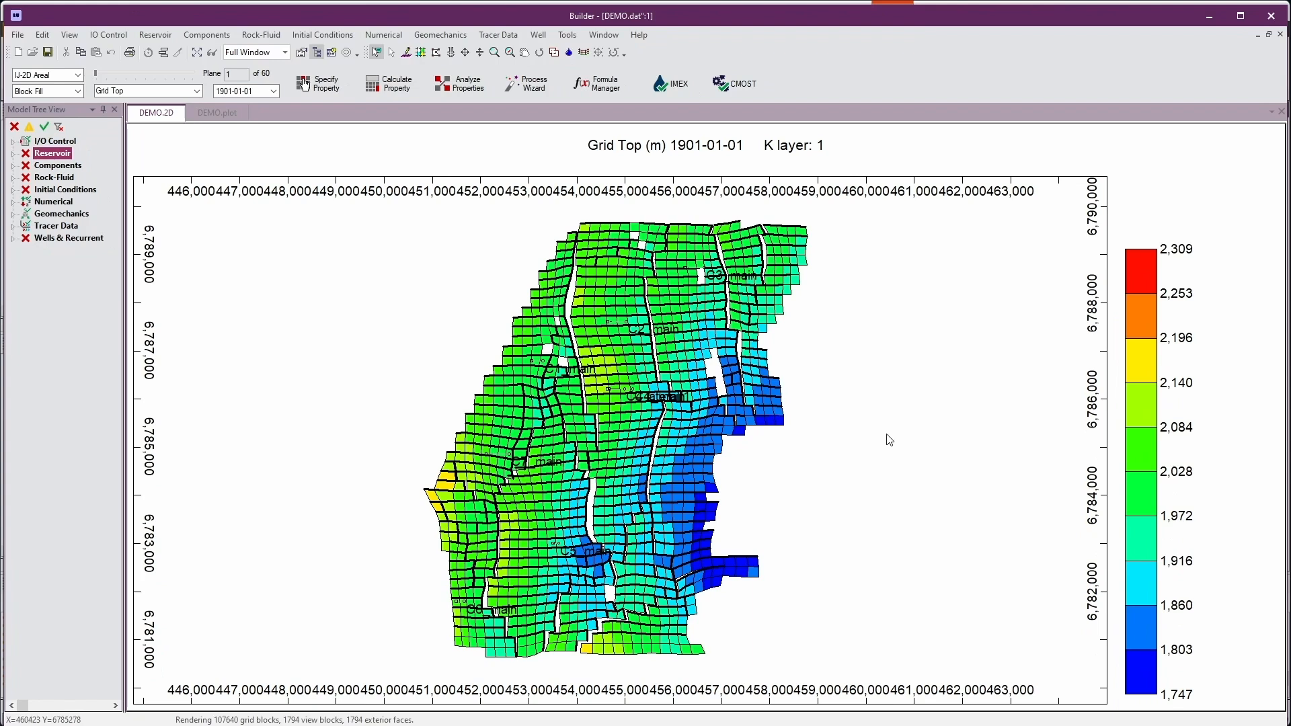
mouse_move(601, 346)
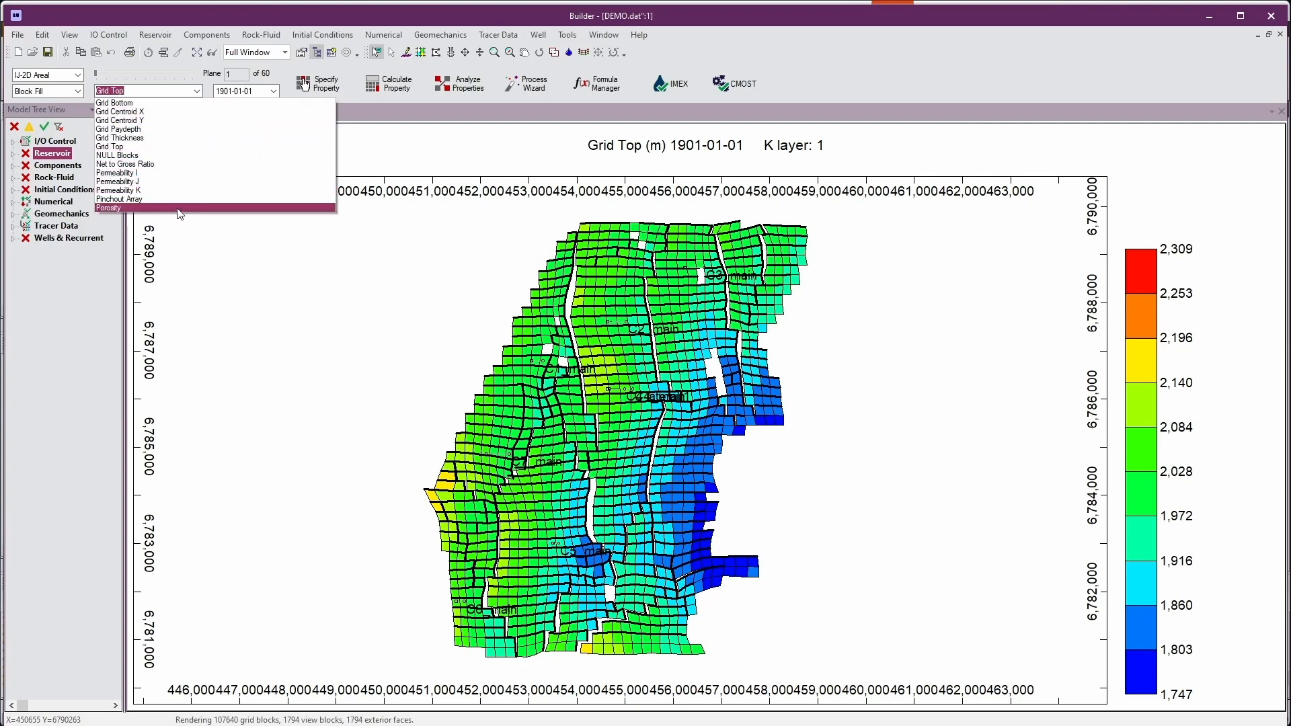
Switch the displayed property from grid top to Porosity.
click(108, 208)
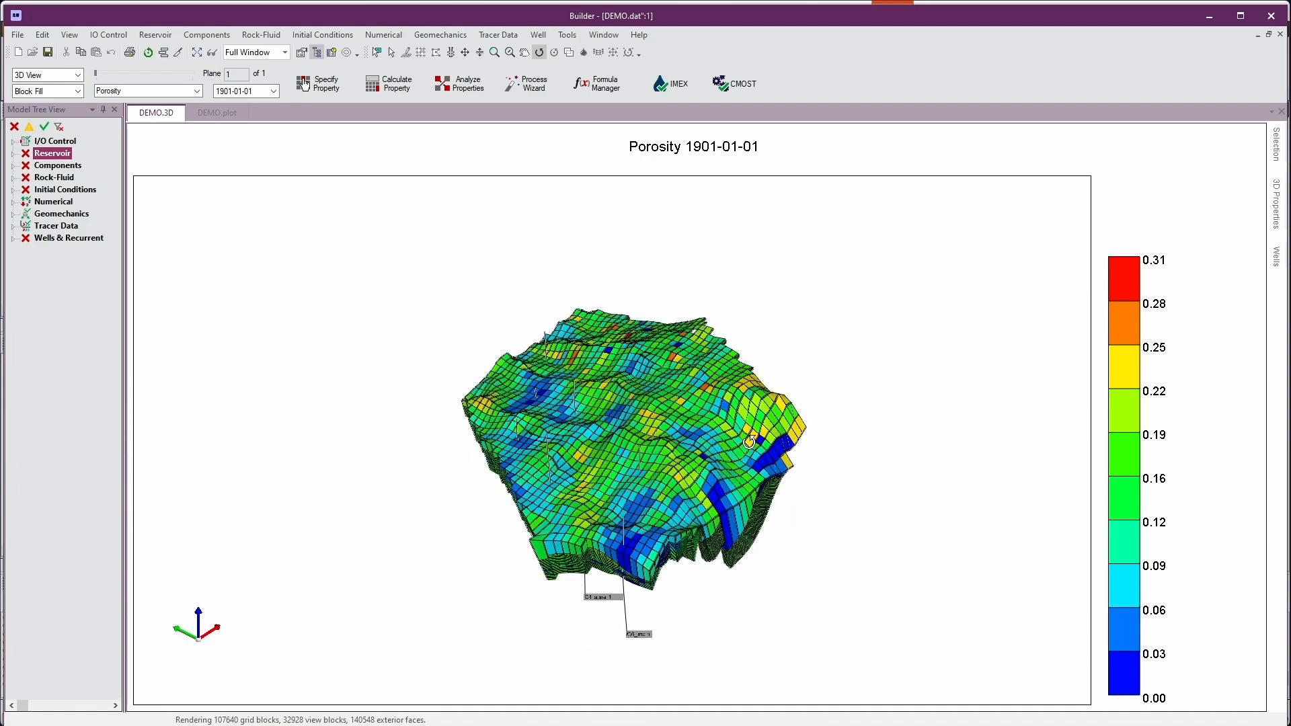
Orbit the 3D porosity model to view it from another side.
drag(749, 441, 642, 531)
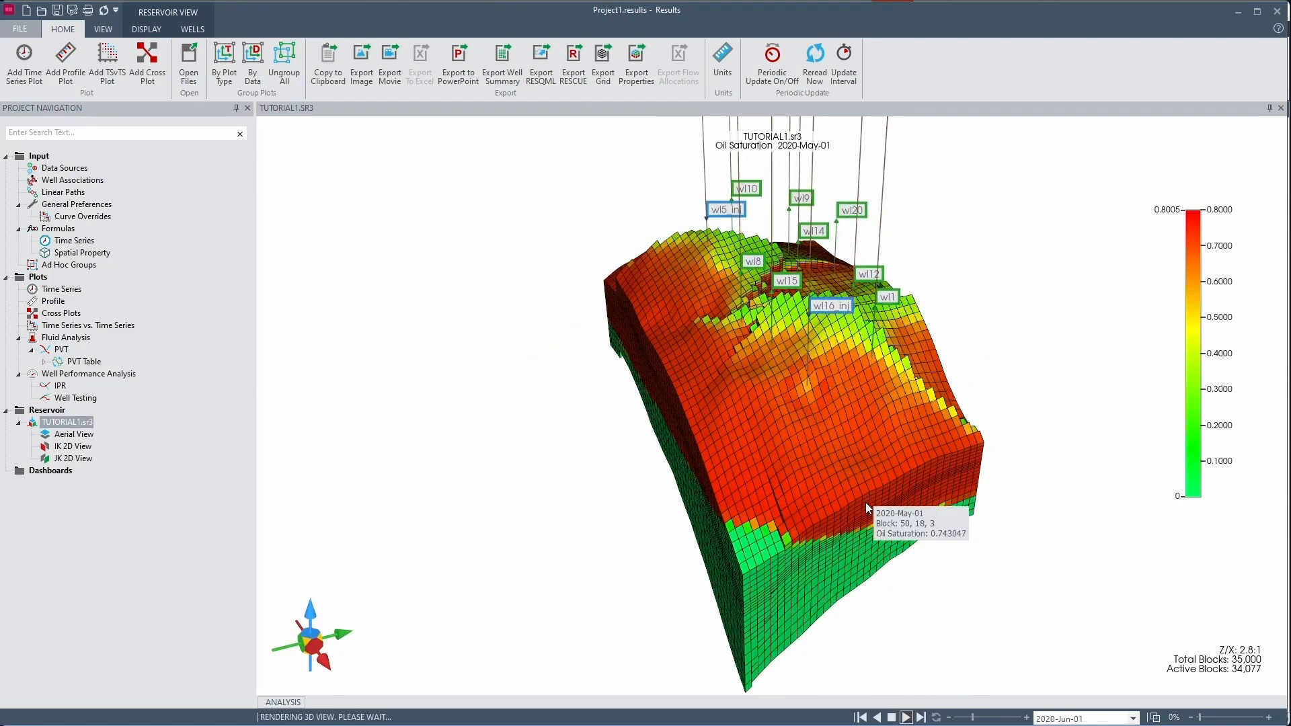
Play the oil saturation time steps forward to 2025-Jun-01, then stop.
click(903, 717)
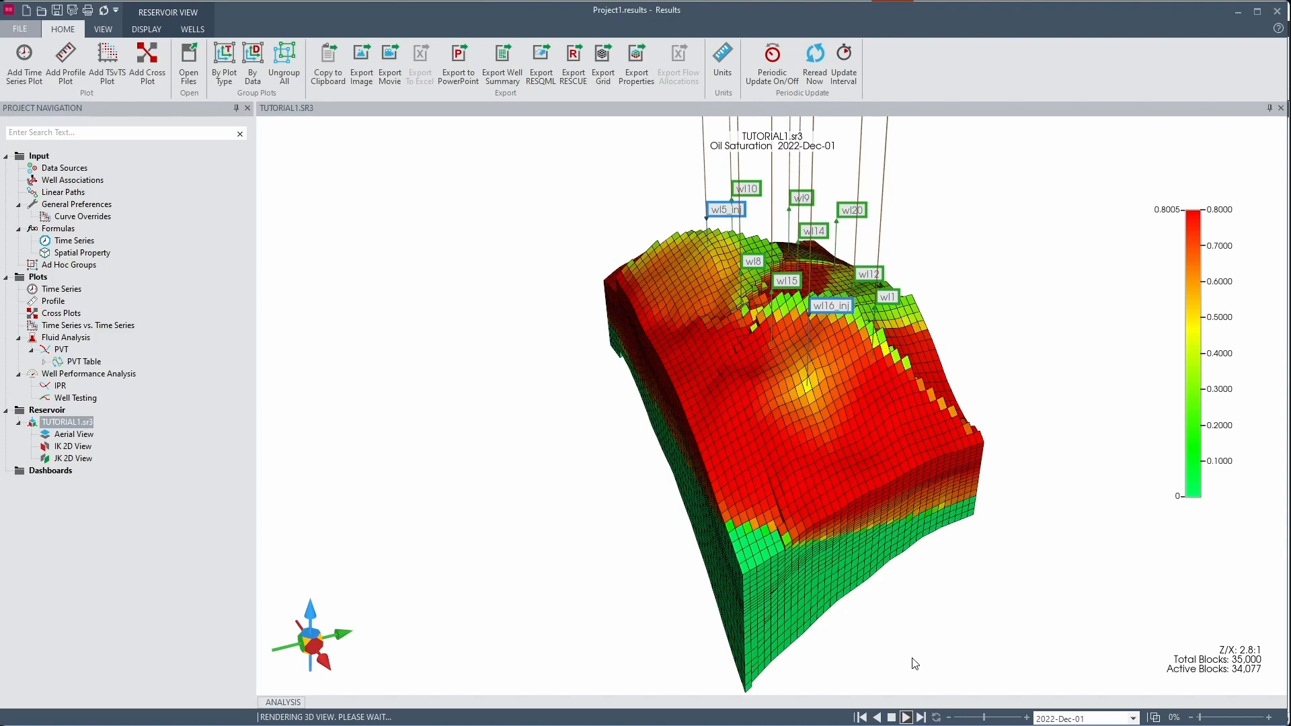
click(905, 717)
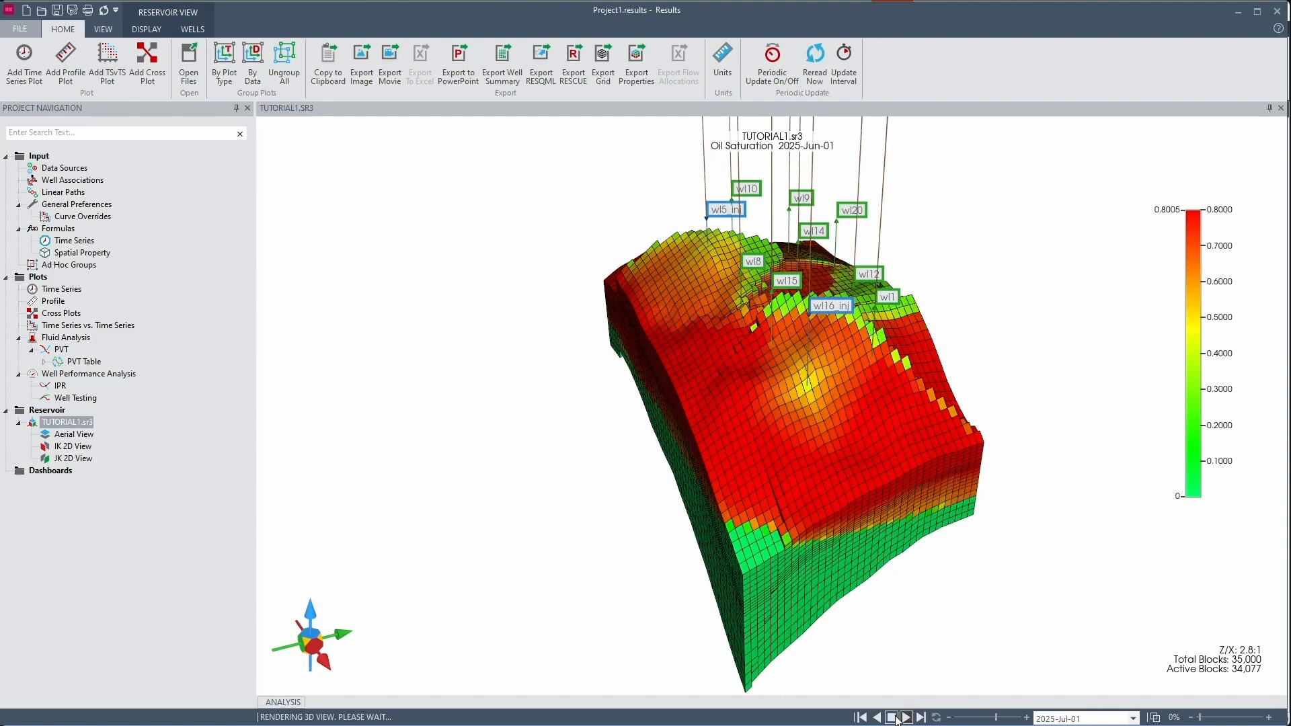
click(905, 717)
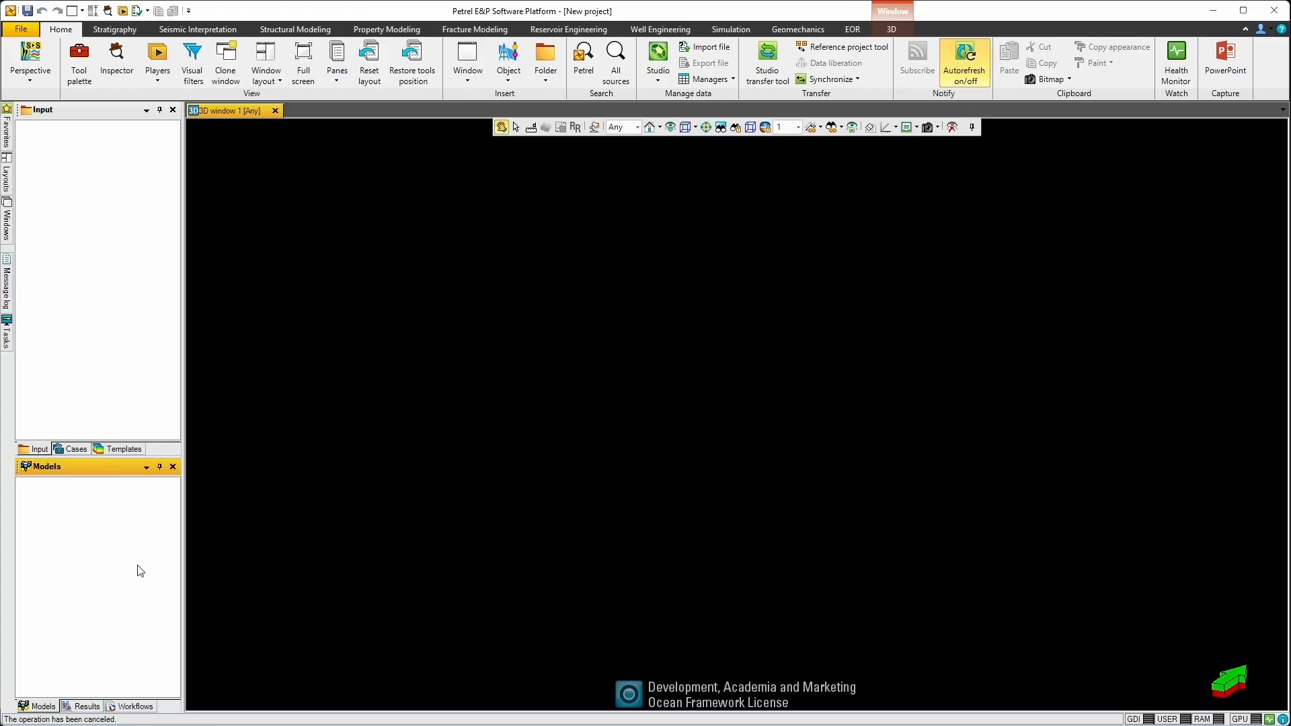
mouse_move(129, 529)
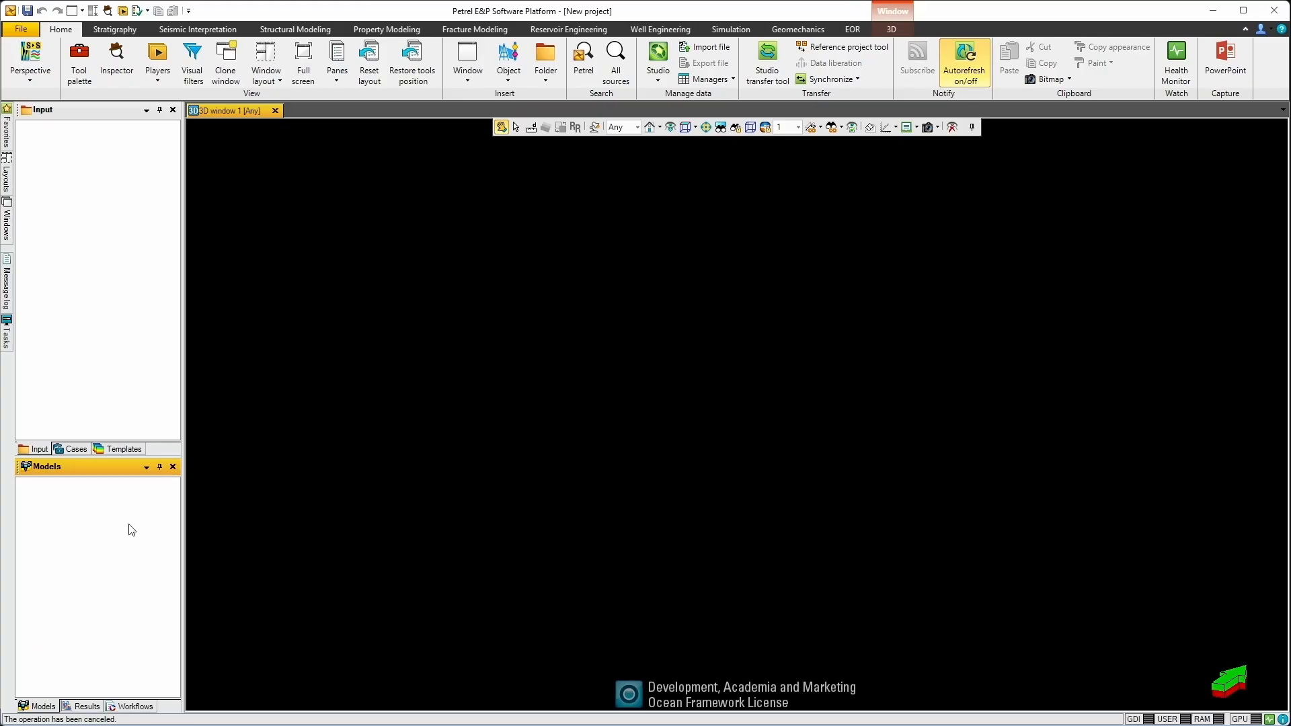
mouse_move(70, 472)
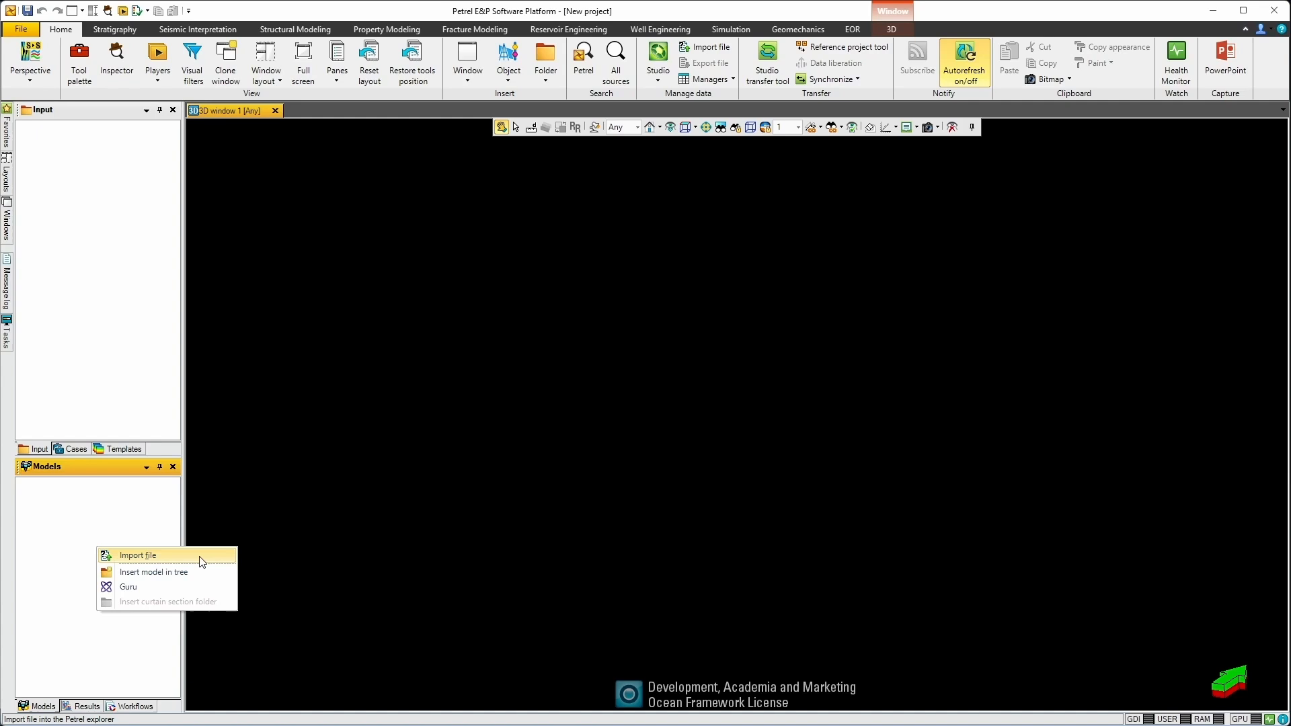
Import the TUTORIAL1.sr3 results file into Petrel's Models pane.
click(138, 555)
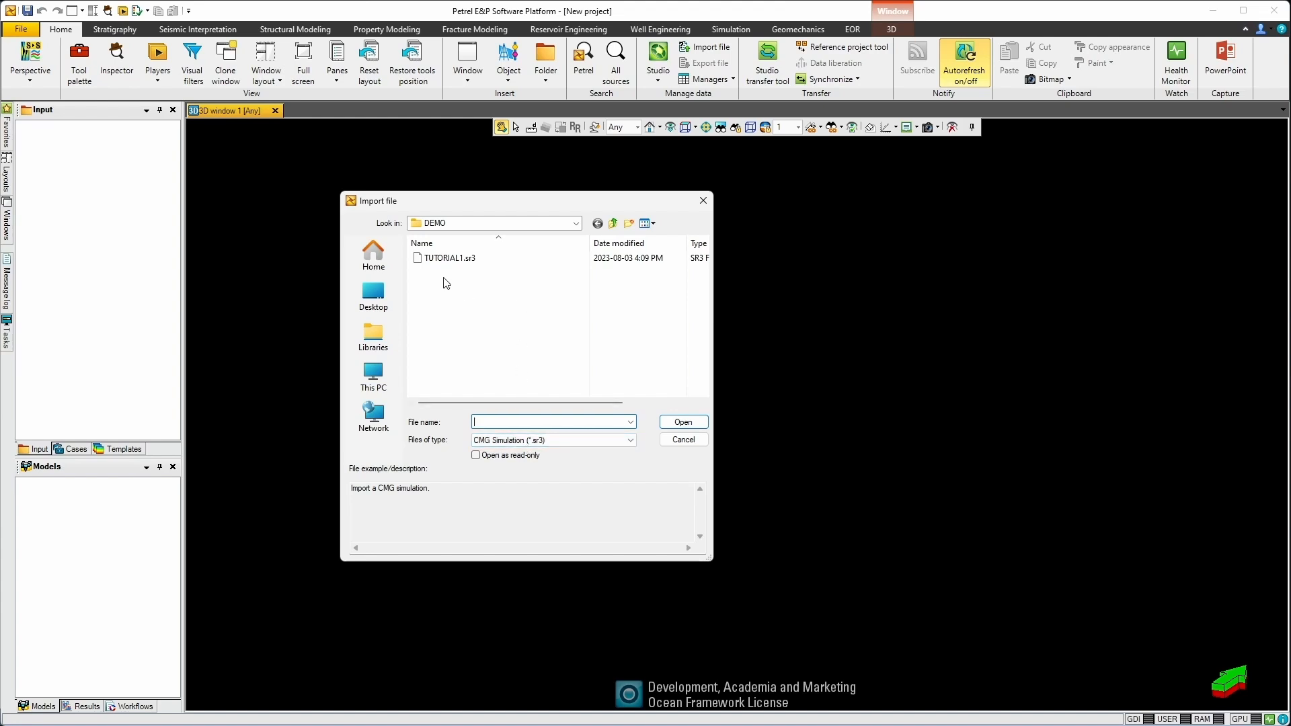
click(449, 258)
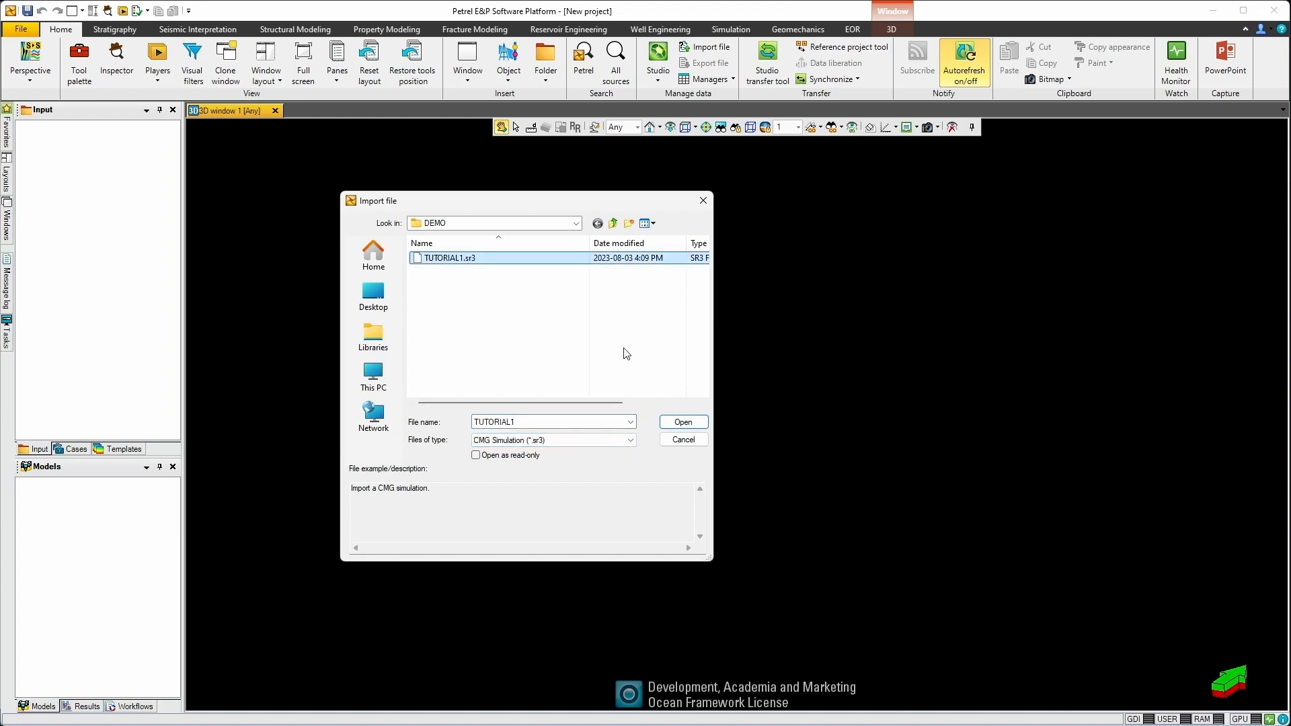
click(681, 422)
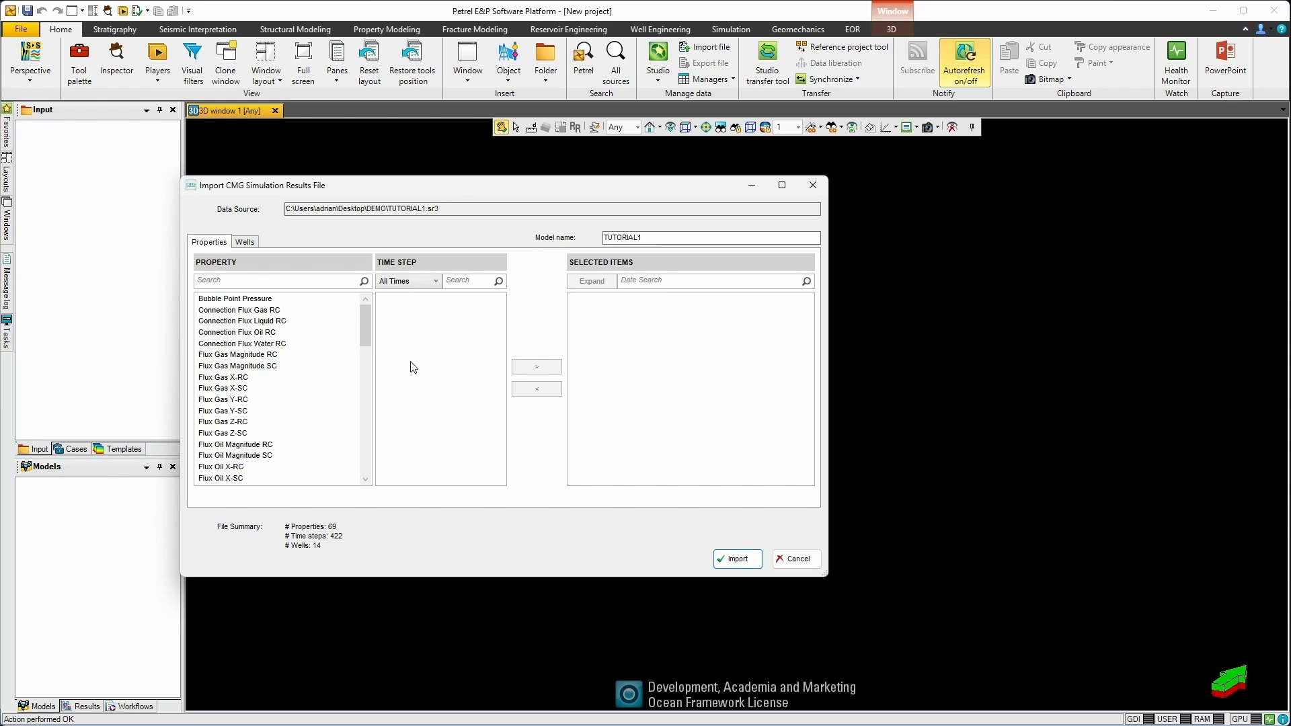
Search 'pres' and add Pressure at its time steps to the import selection.
click(223, 410)
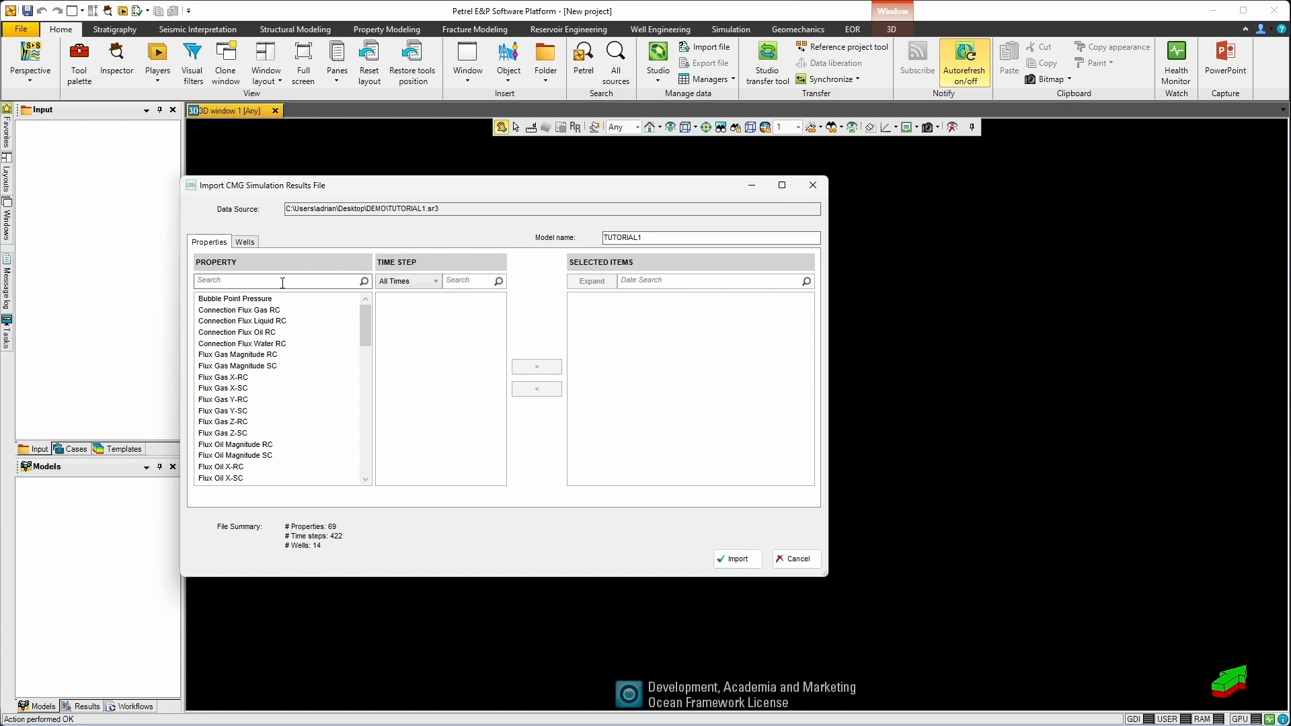
text(pres)
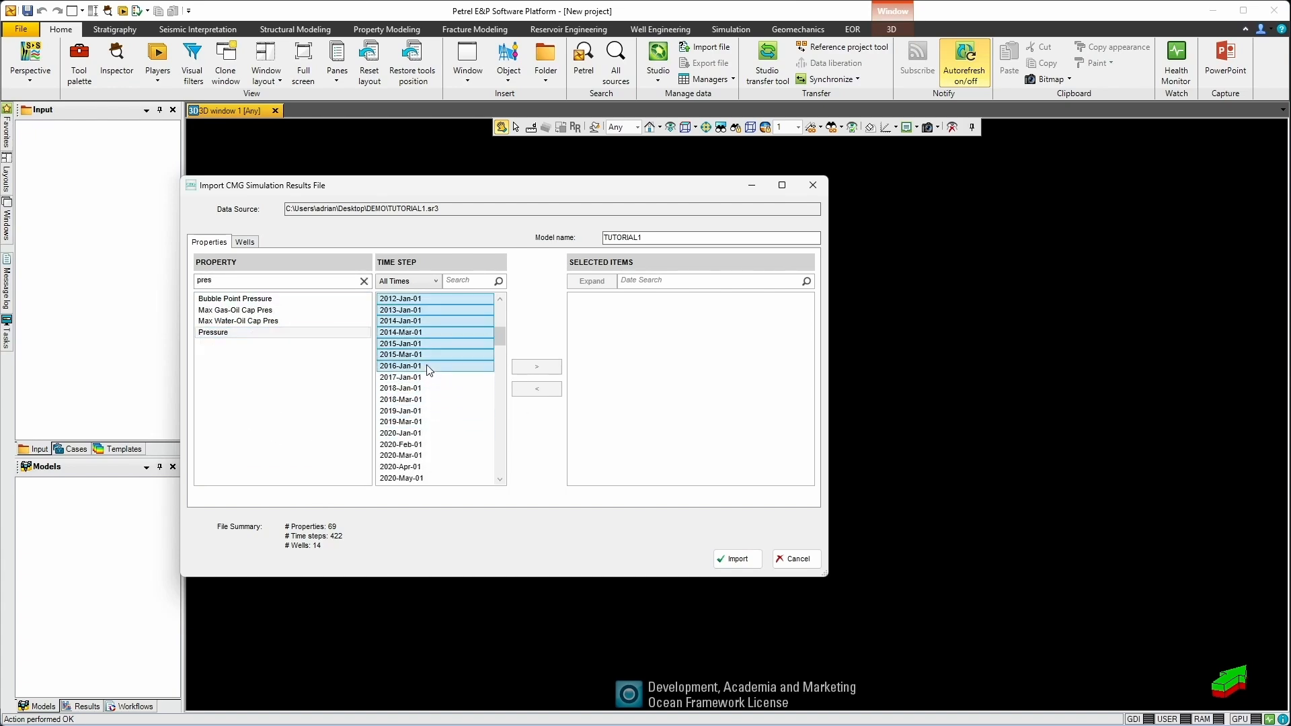
click(536, 366)
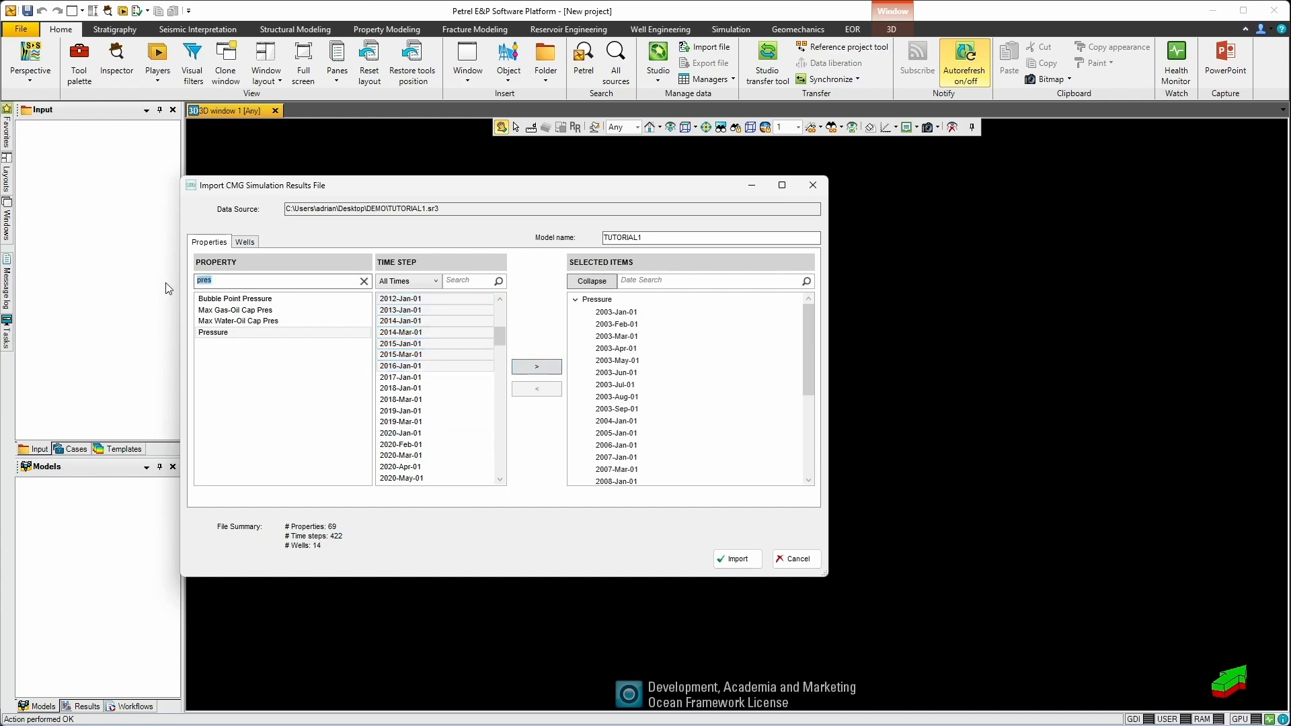
Search 'satu' and add Gas, Oil and Water Saturation for May–December 2029.
text(satu)
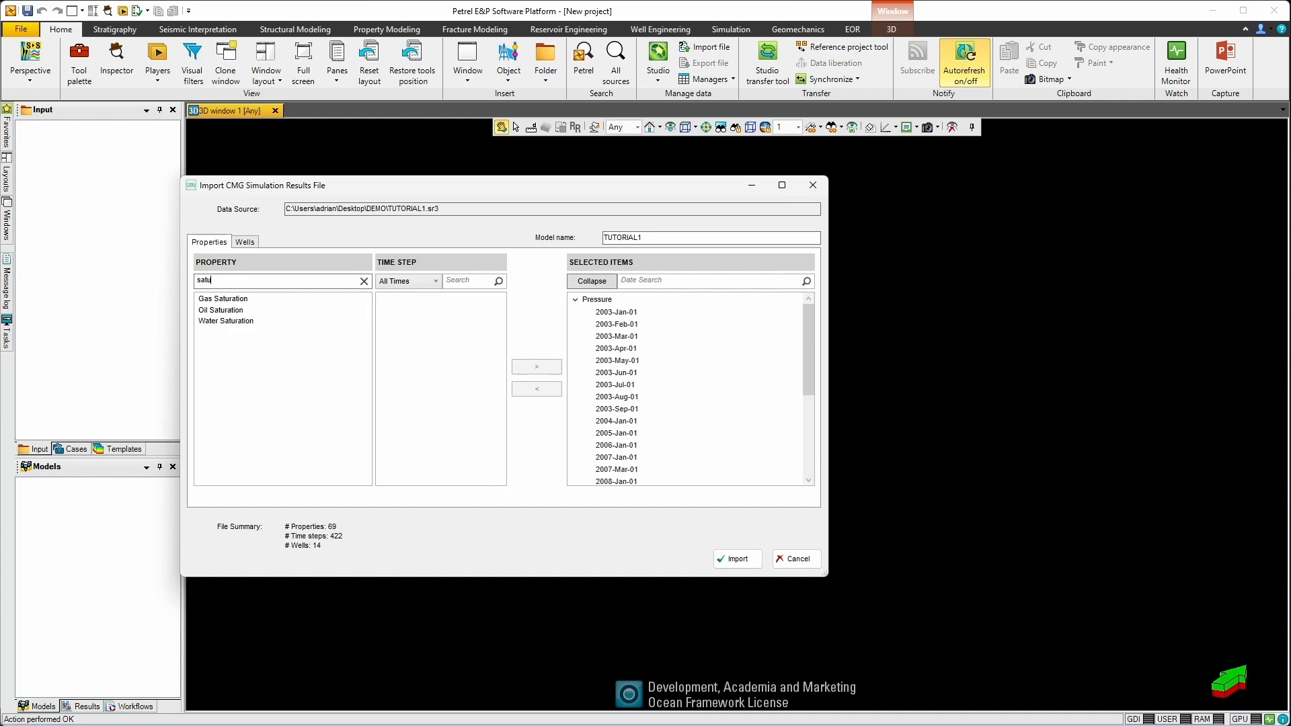
click(222, 298)
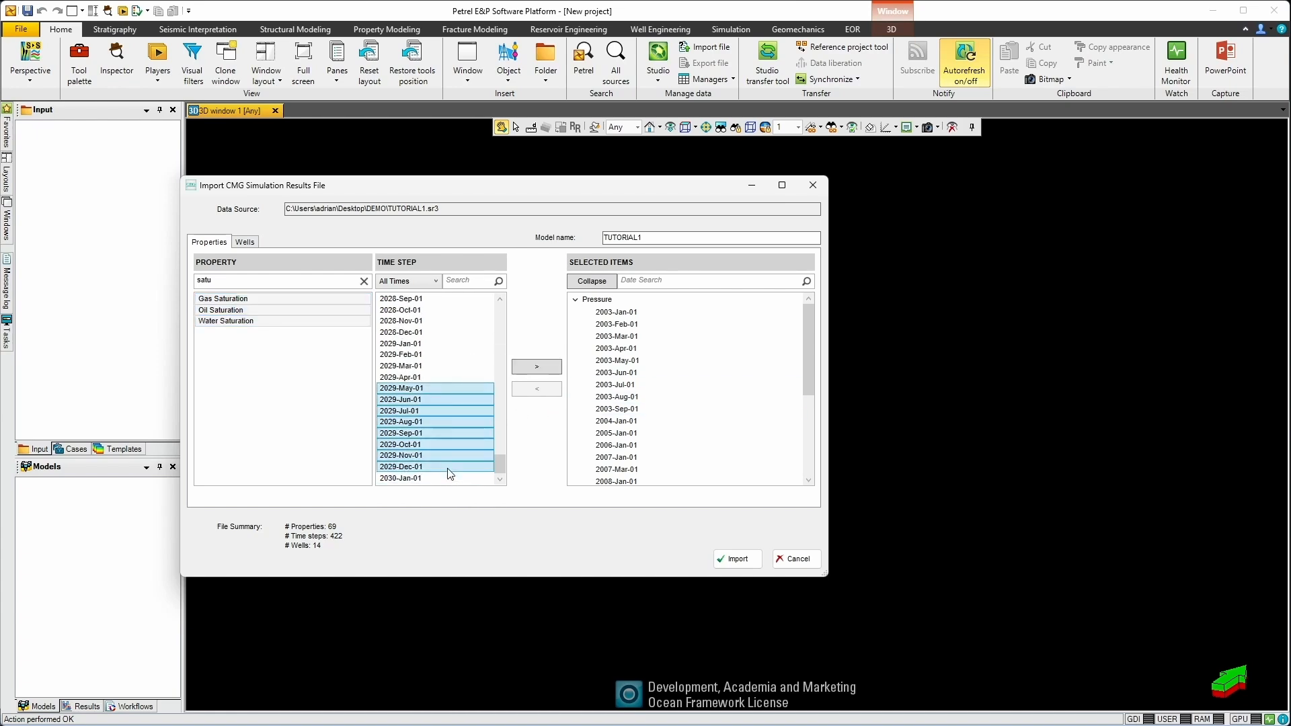
click(536, 366)
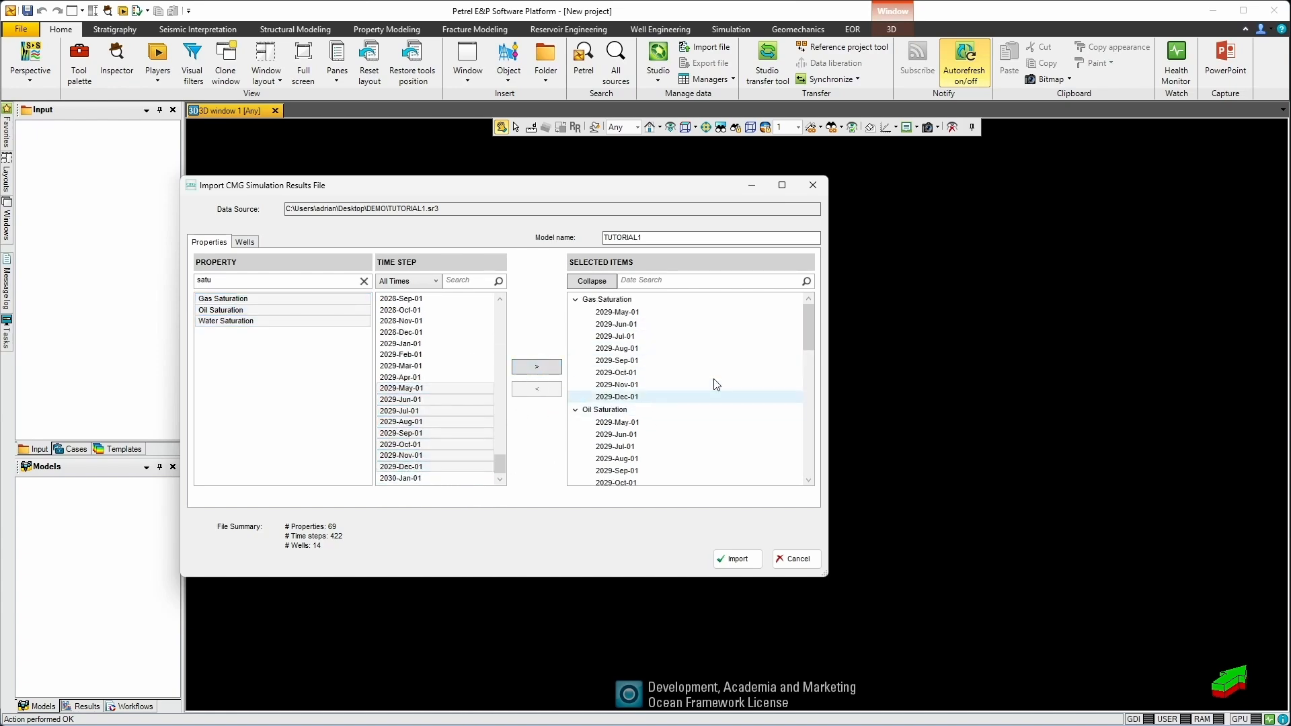
click(616, 434)
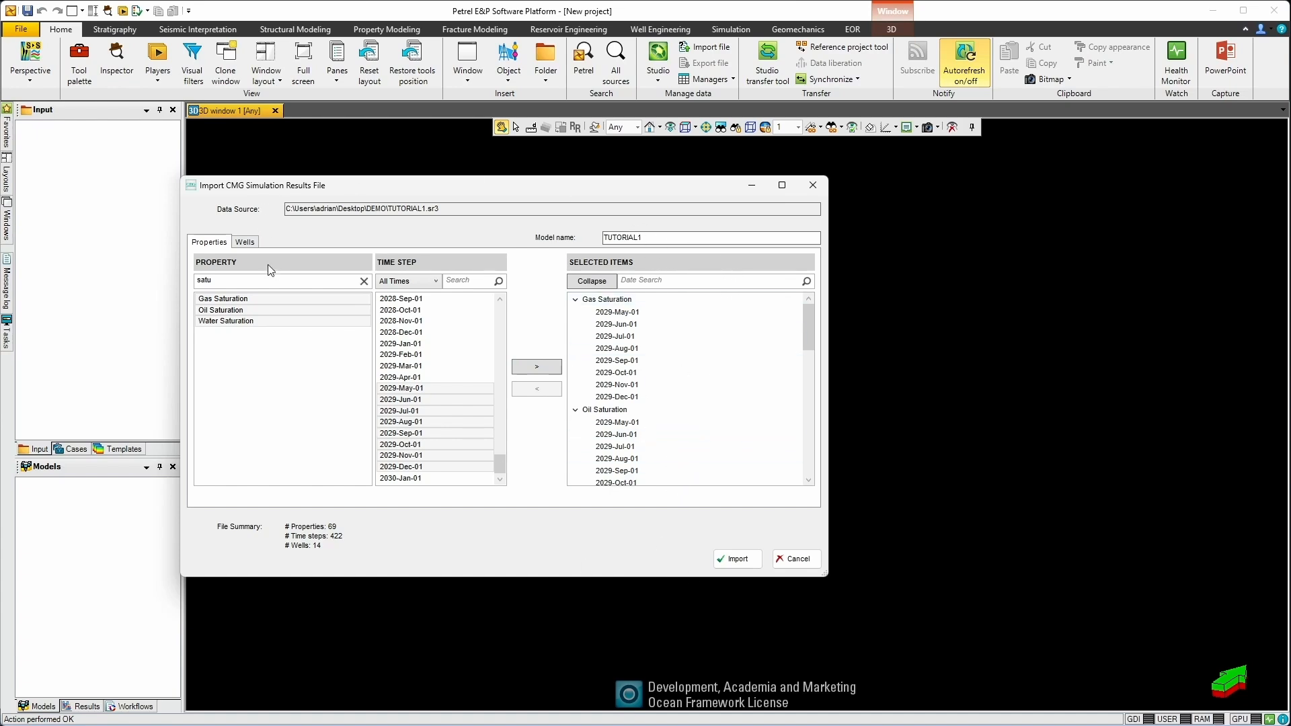
Import the selected CMG results with all 14 wells checked.
click(245, 242)
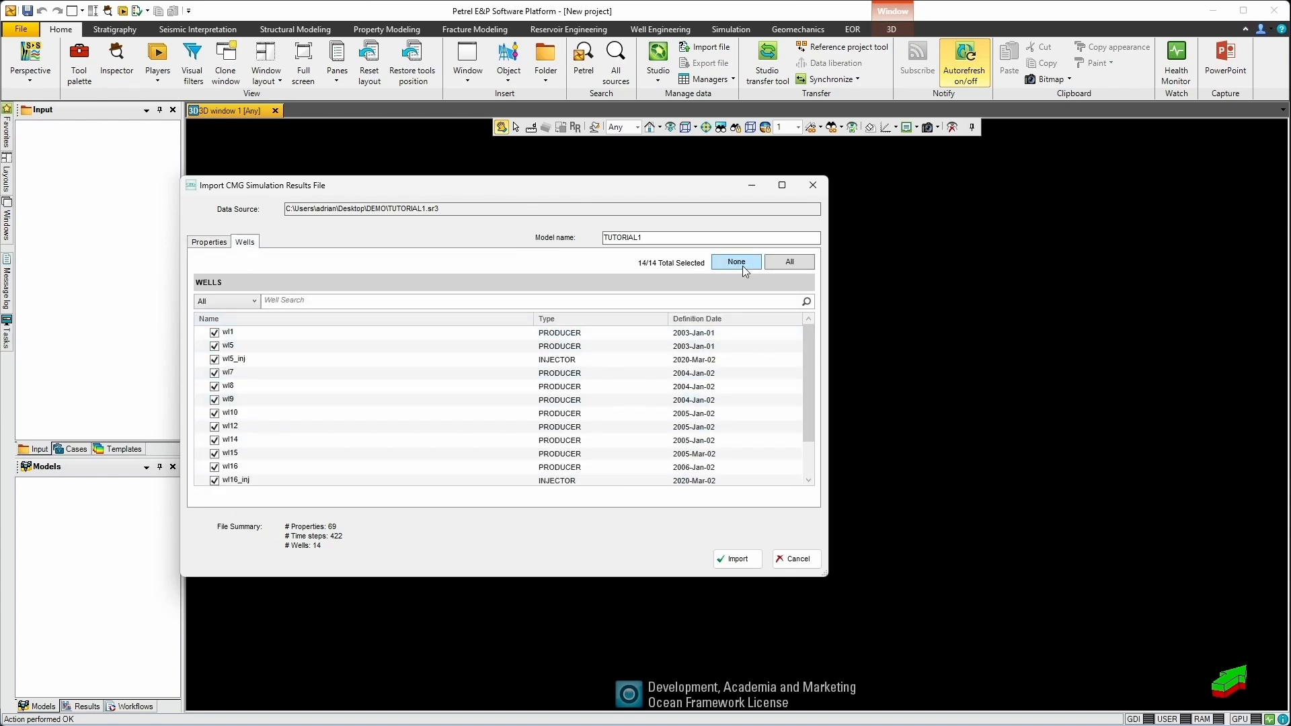
mouse_move(734, 558)
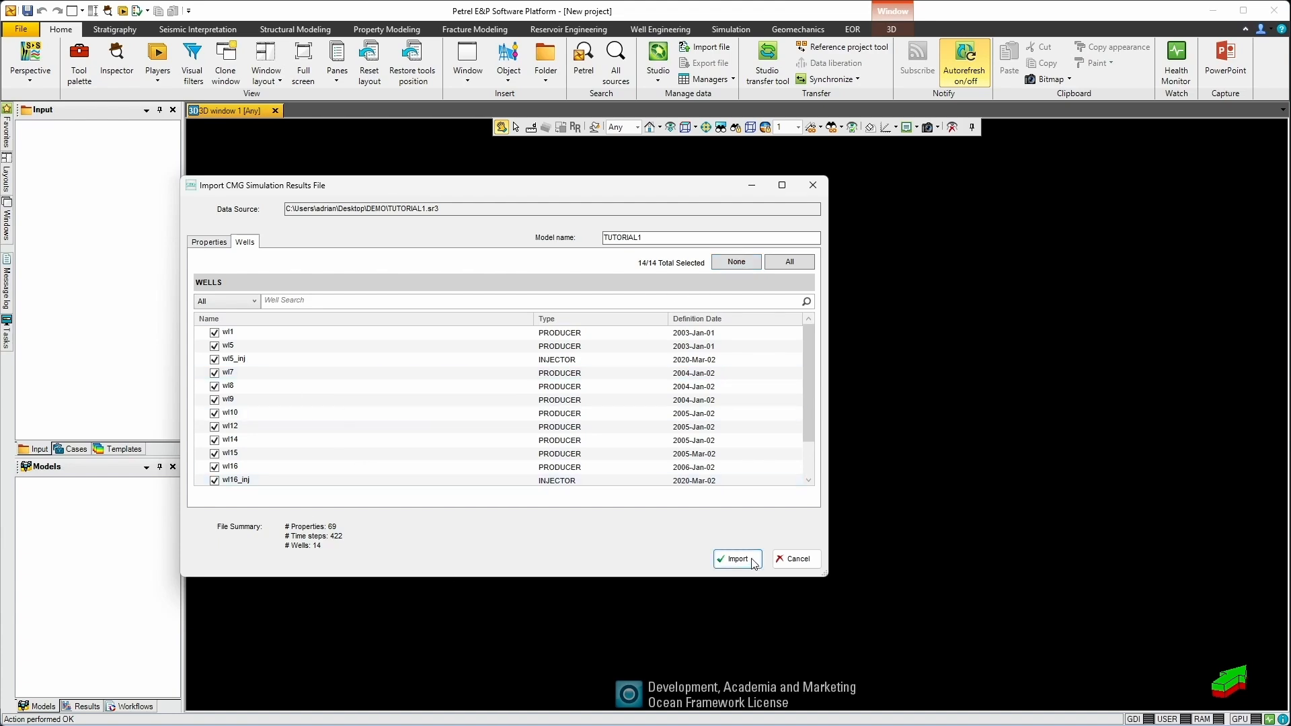
click(735, 558)
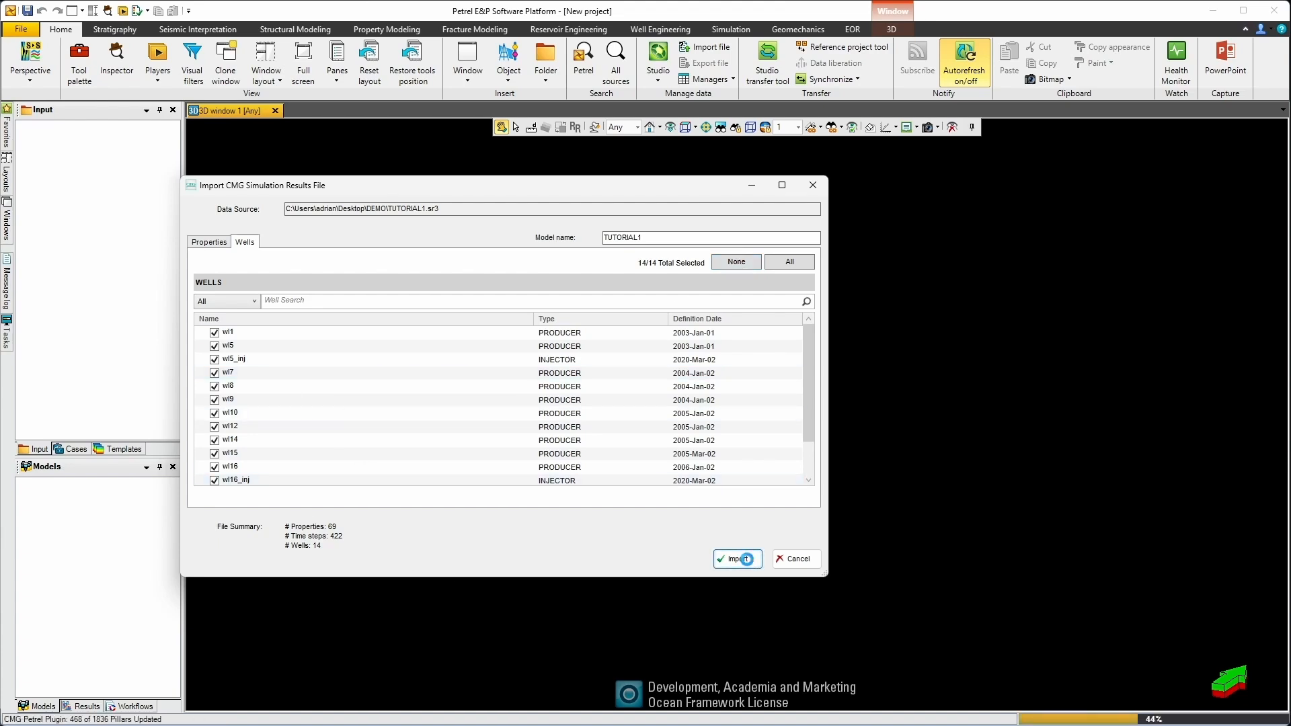
click(735, 558)
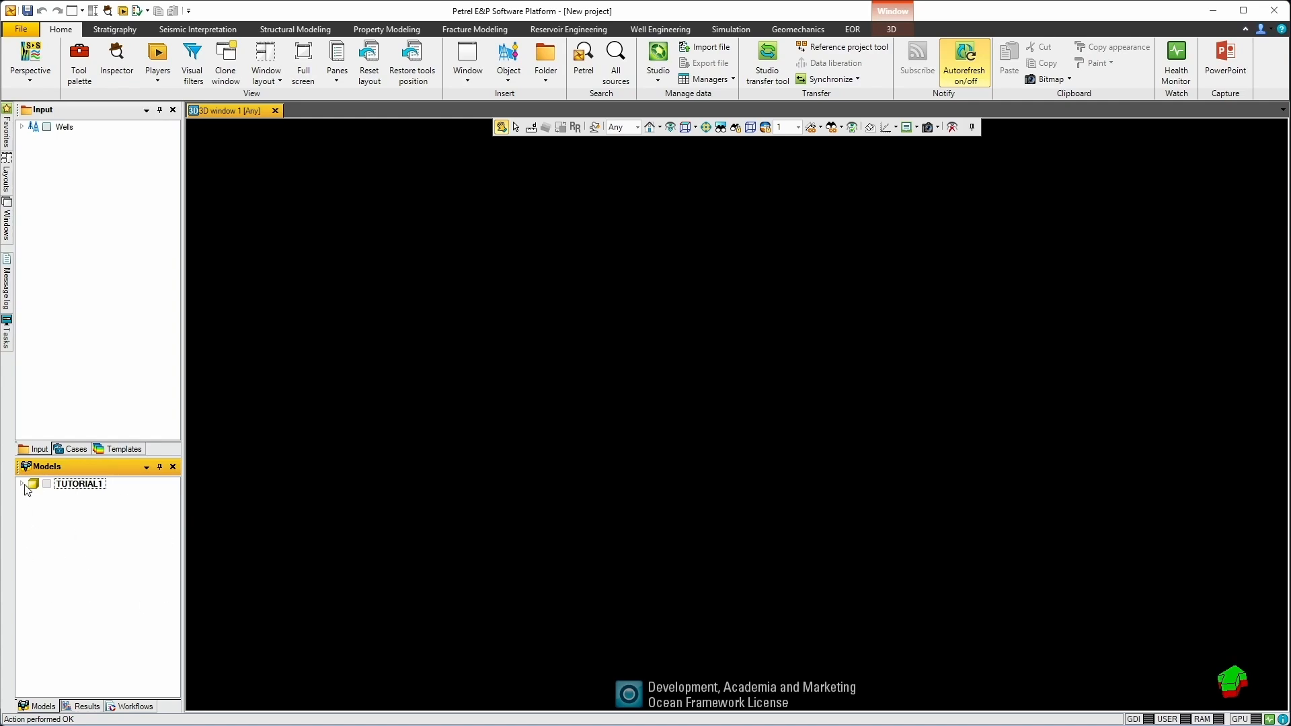
Expand the TUTORIAL1 model and its Properties folder to reveal the imported saturations and pressure.
click(23, 484)
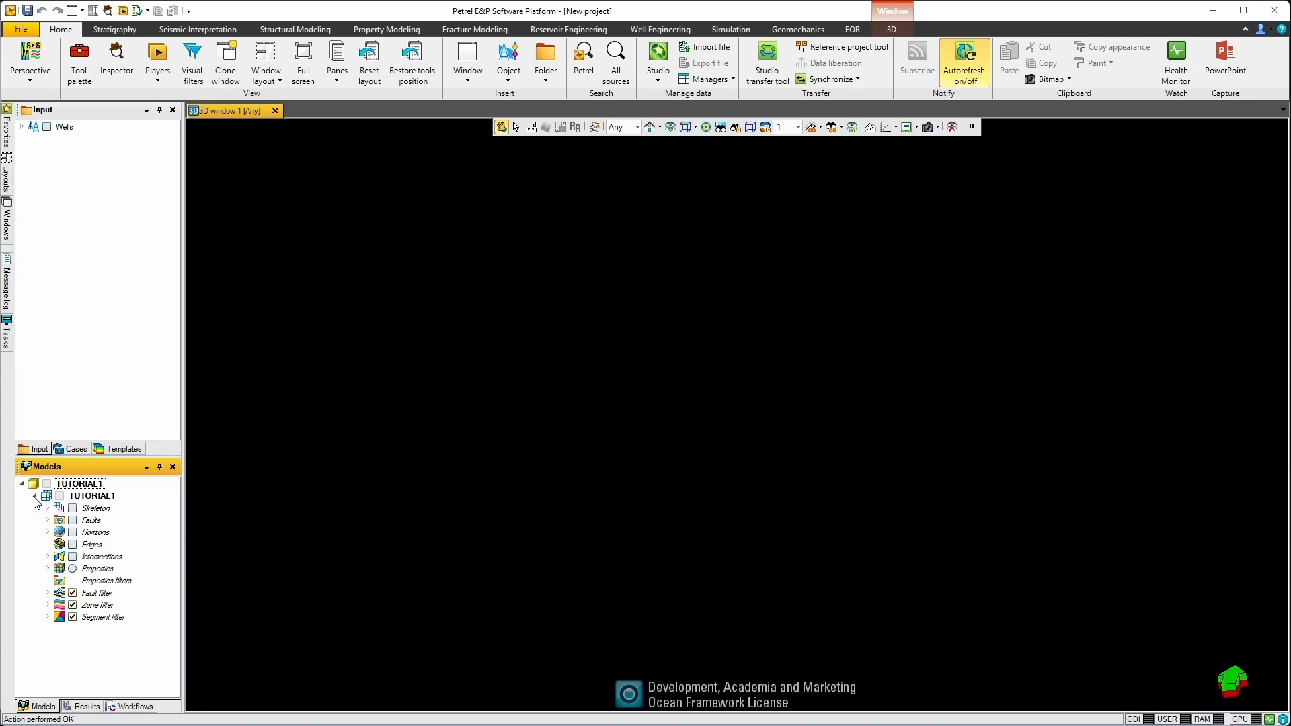
click(47, 569)
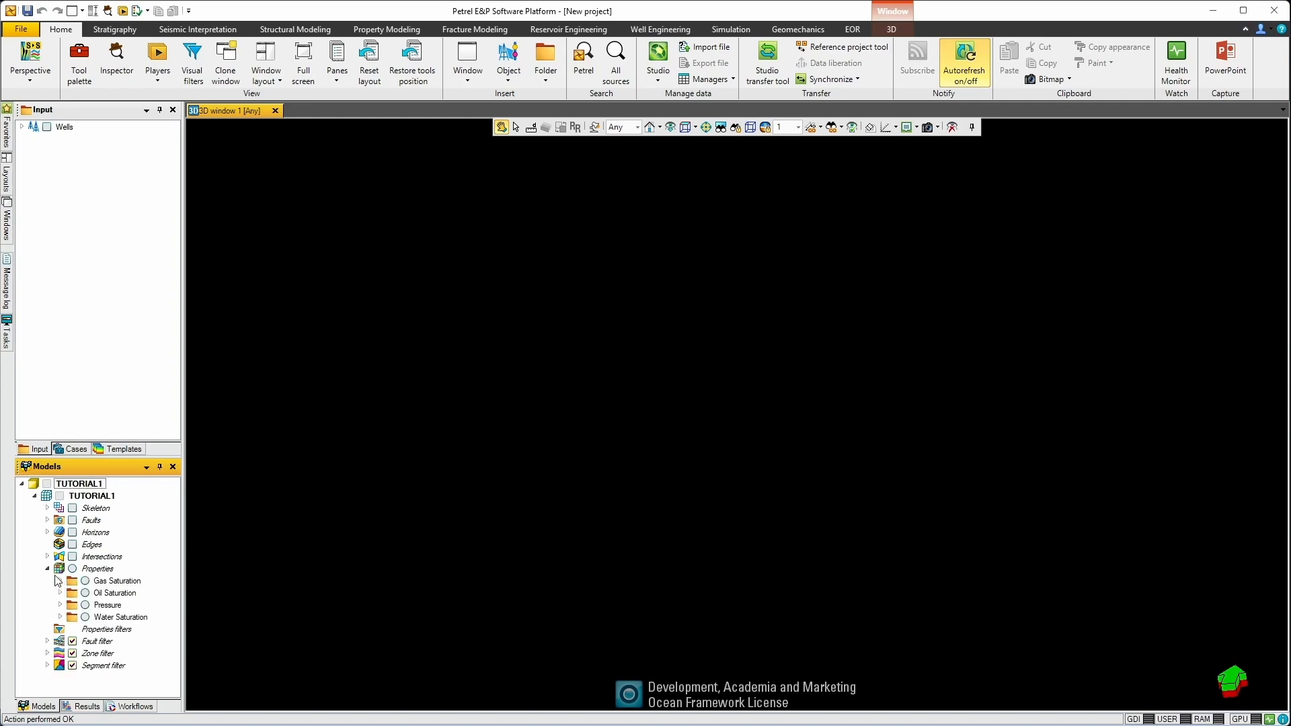
mouse_move(128, 589)
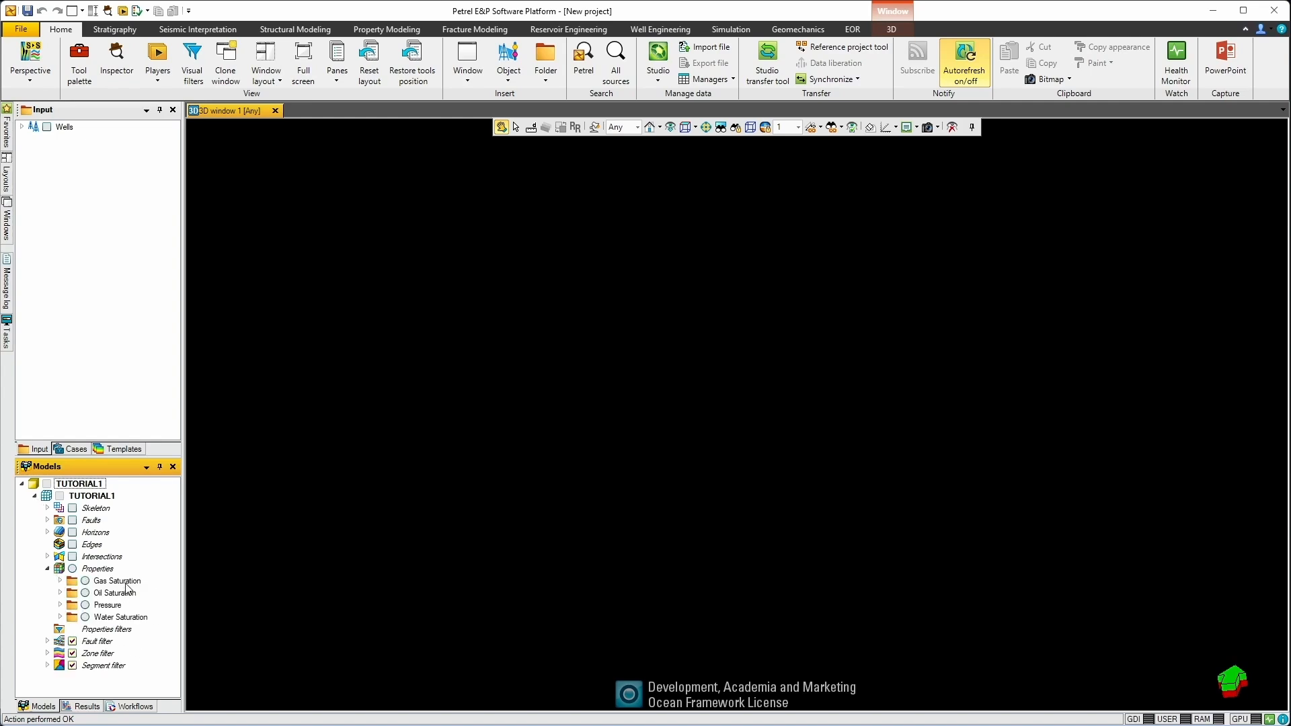
mouse_move(121, 607)
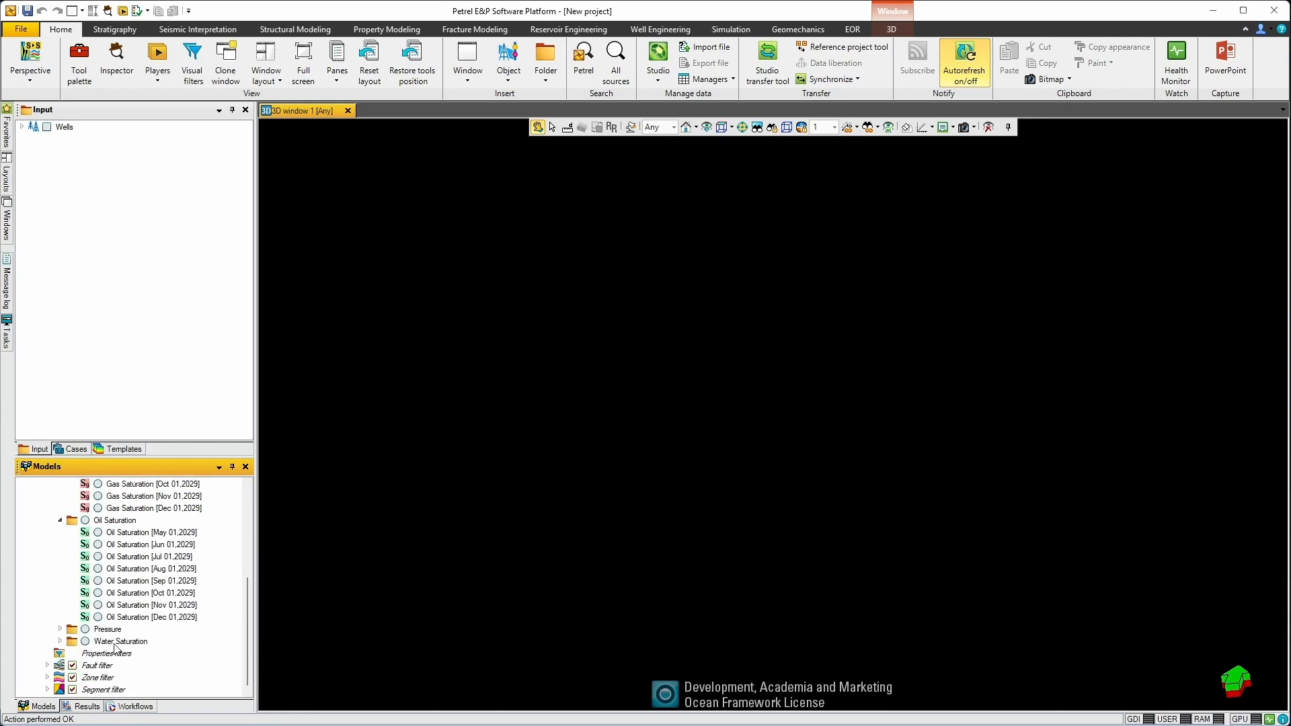
mouse_move(185, 632)
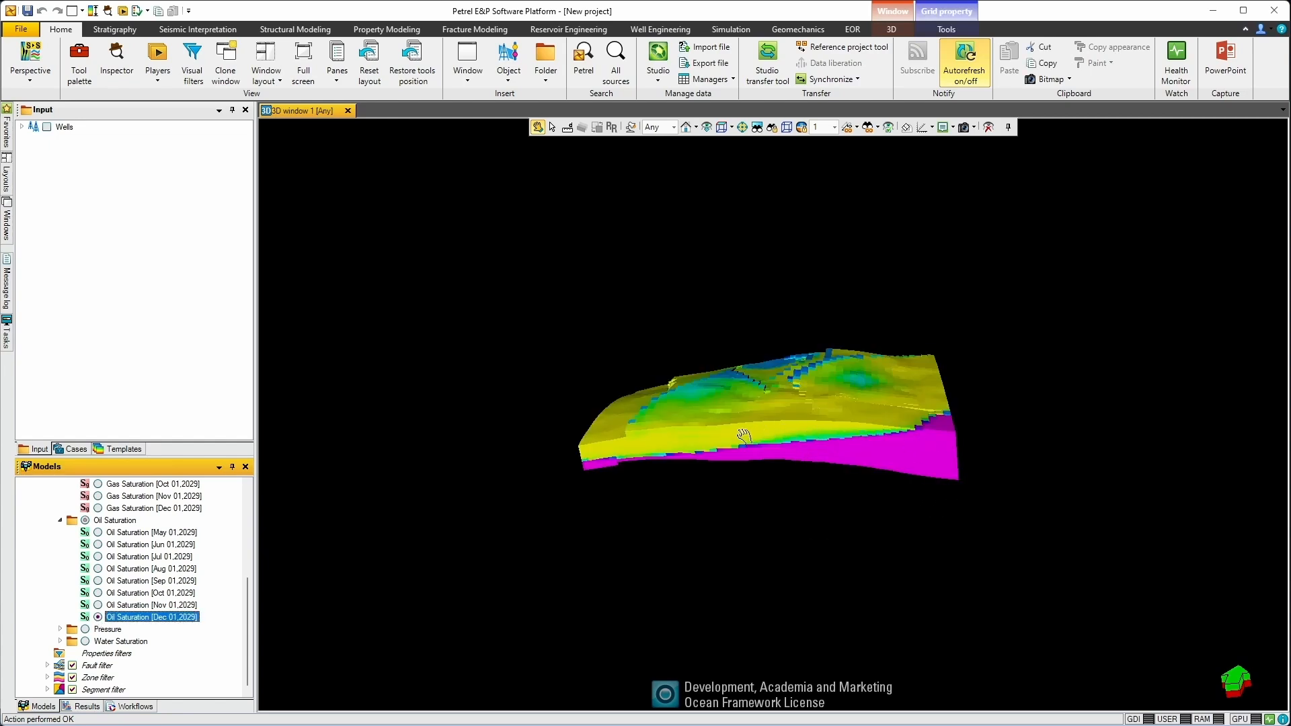
Rotate the grid view and display imported wells wl7, wl9, wl12 and wl16 in 3D.
drag(740, 432, 978, 409)
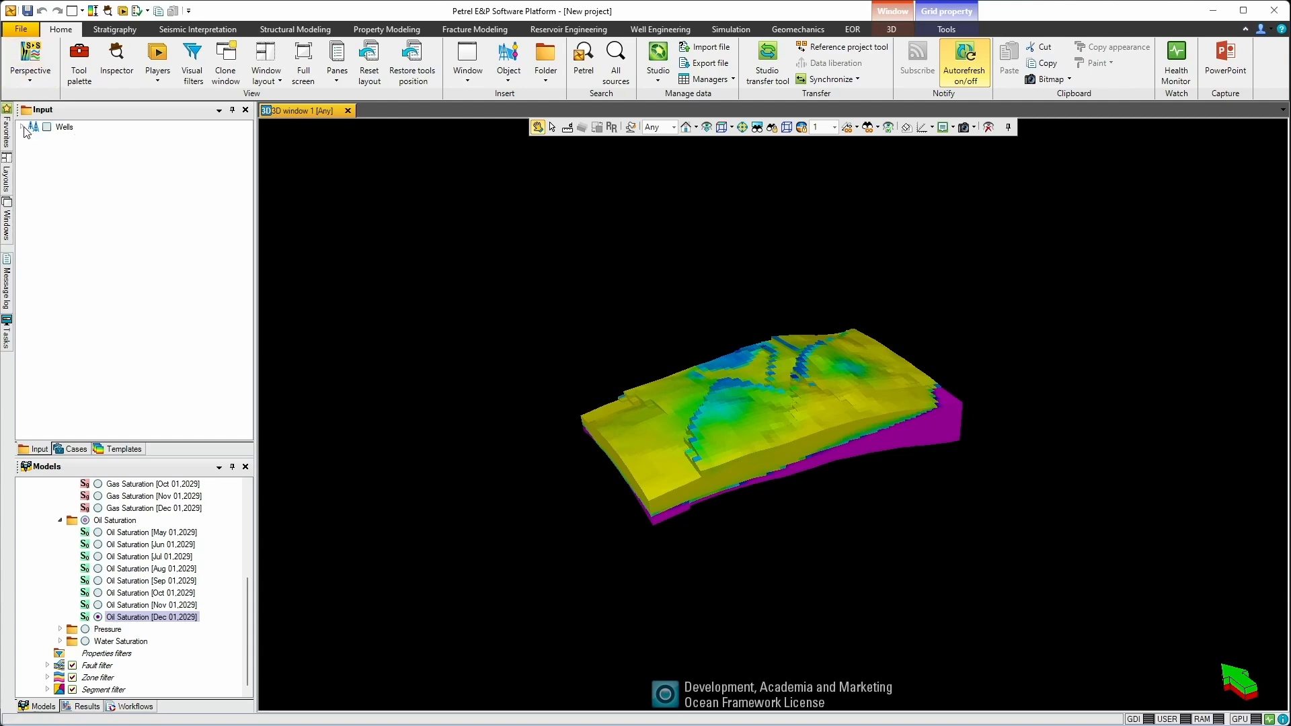
click(36, 127)
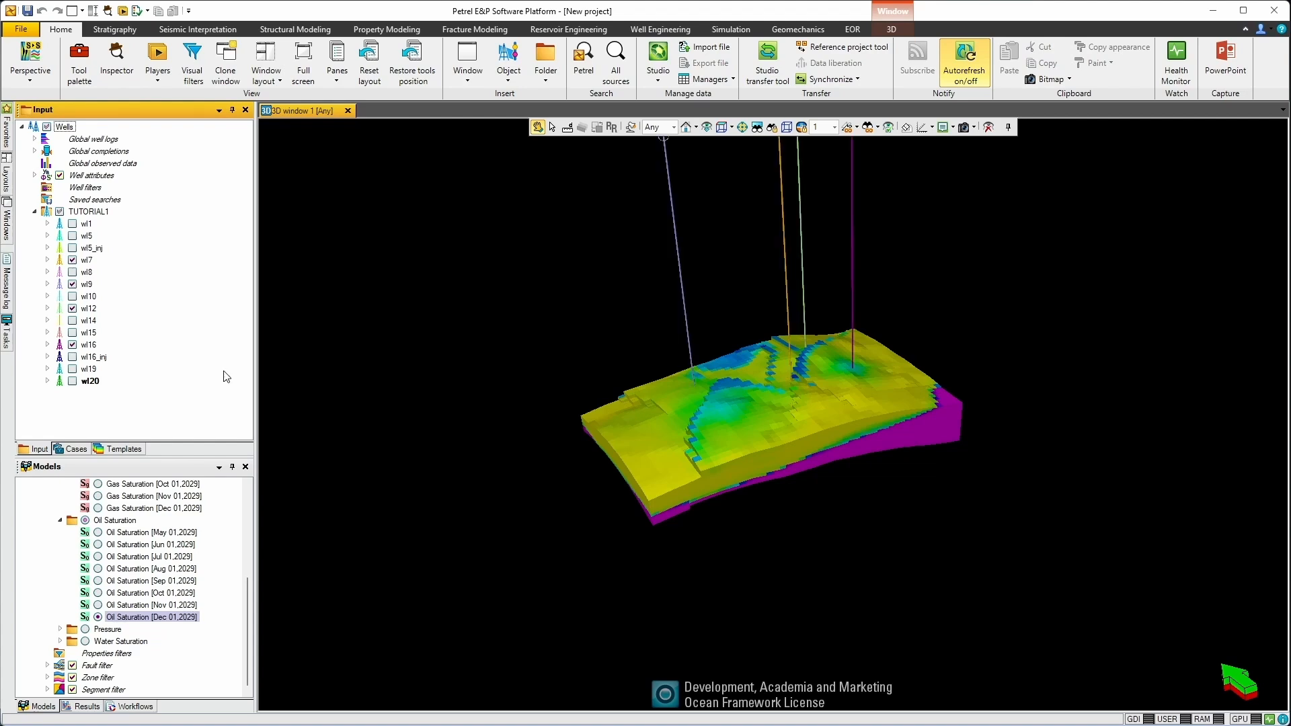
drag(782, 370, 626, 498)
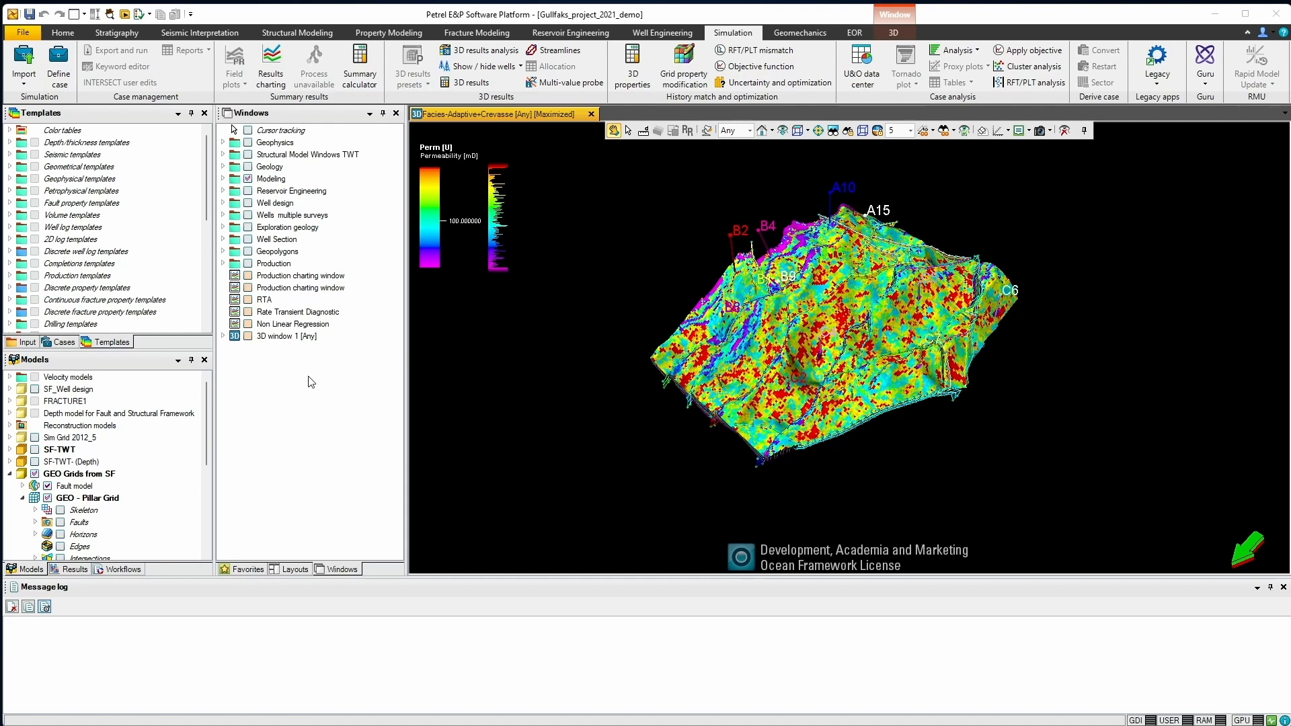
mouse_move(323, 424)
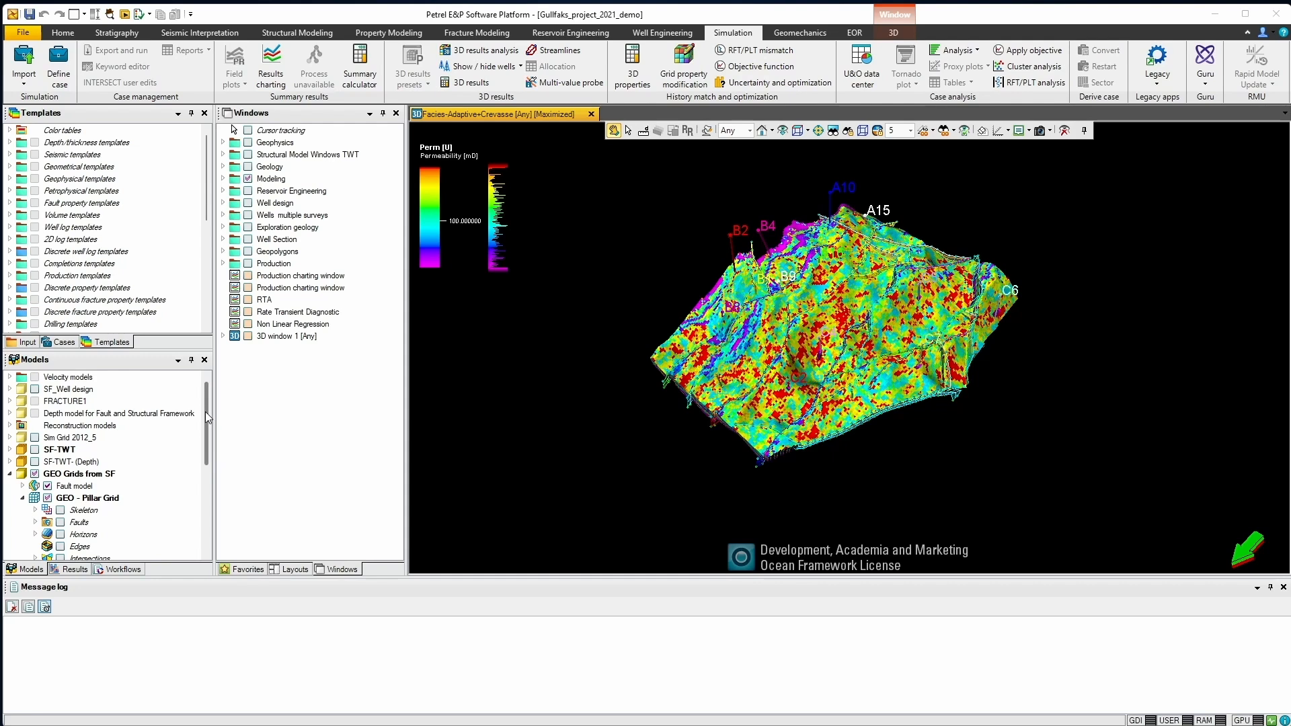
mouse_move(798, 15)
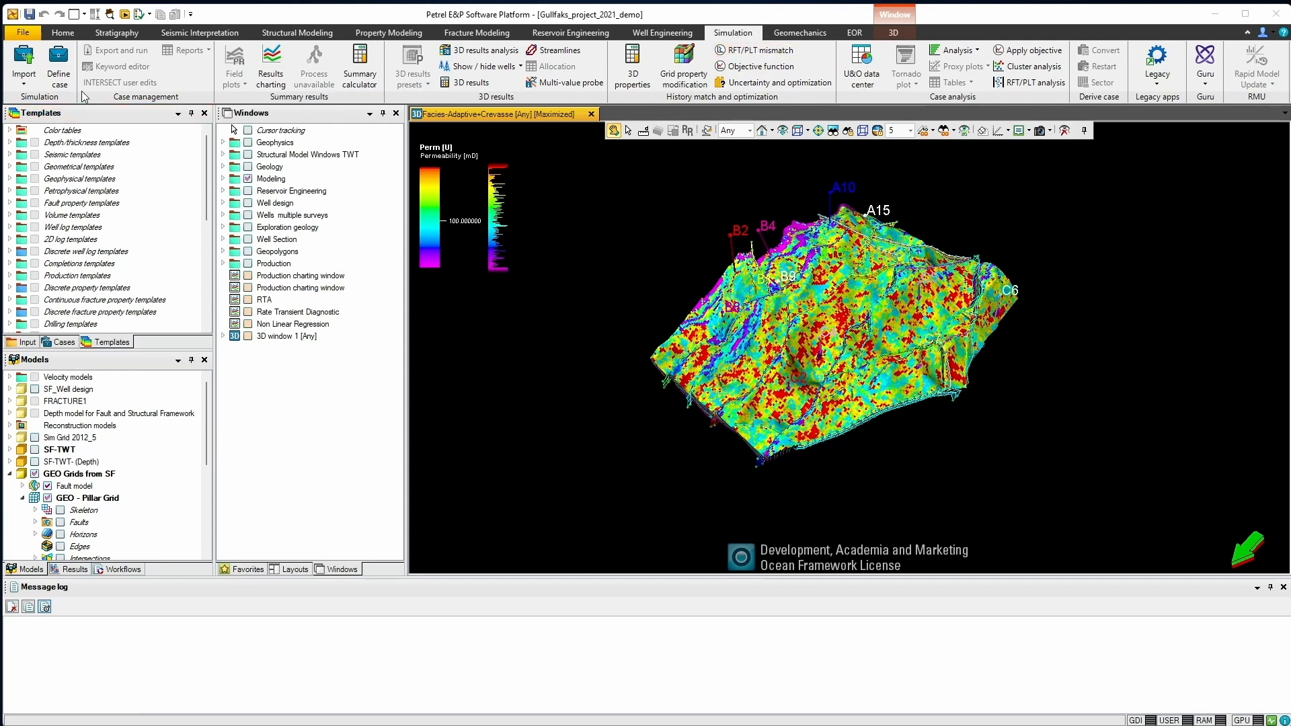
Launch Define case from the Simulation ribbon.
click(58, 66)
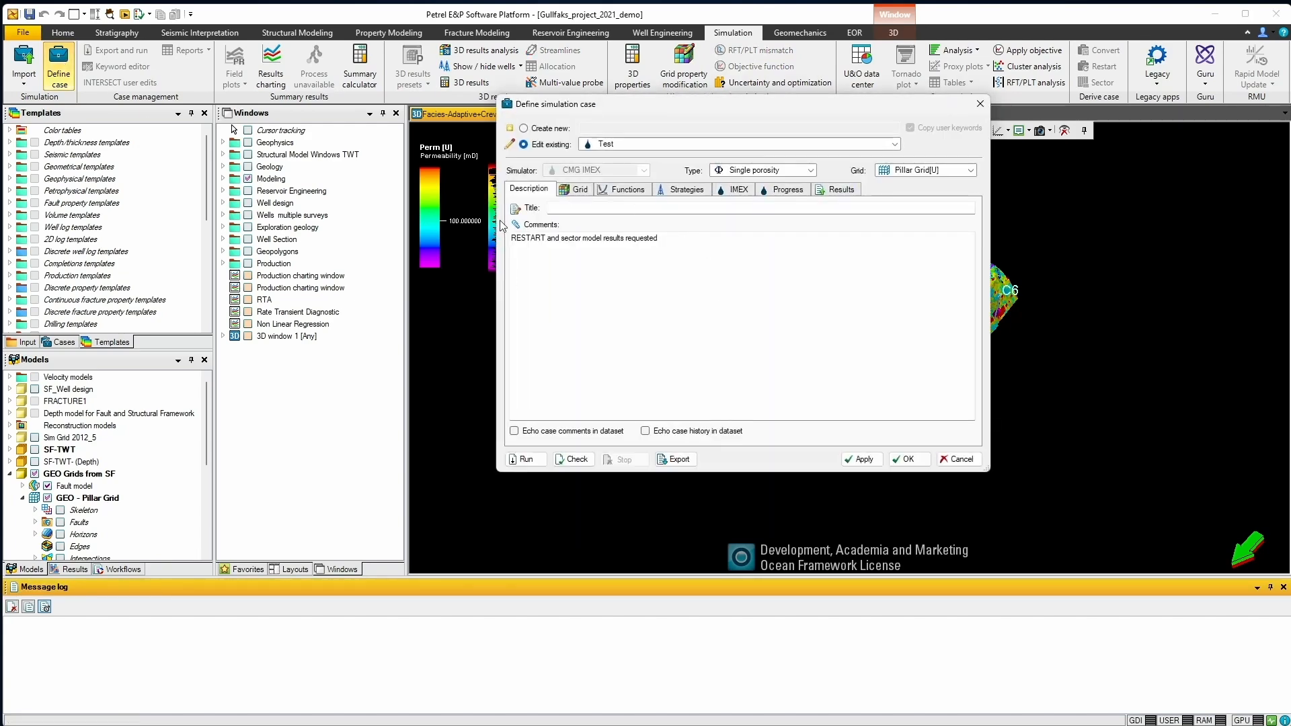
Start a new case named IMEX_DEMO based on BasCaseE100_2012_5.
click(894, 144)
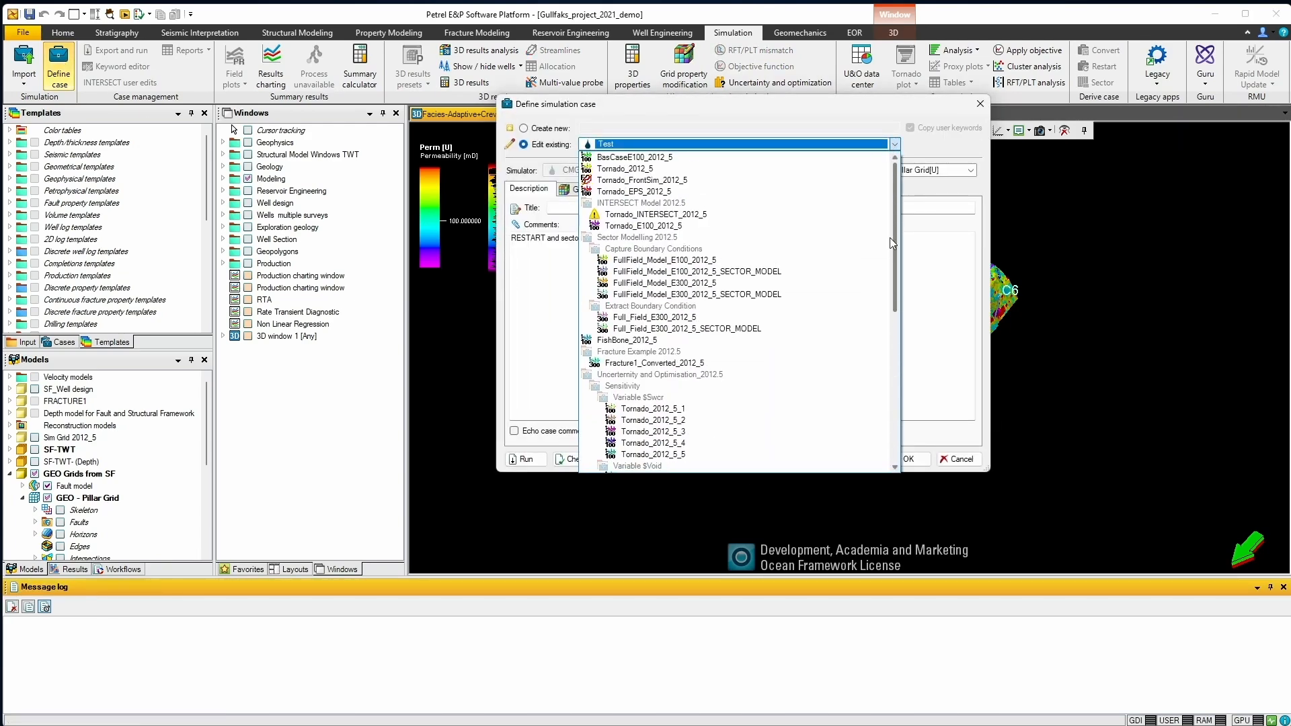
click(634, 158)
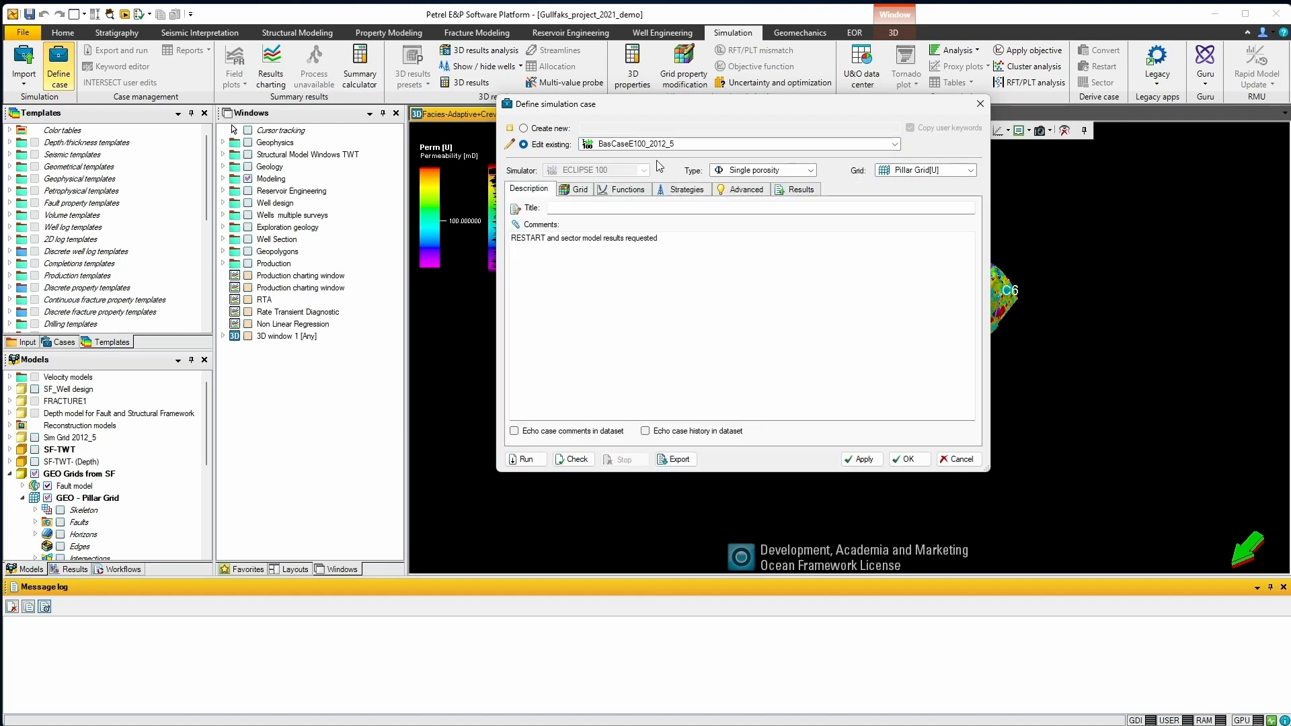
click(523, 128)
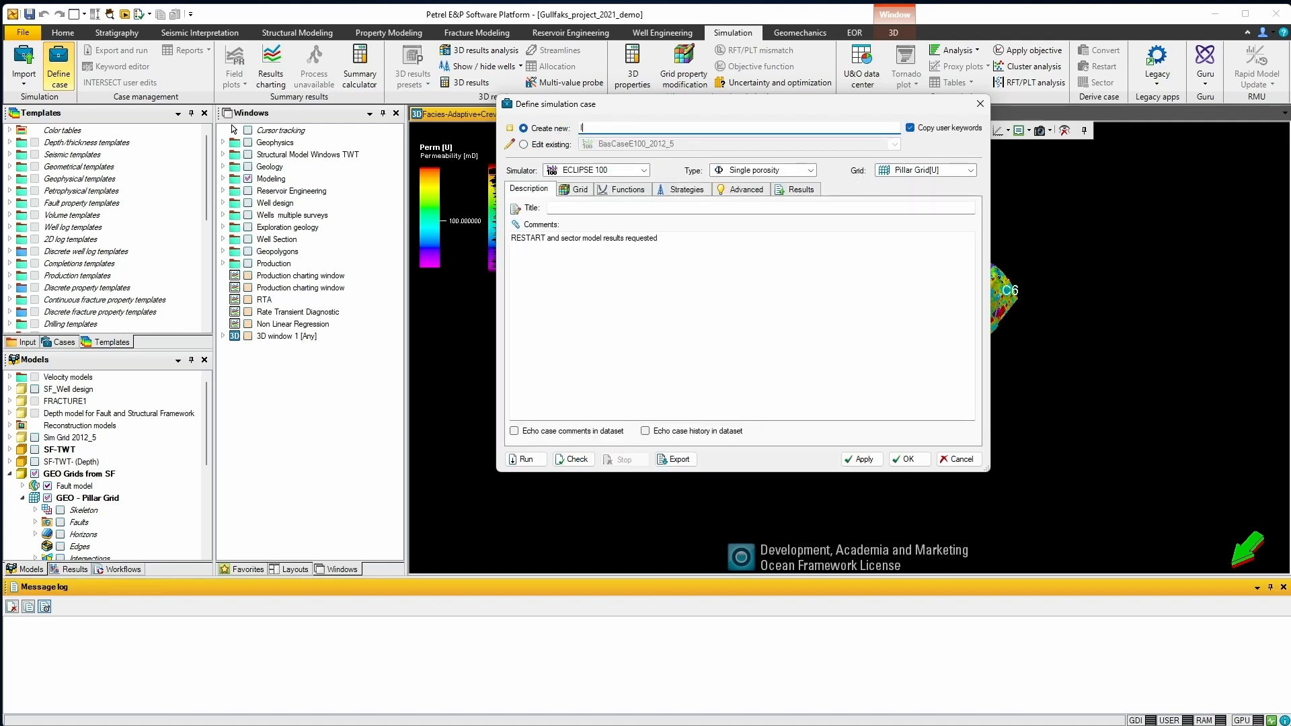
text(IMEX_DEMO)
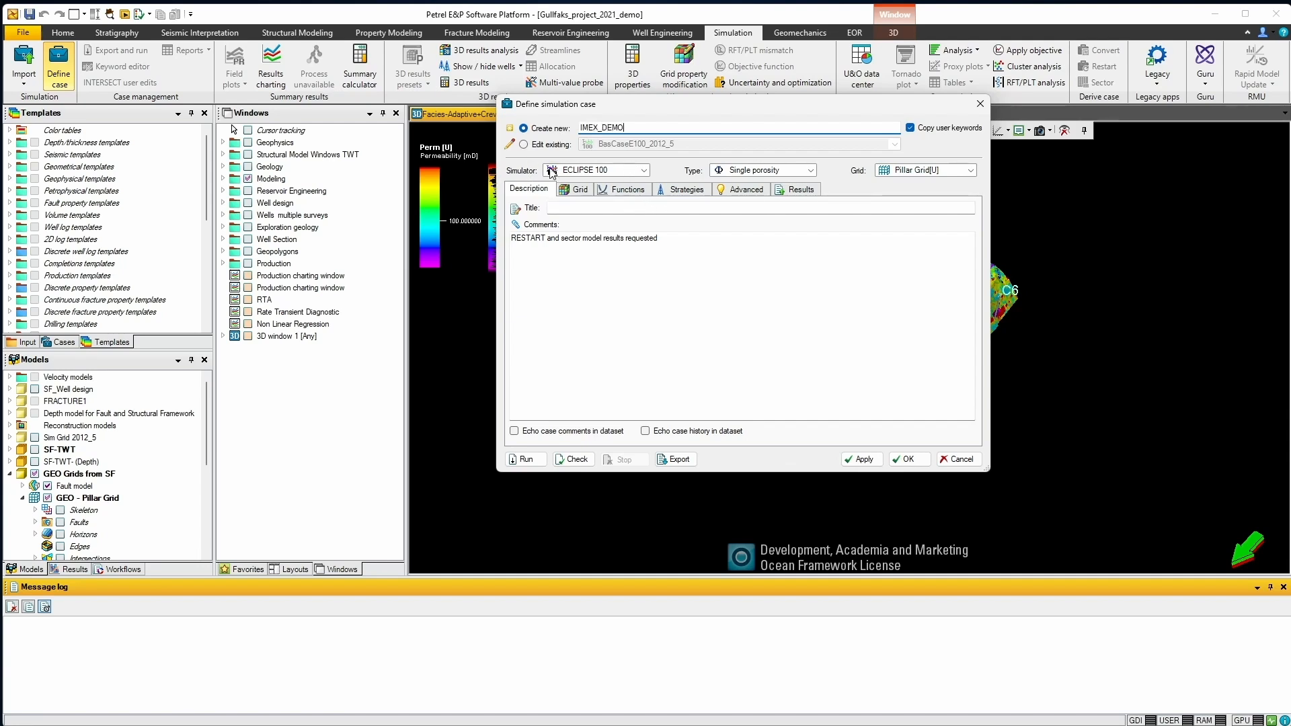
Set the simulator to CMG IMEX and review the Grid inputs (Perm, Porosity, NTG, ACTNUM).
click(666, 170)
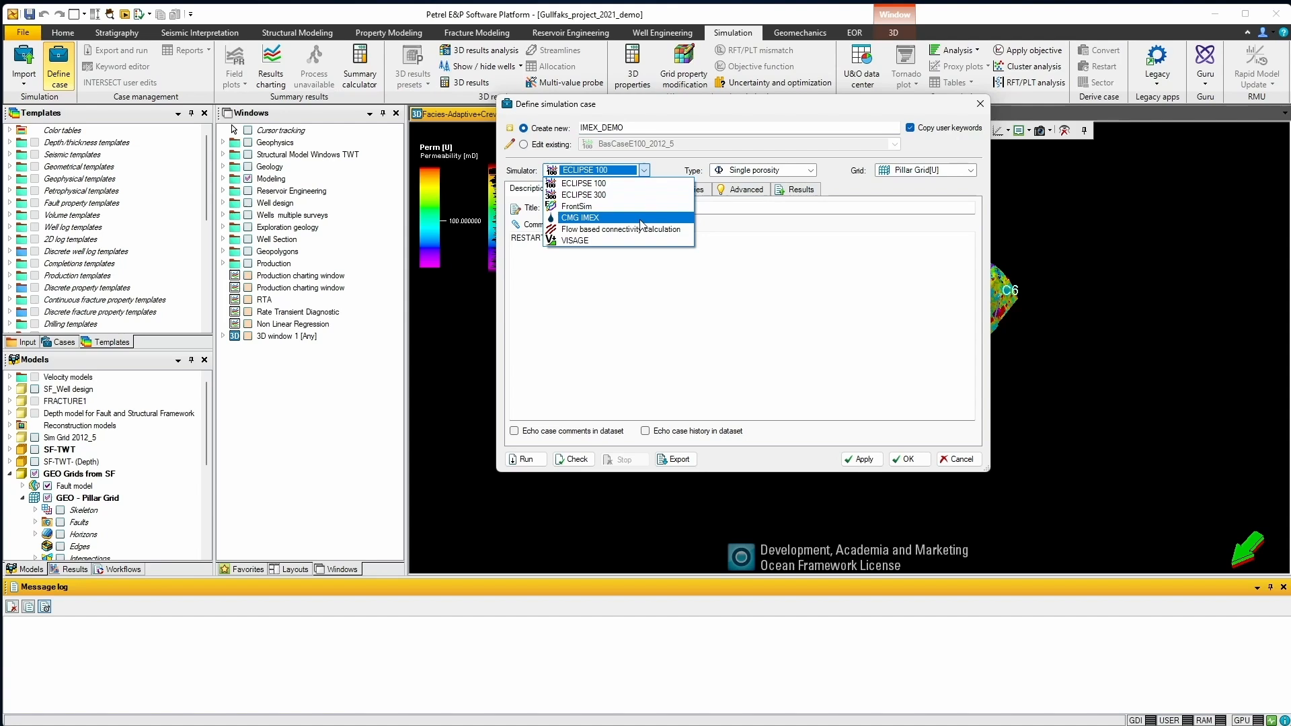
click(580, 218)
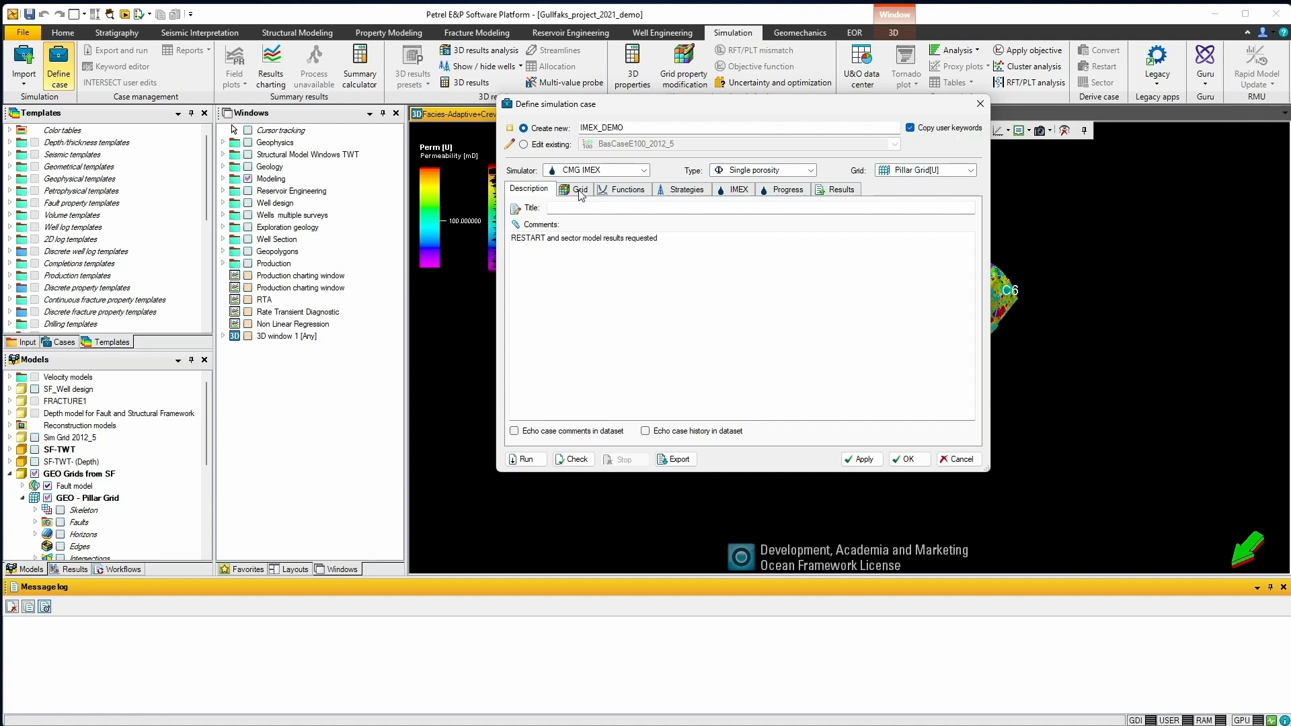
click(579, 189)
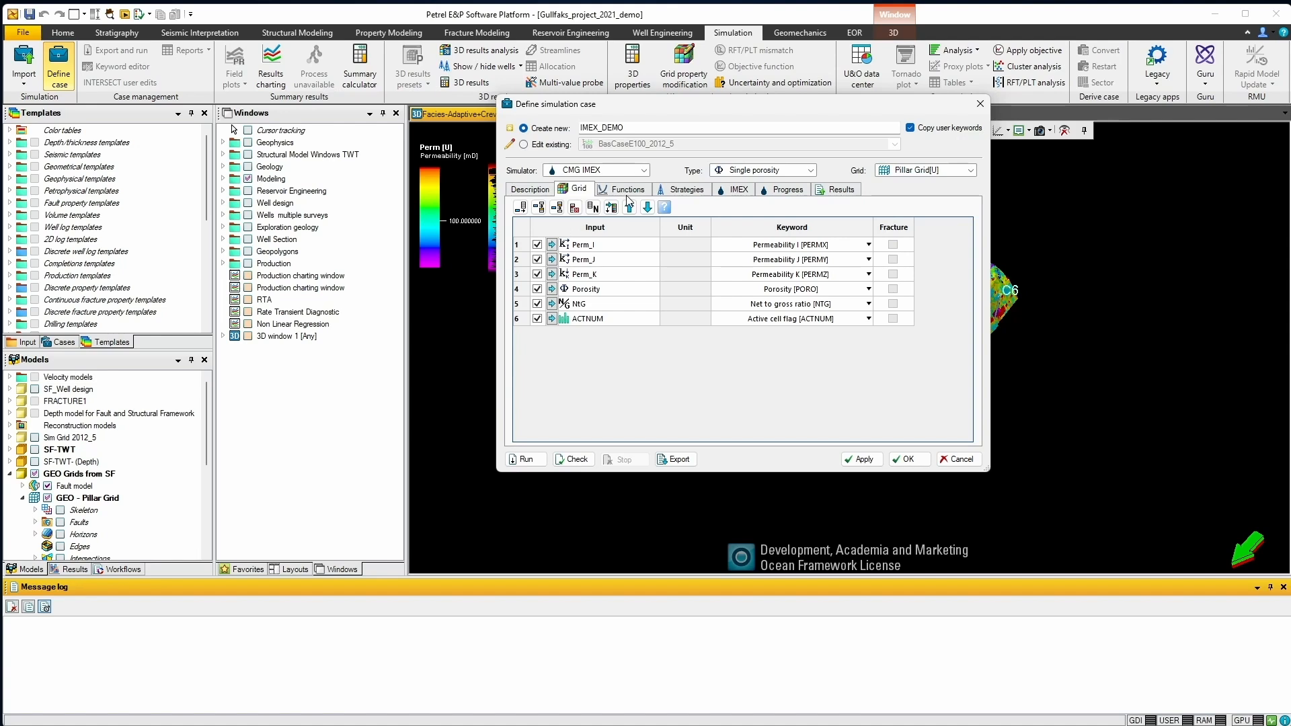
Set IMEX_DEMO to Submit To Launcher on the Local queue and view its Progress status.
click(685, 188)
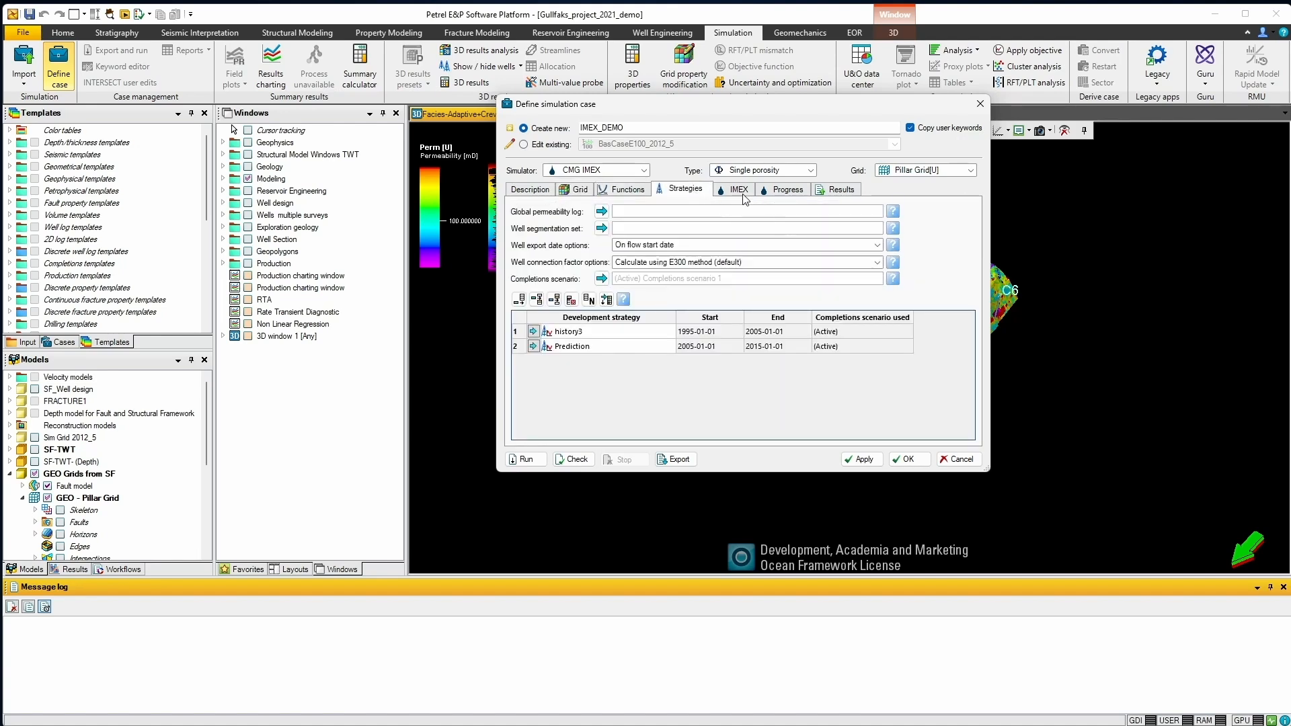
click(738, 190)
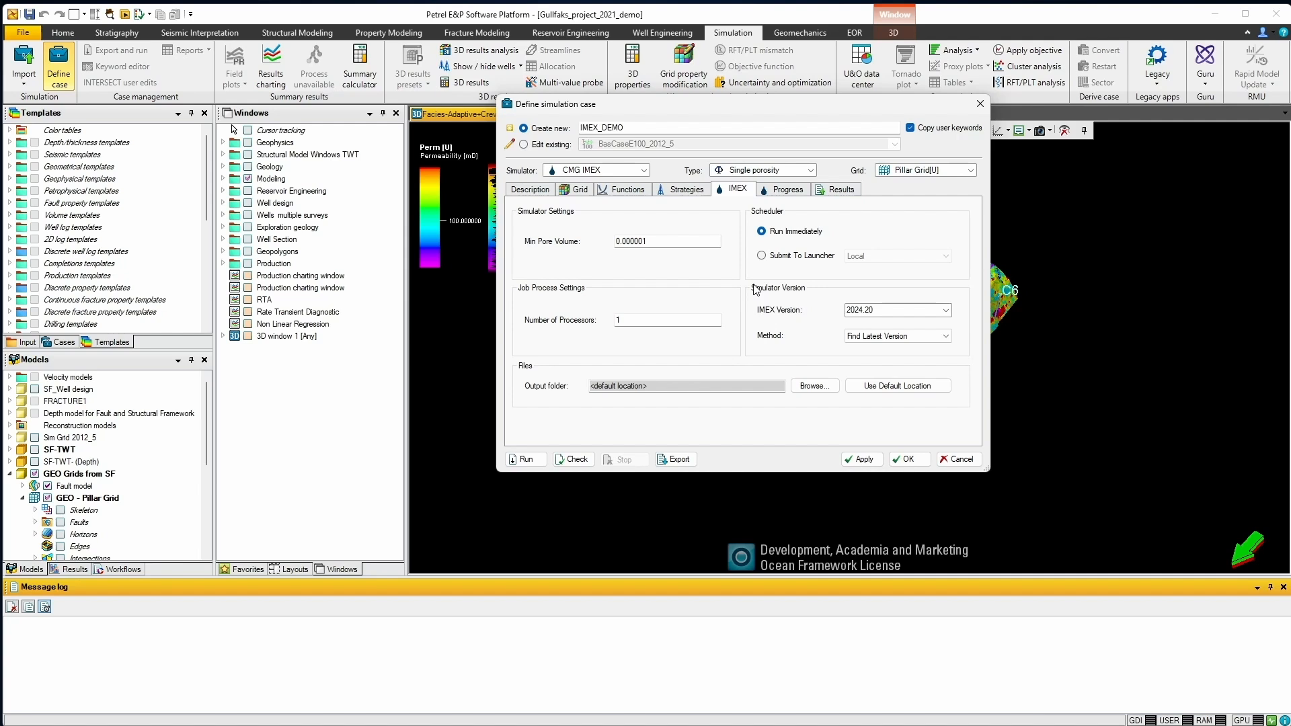
click(762, 231)
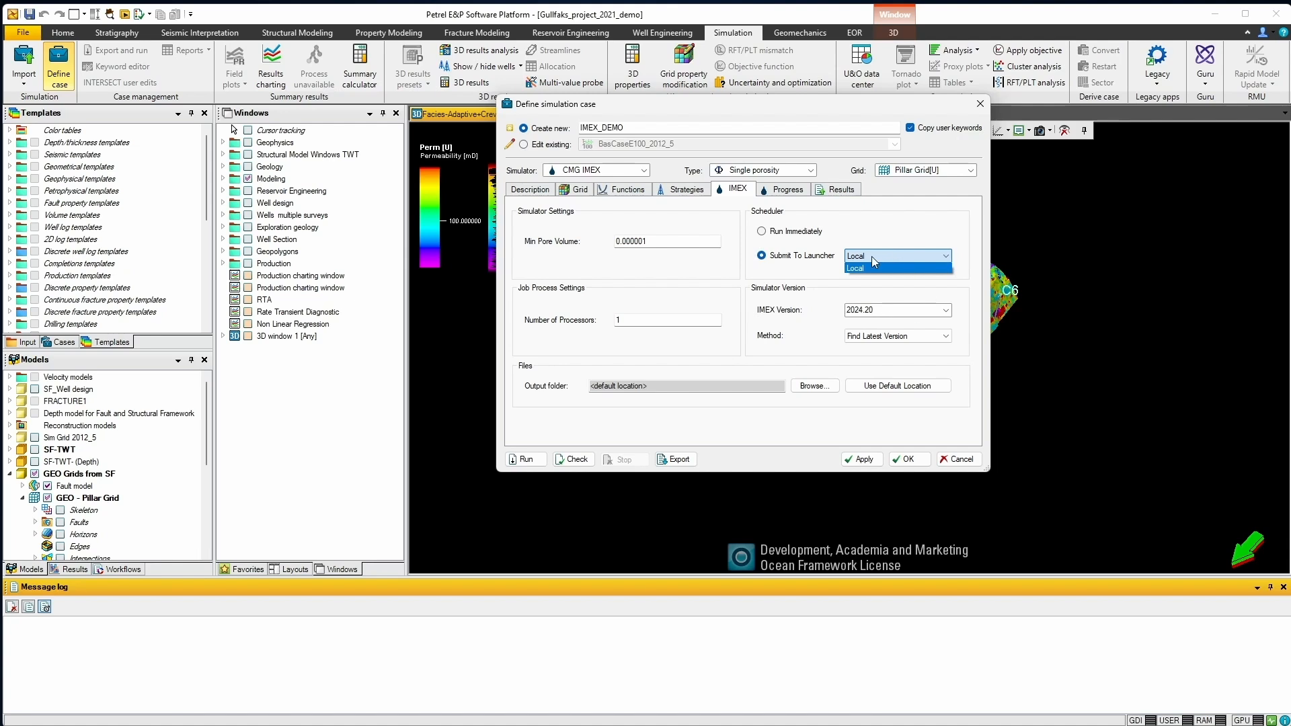
click(855, 268)
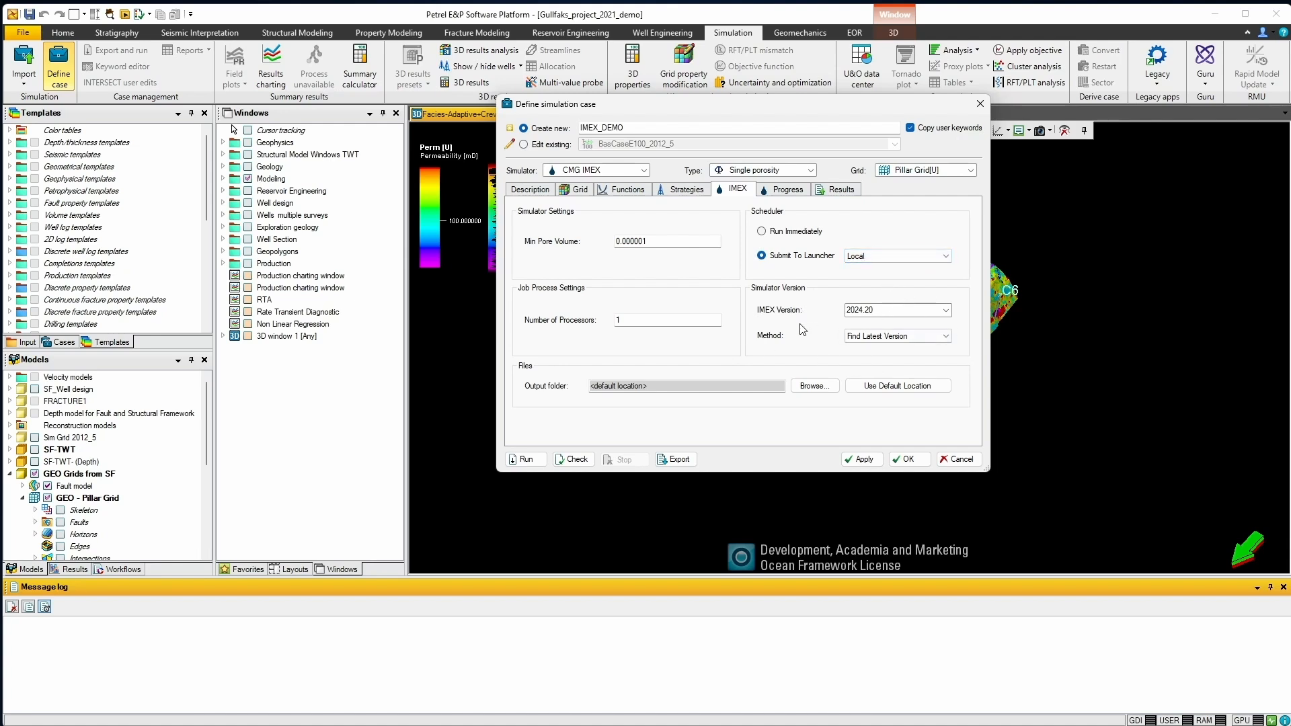
click(783, 189)
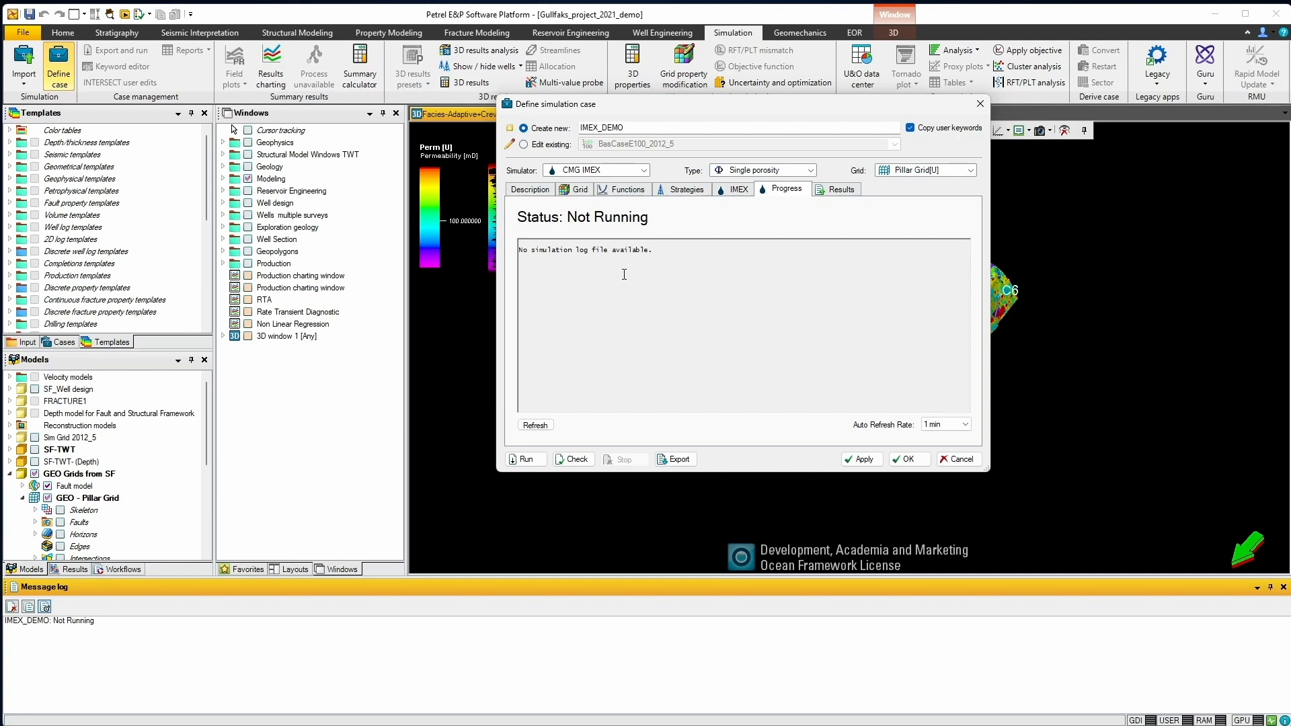
mouse_move(596, 385)
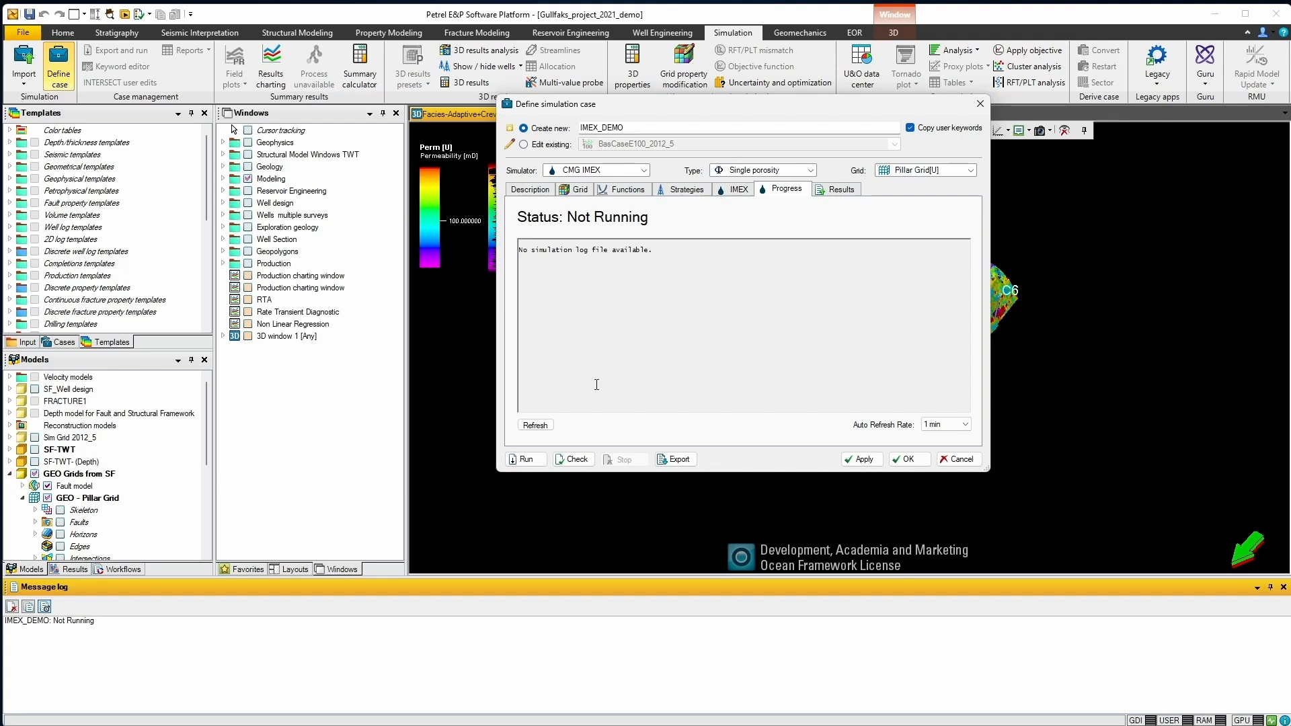
Apply the IMEX_DEMO case definition and run the simulation.
click(524, 144)
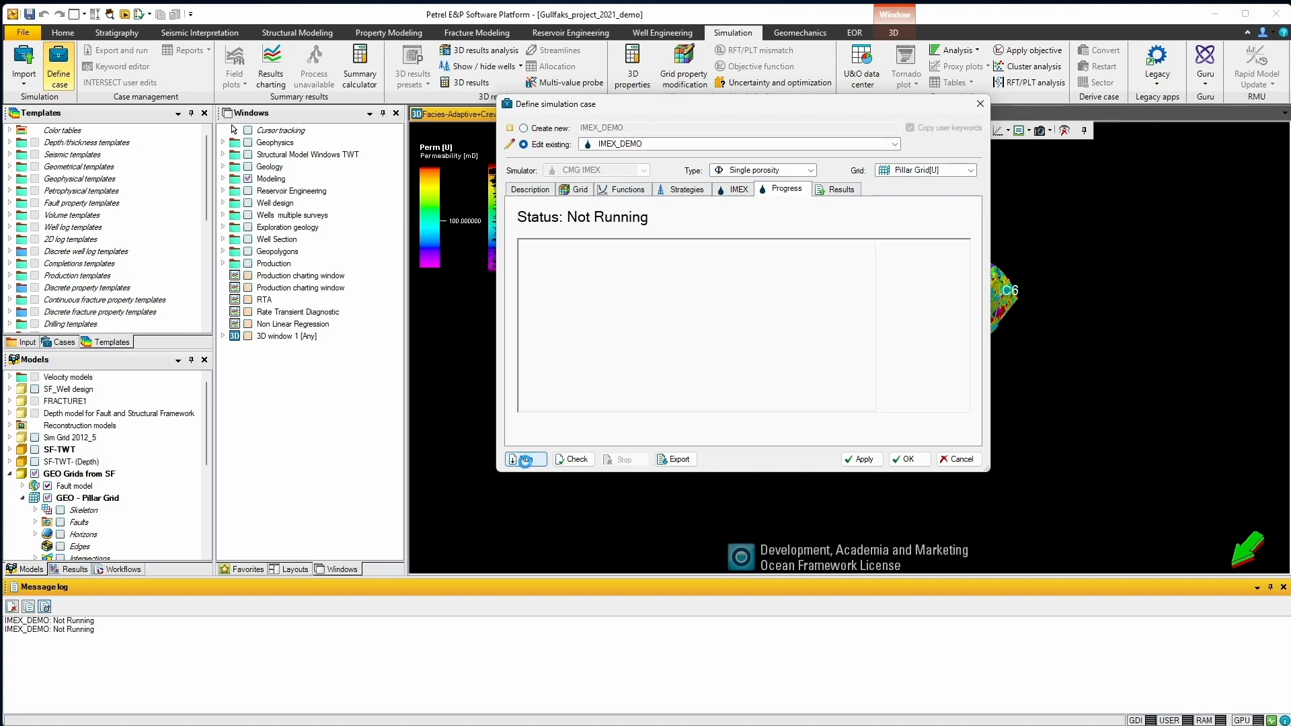
click(524, 459)
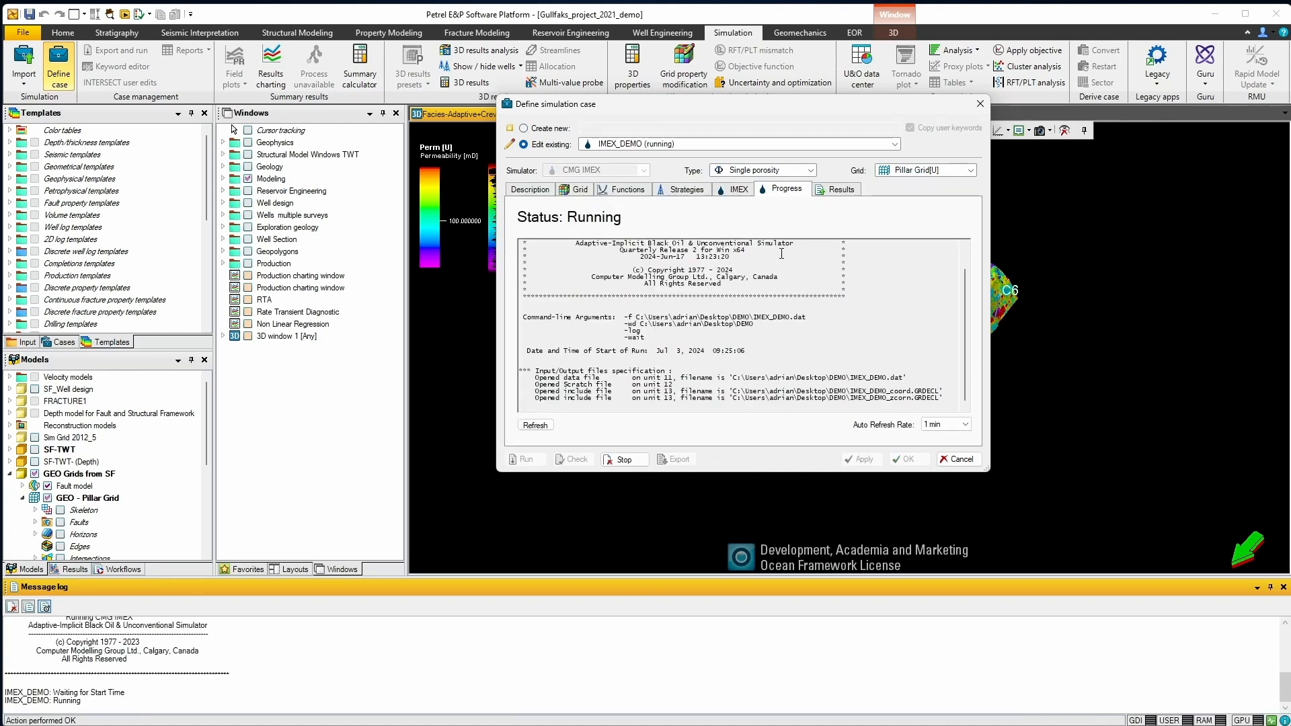
mouse_move(706, 390)
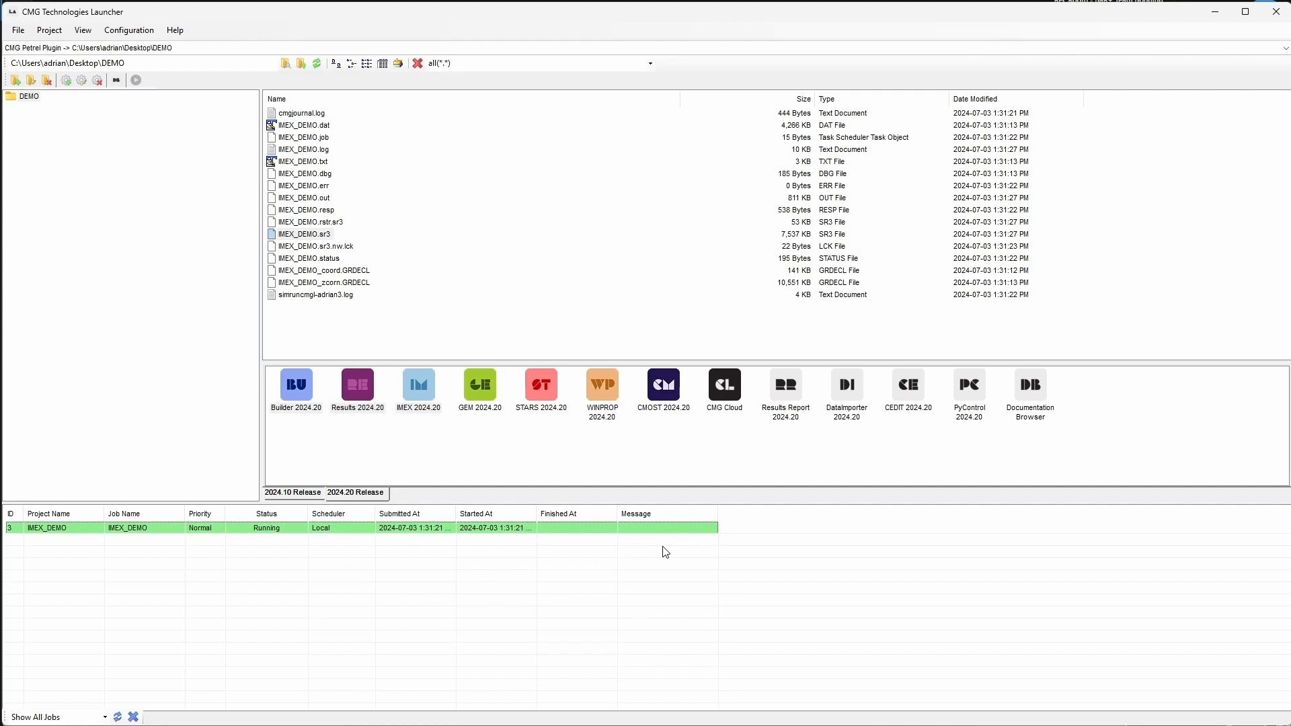
mouse_move(659, 543)
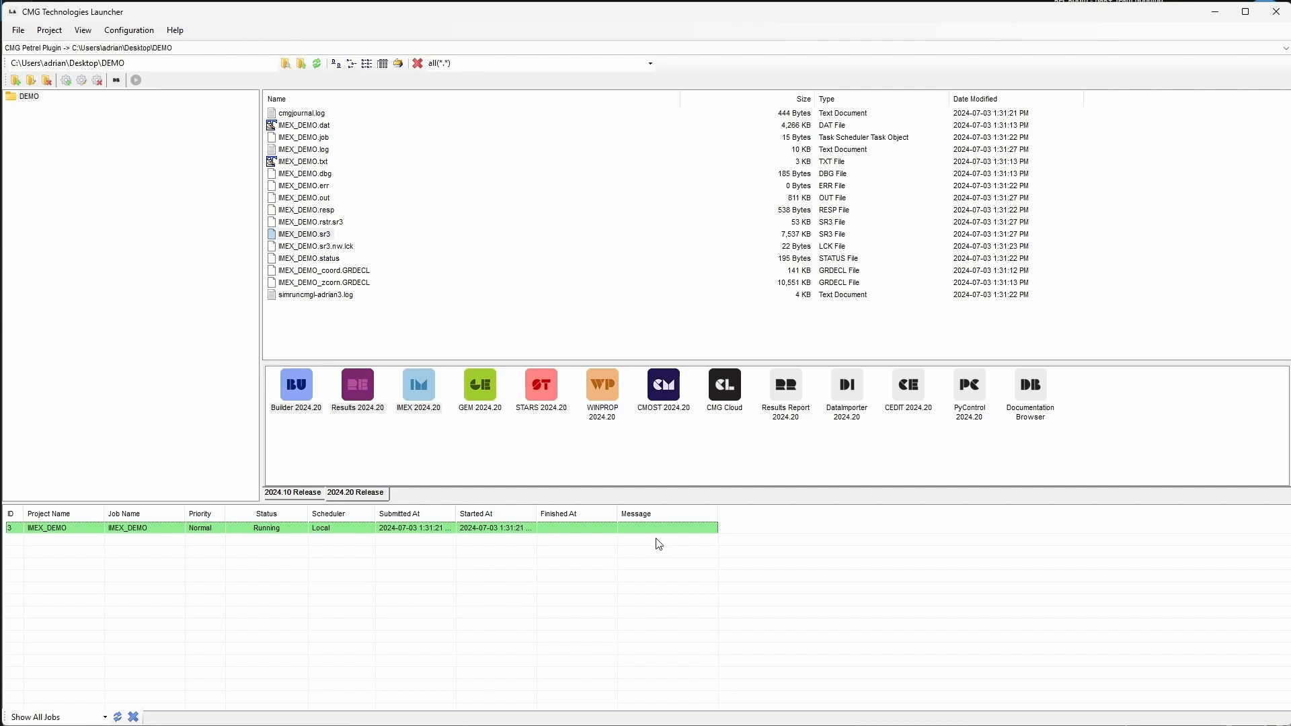
Open the running IMEX_DEMO job's log in the launcher and scroll through its time-step summaries.
click(535, 63)
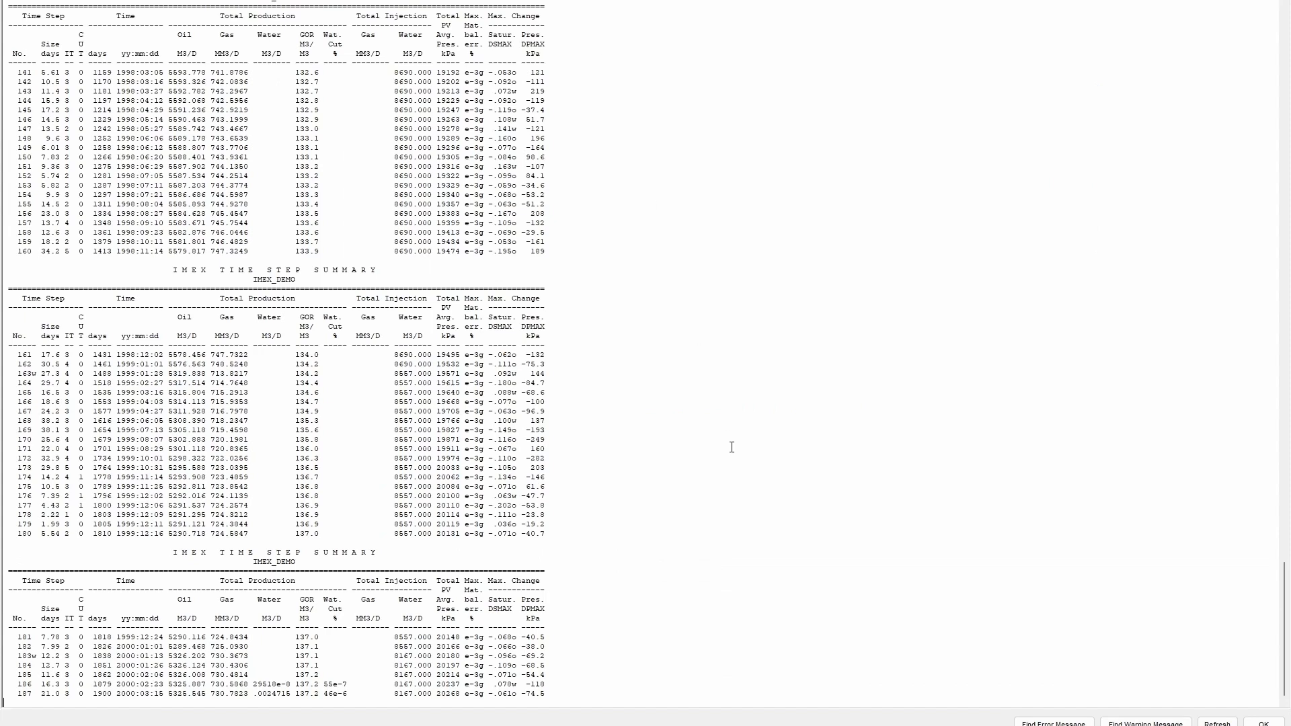
mouse_move(792, 537)
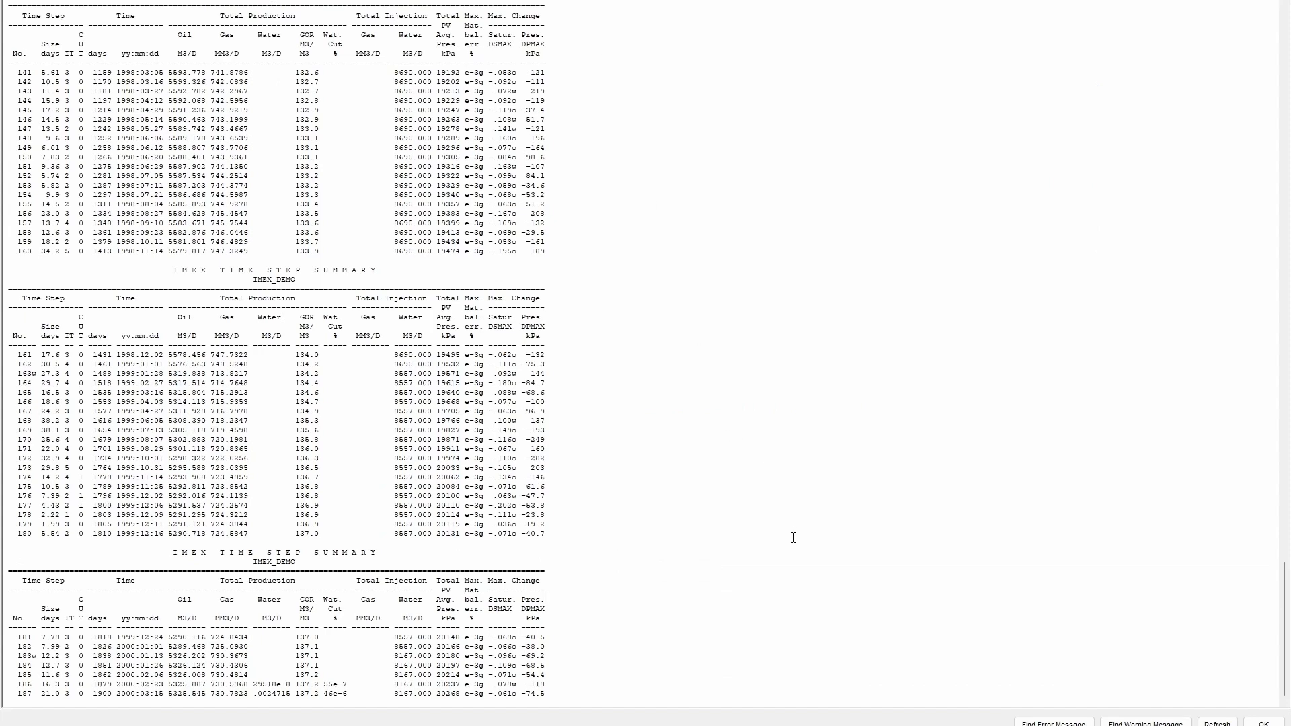
scroll(down, 3)
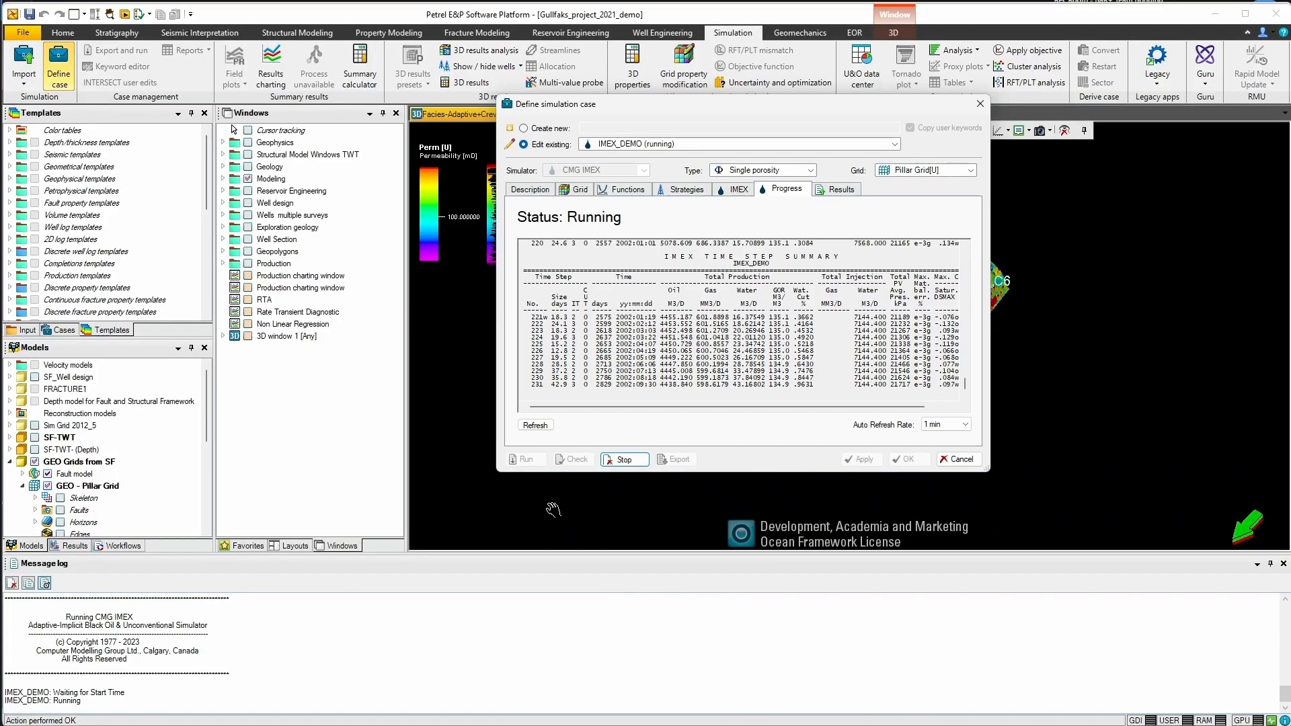
Refresh the IMEX_DEMO progress log to confirm Normal Termination.
click(535, 425)
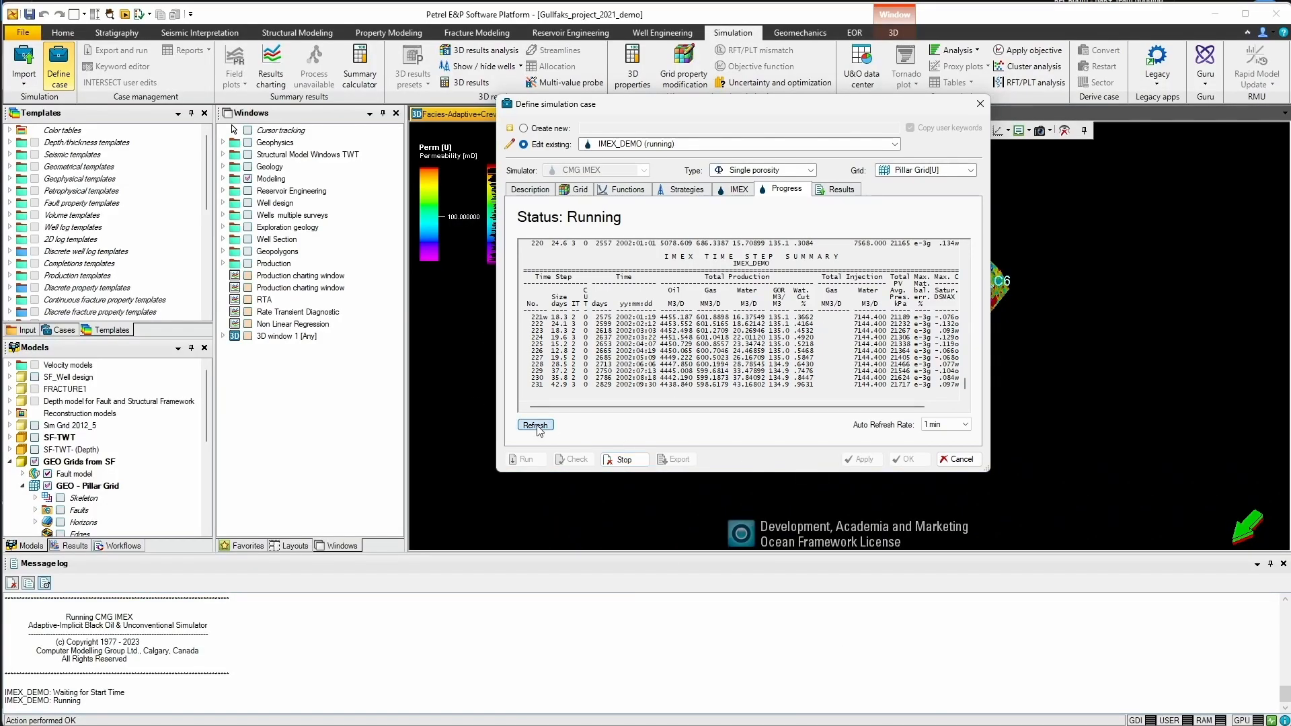
click(534, 424)
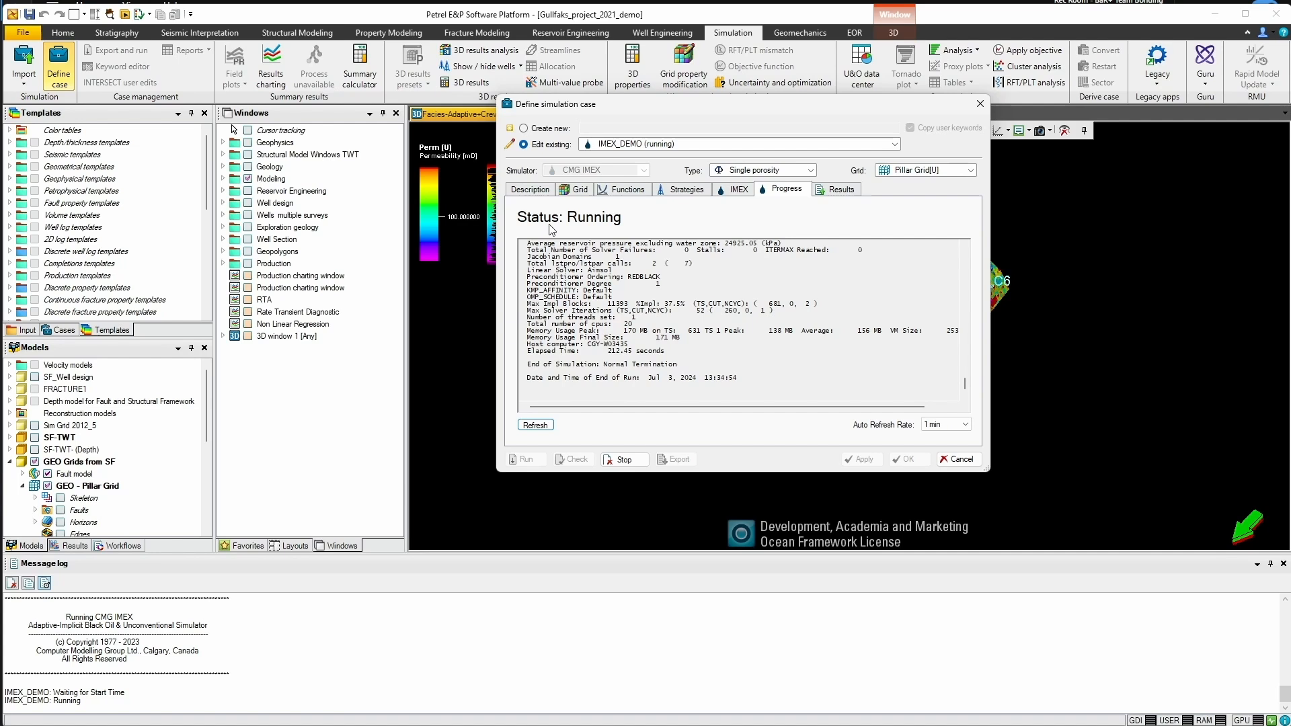
mouse_move(608, 228)
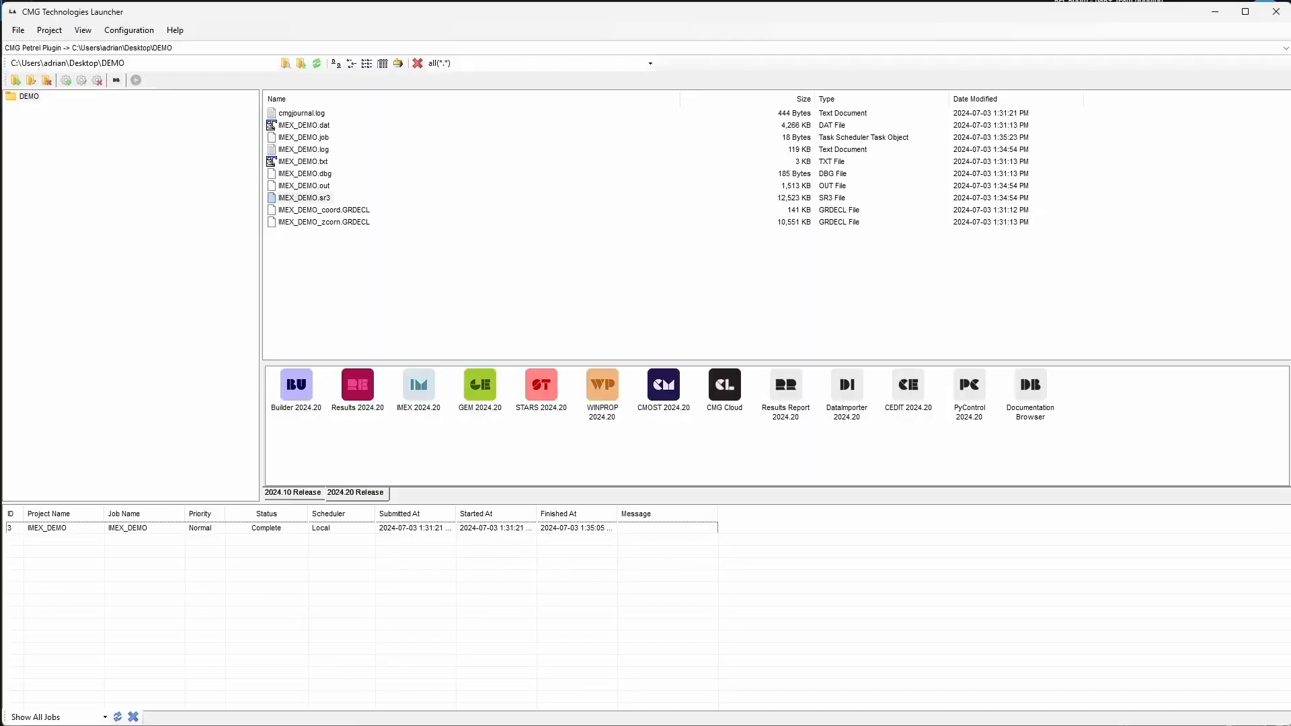
mouse_move(276, 540)
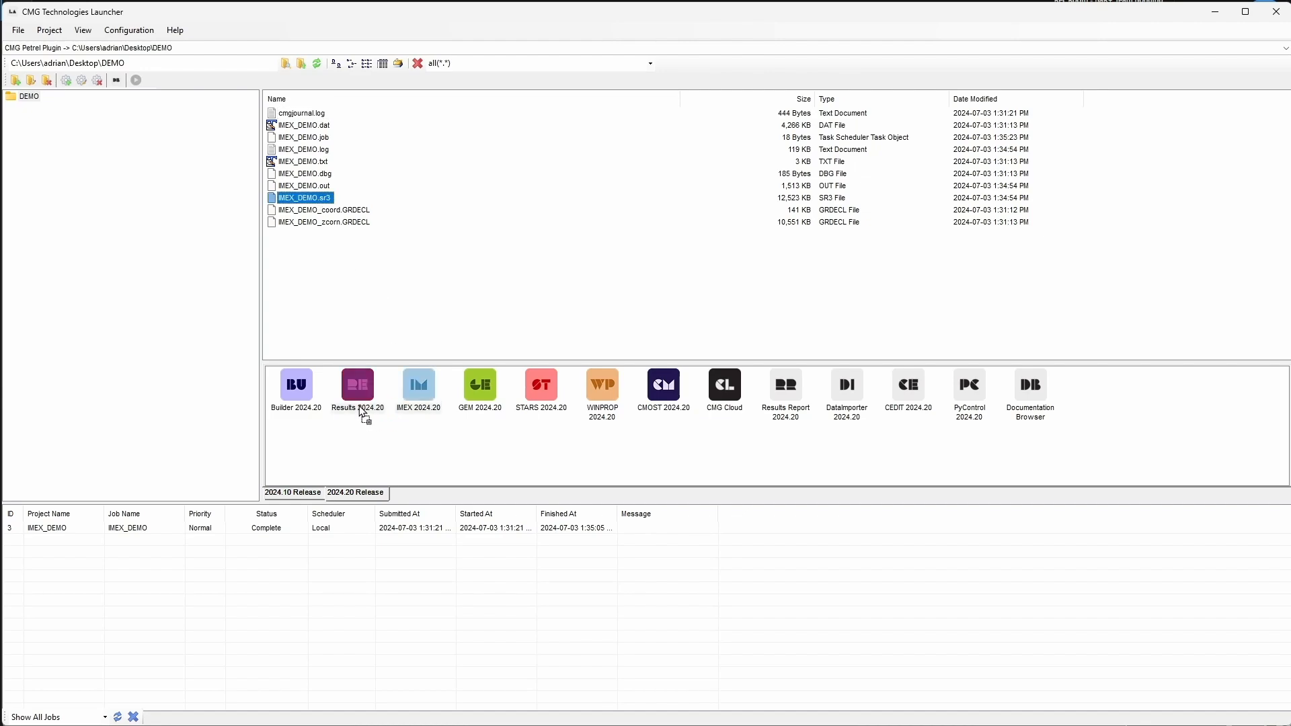
Open IMEX_DEMO.sr3 with CMG Results 2024.20.
double_click(356, 384)
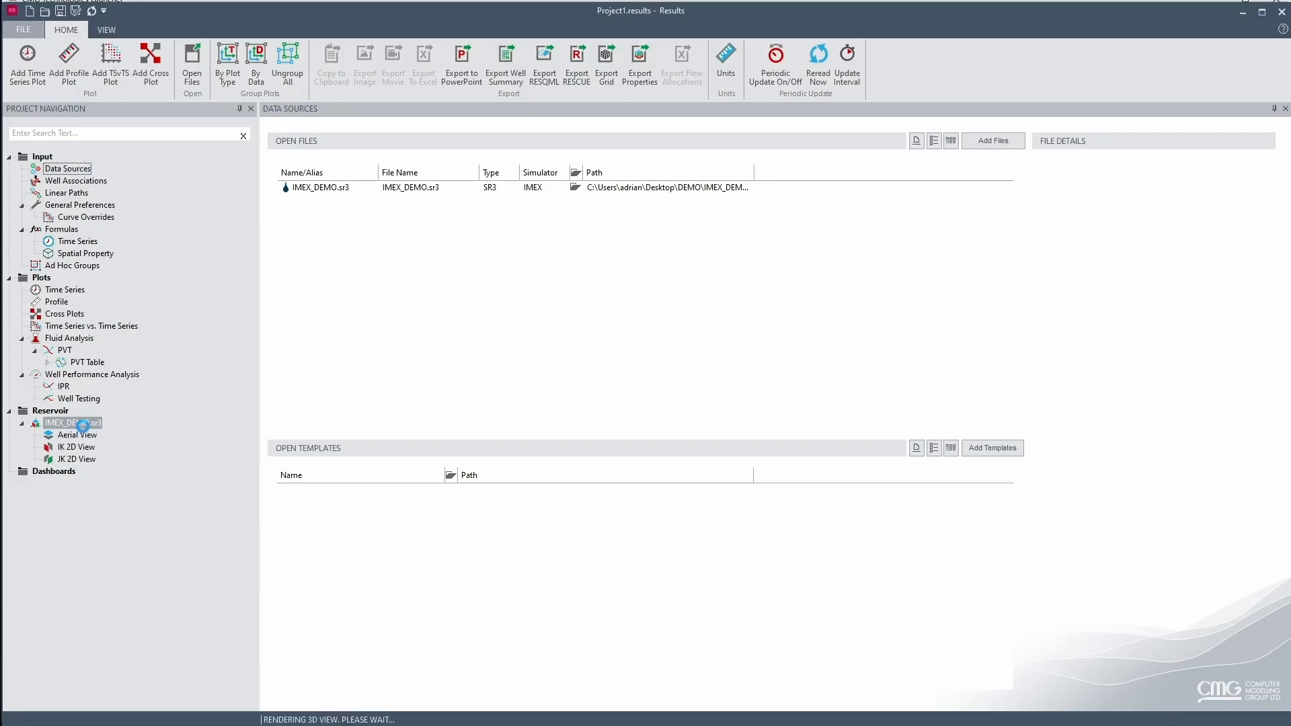
Show the IMEX_DEMO.sr3 reservoir in 3D and jump to the final date, 2015-Jan-01.
double_click(73, 423)
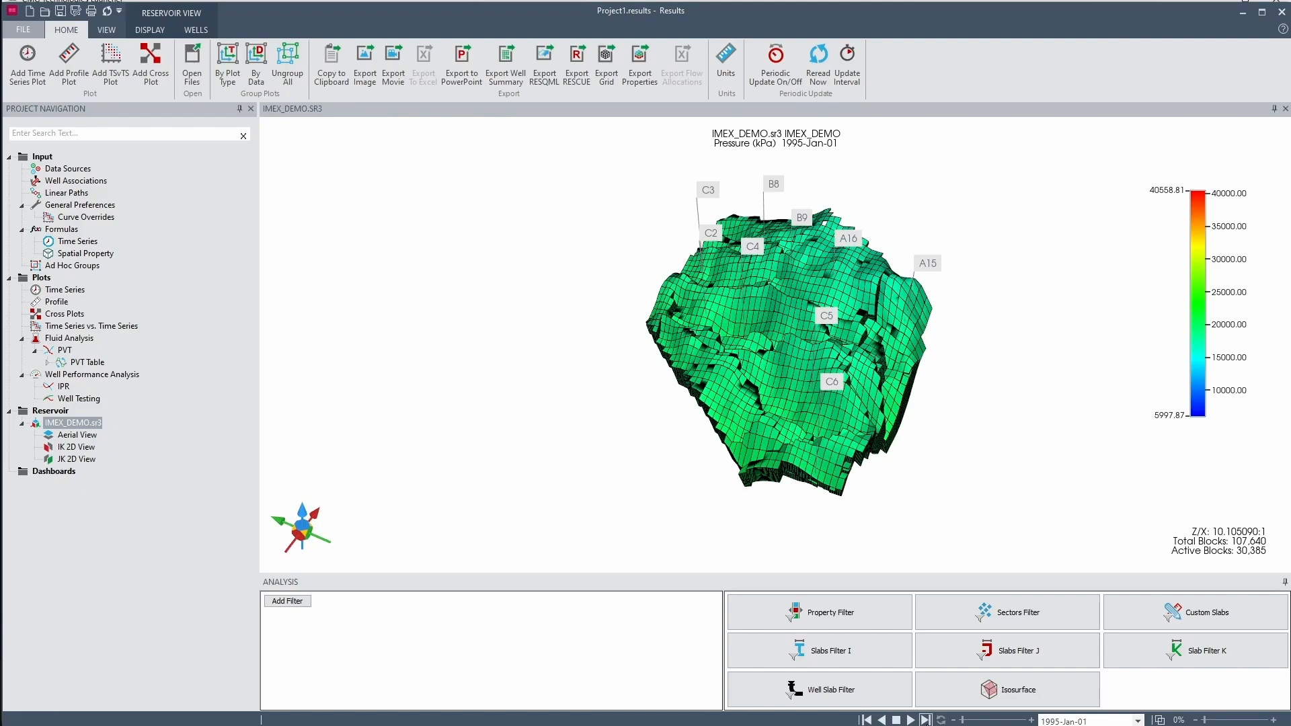
click(925, 719)
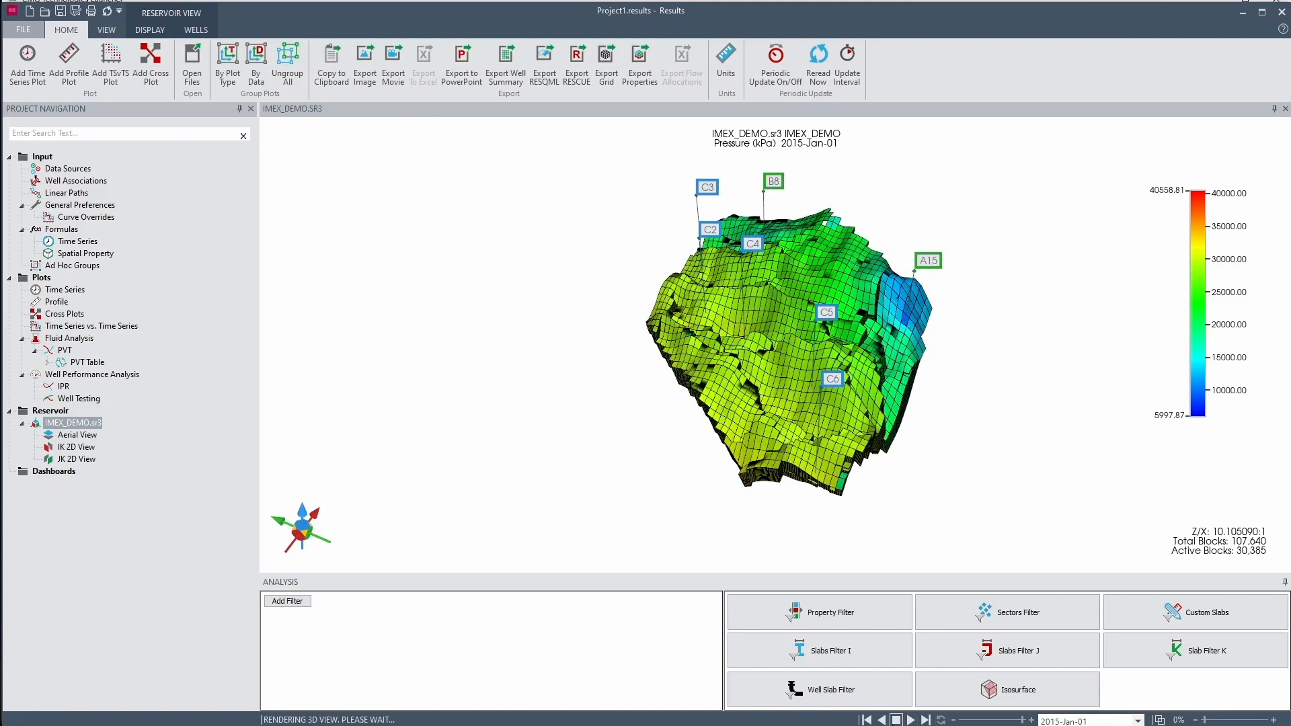